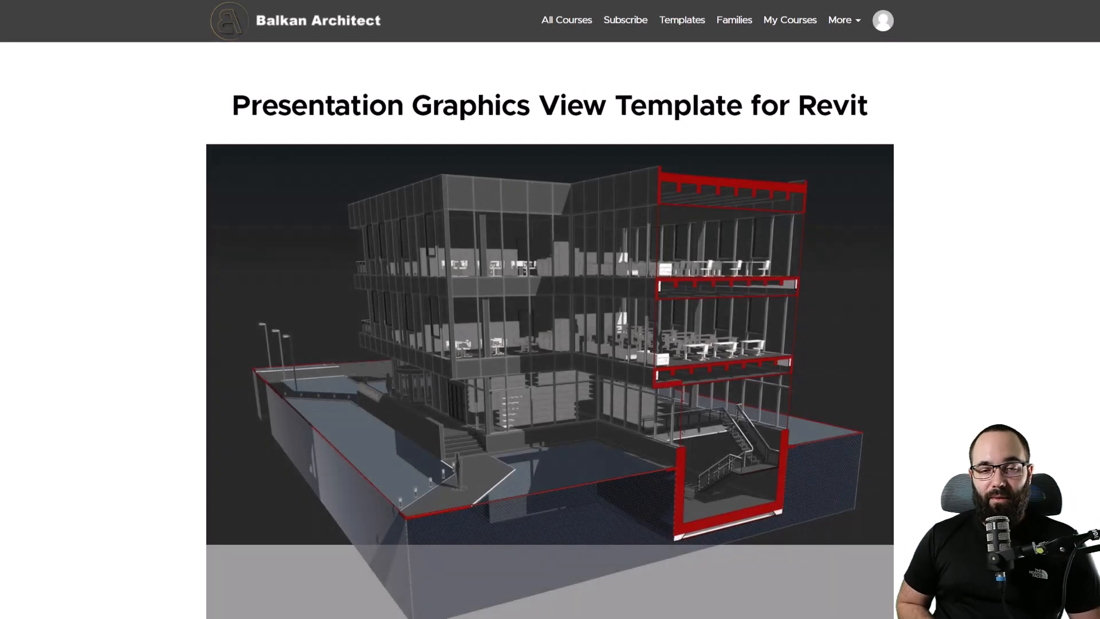
Step: Scroll the Google results and open 'Adobe Color: Color wheel, a color palette generator'
scroll("down", 3)
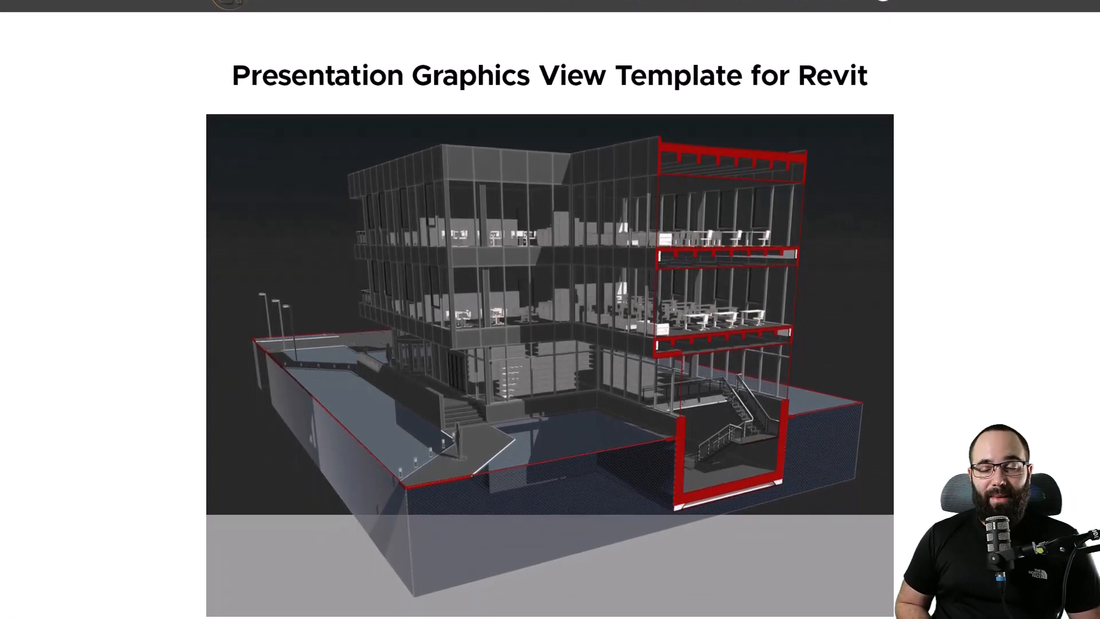
scroll("down", 3)
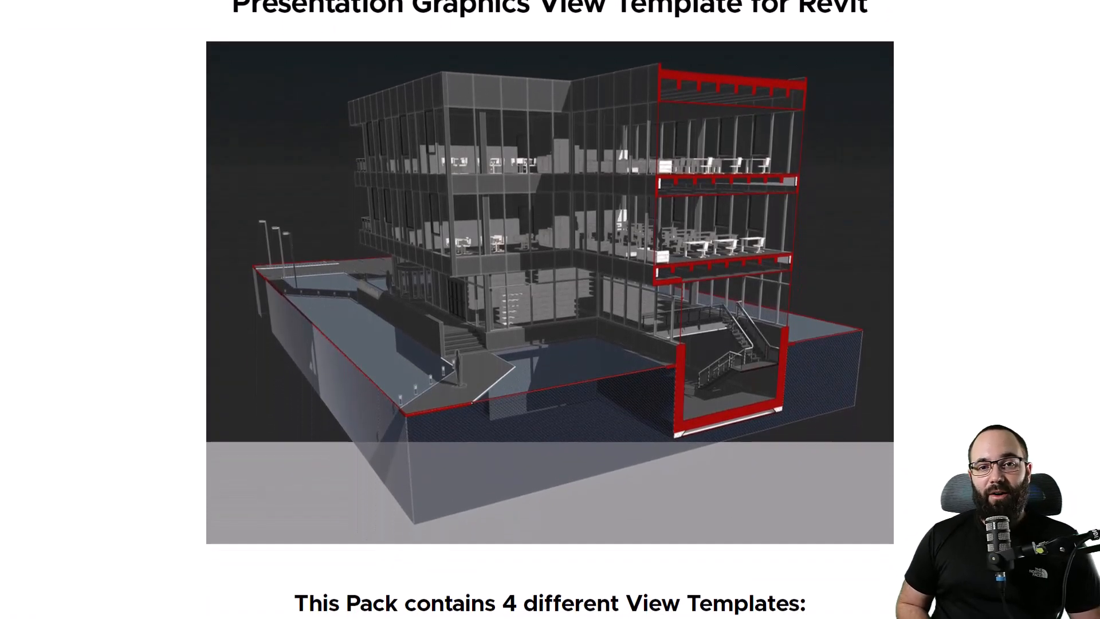
scroll("down", 3)
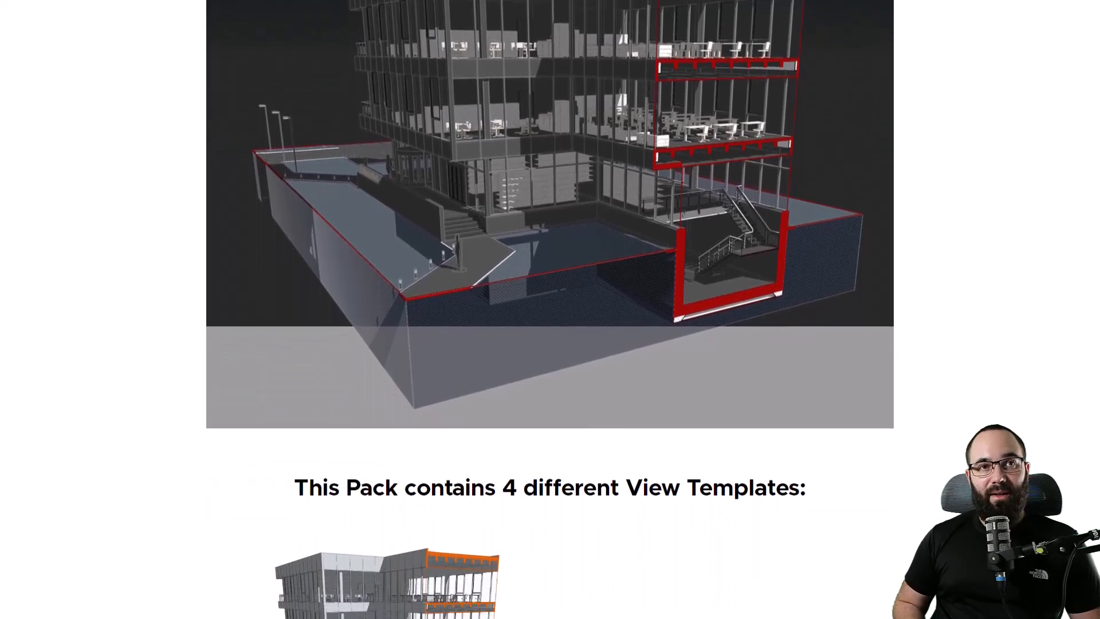
scroll("down", 3)
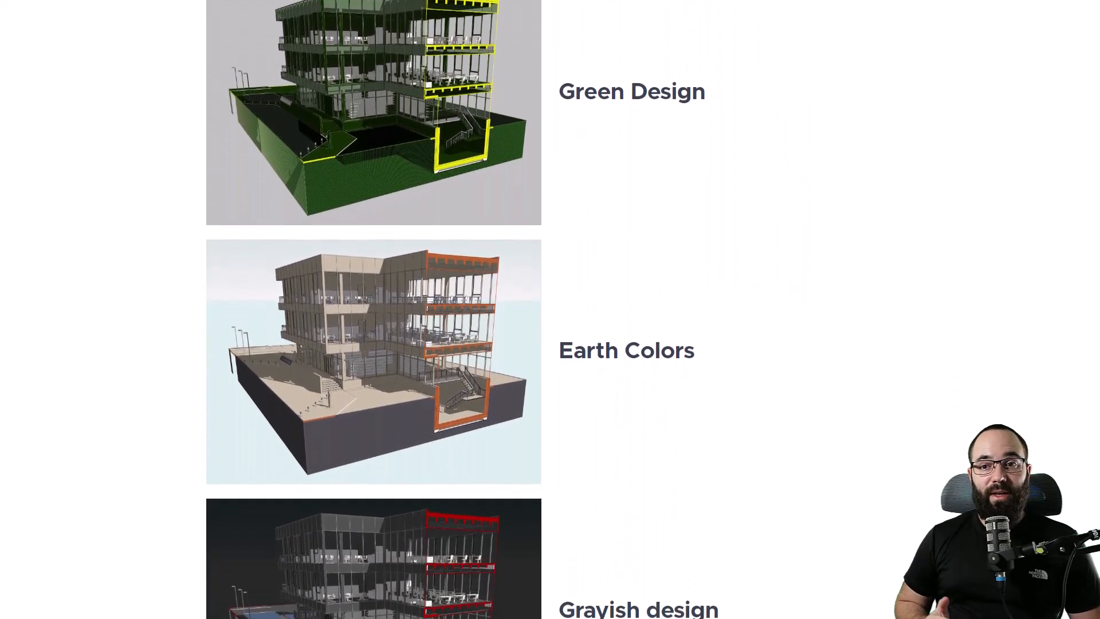
scroll("down", 3)
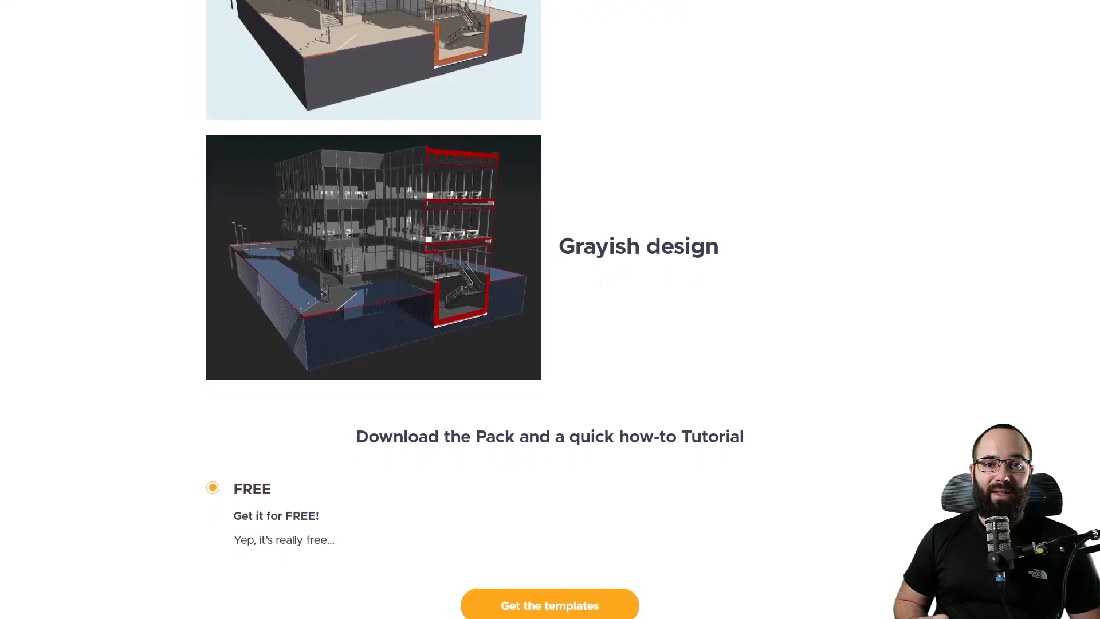
scroll("down", 3)
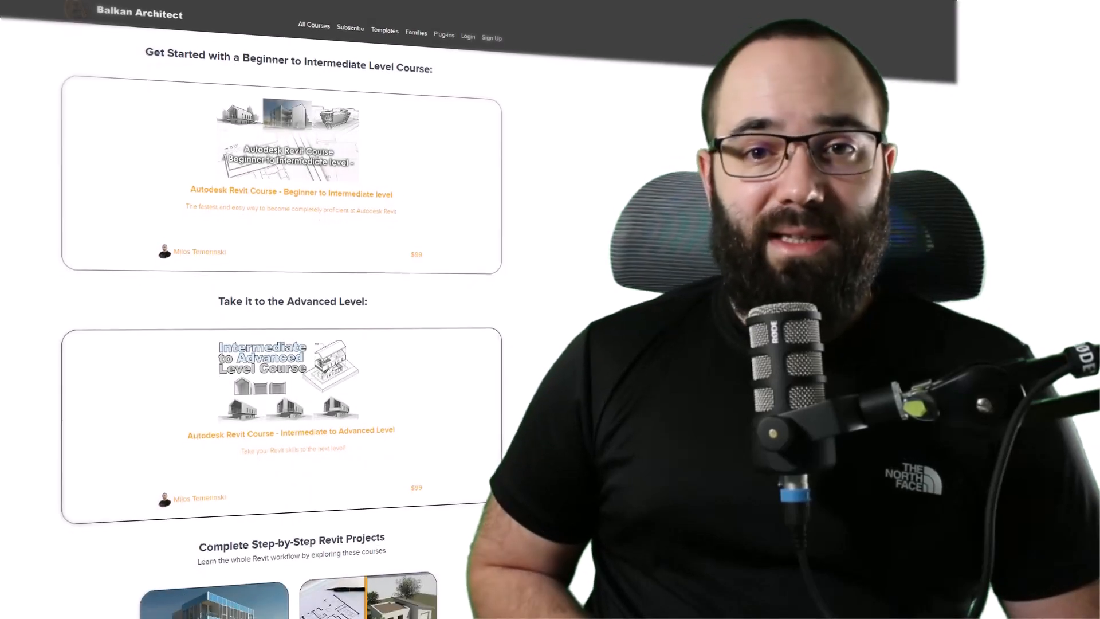
scroll("down", 3)
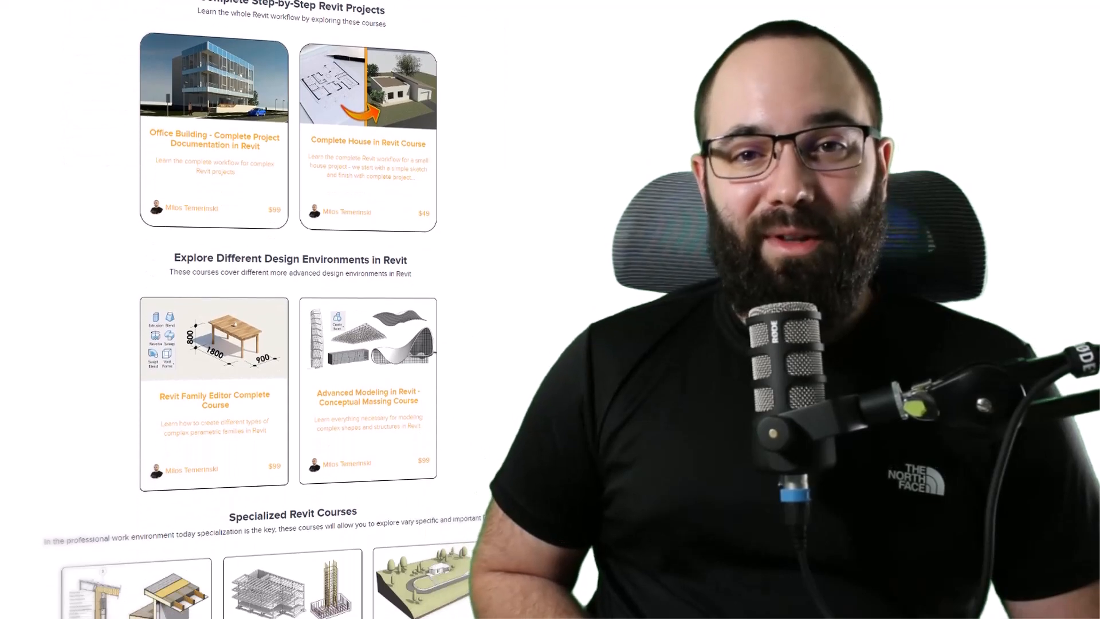
scroll("down", 3)
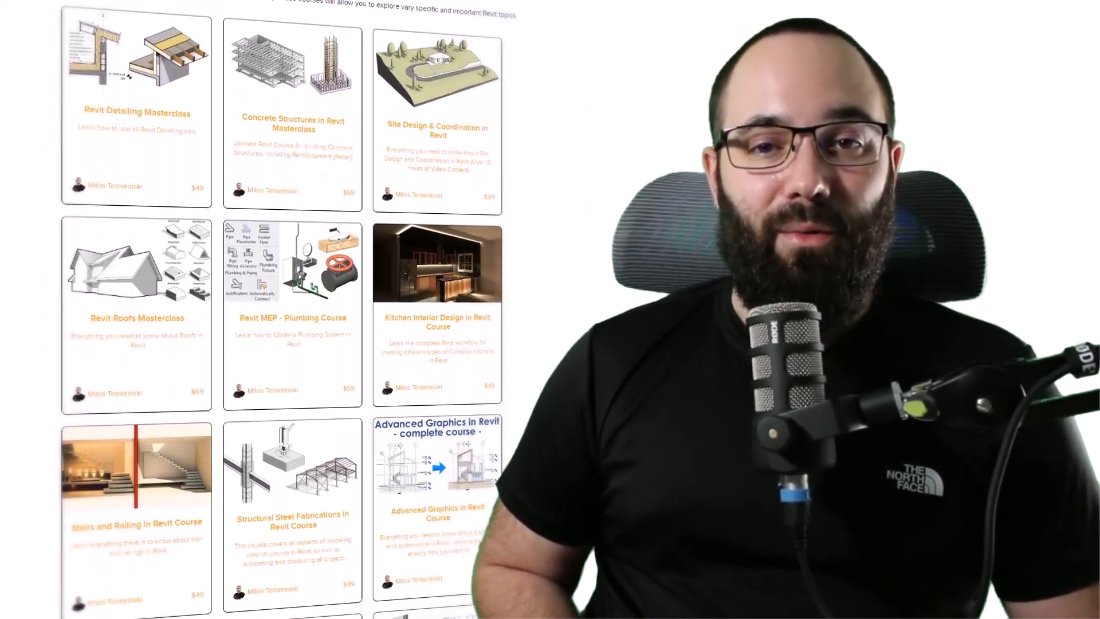
scroll("down", 3)
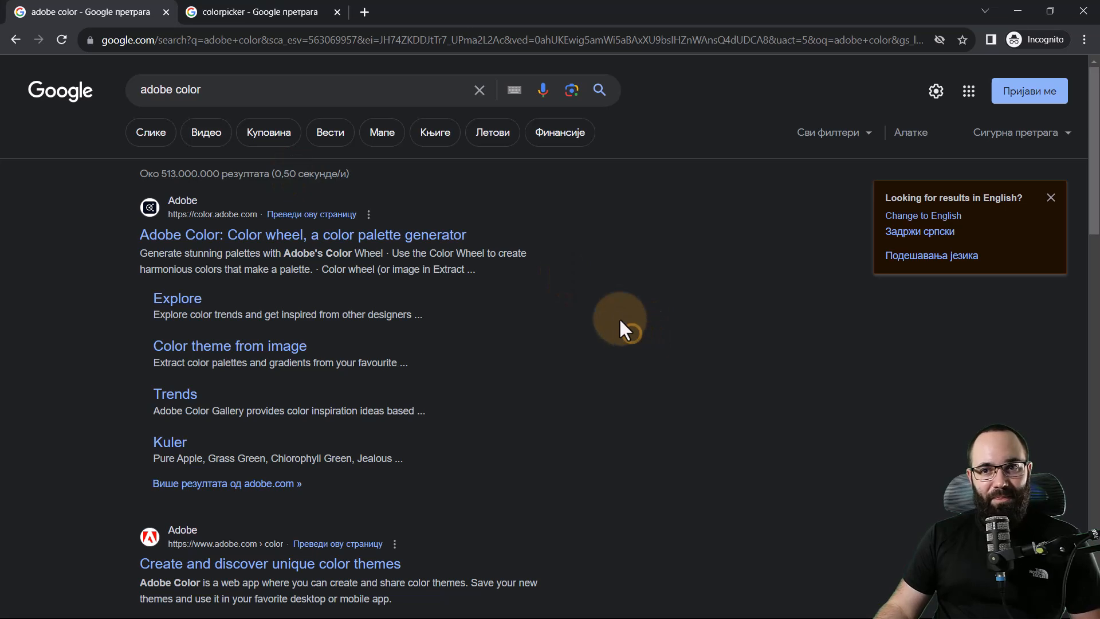
mouse_move(607, 303)
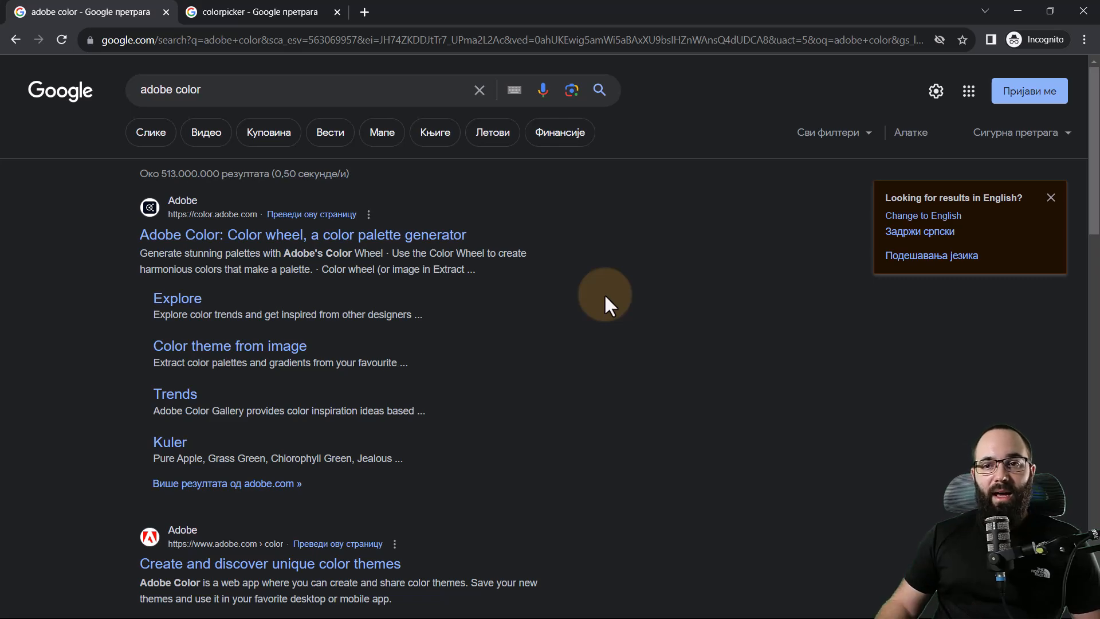
left_click(302, 234)
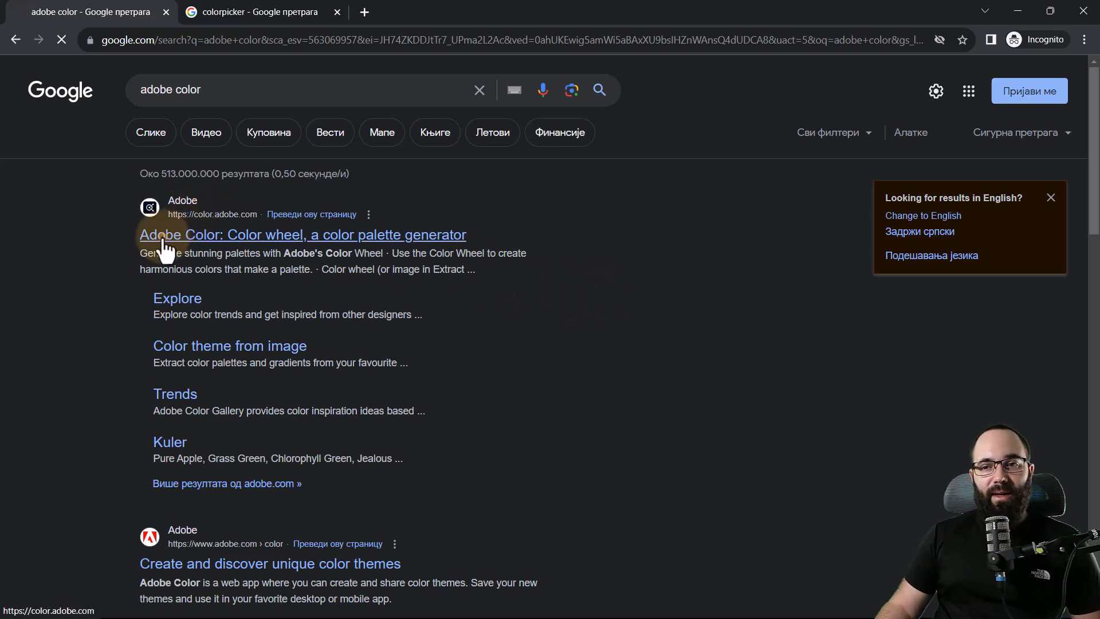
left_click(302, 235)
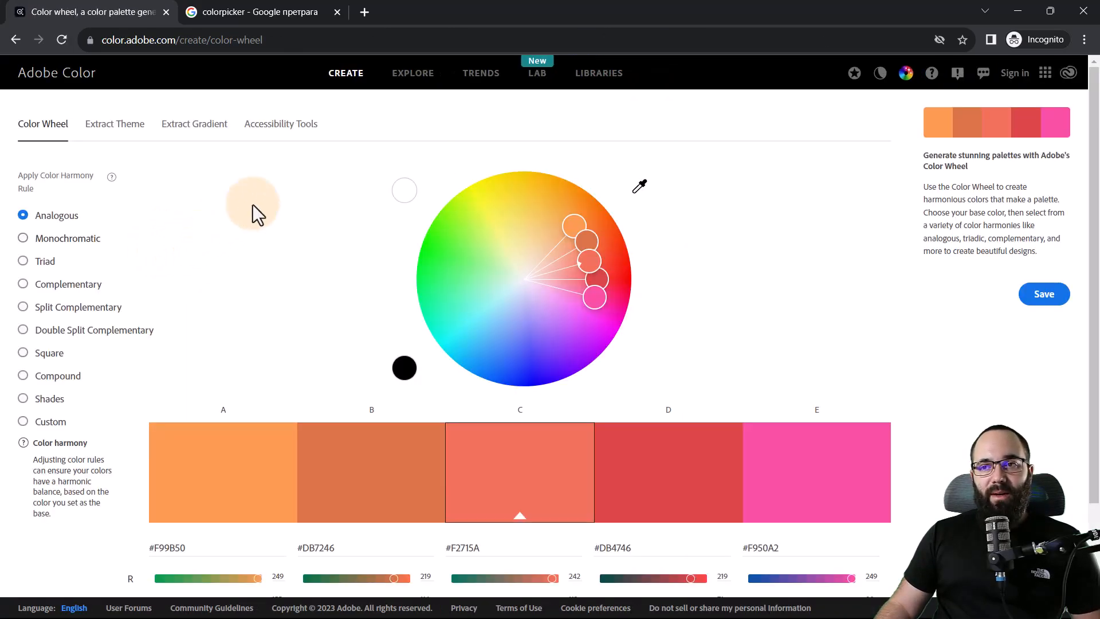
mouse_move(540, 298)
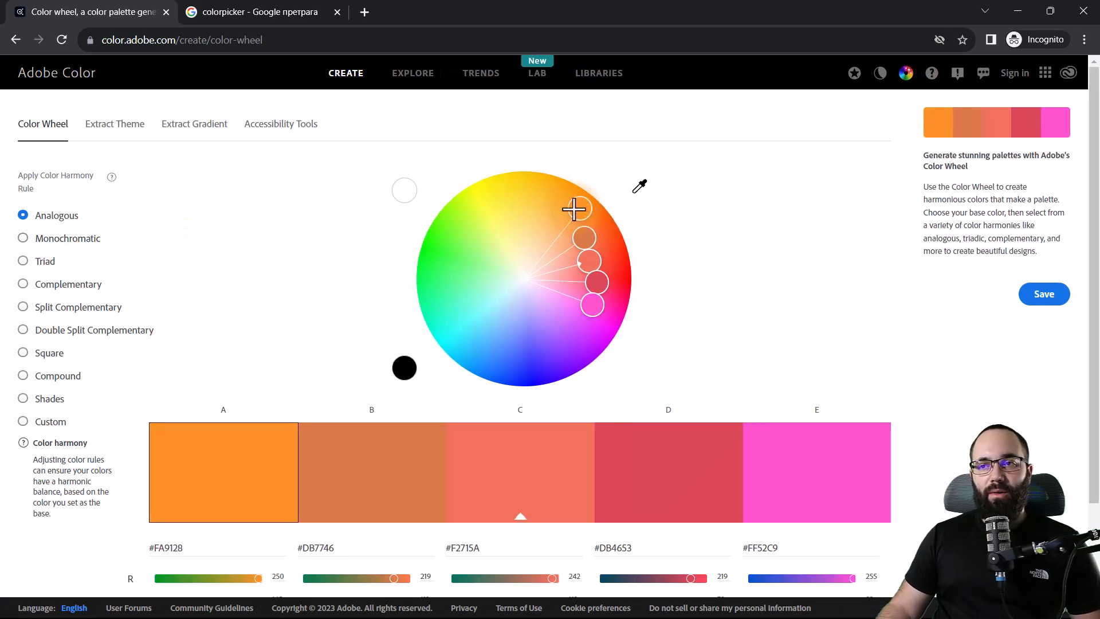
Step: Browse the Adobe Color Explore gallery and open the Green Globe On Moss palette
left_click(413, 73)
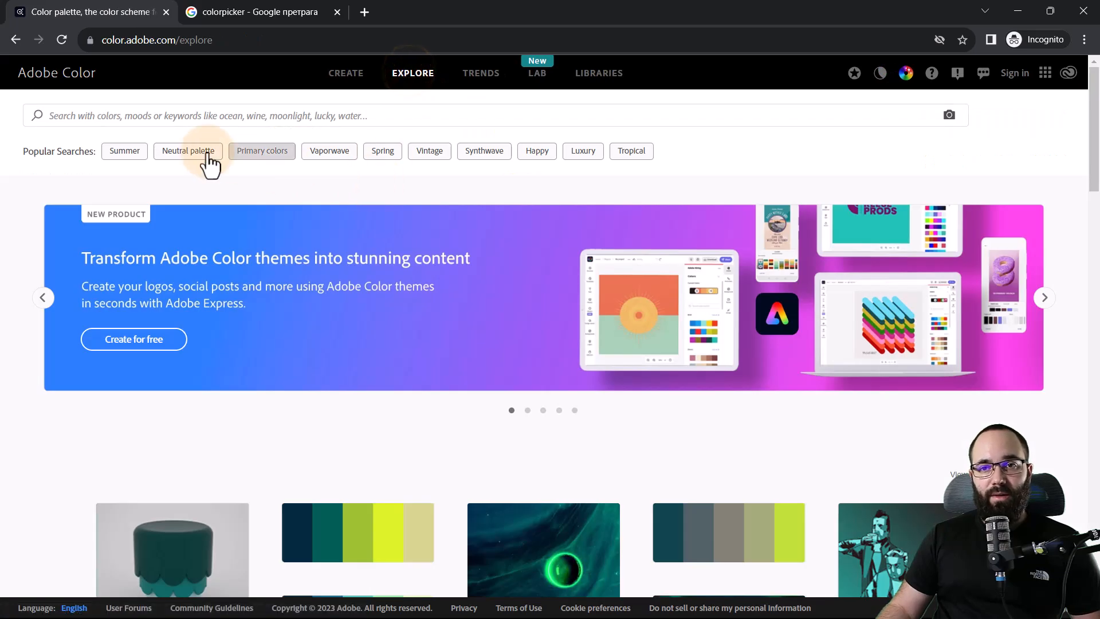
scroll("down", 3)
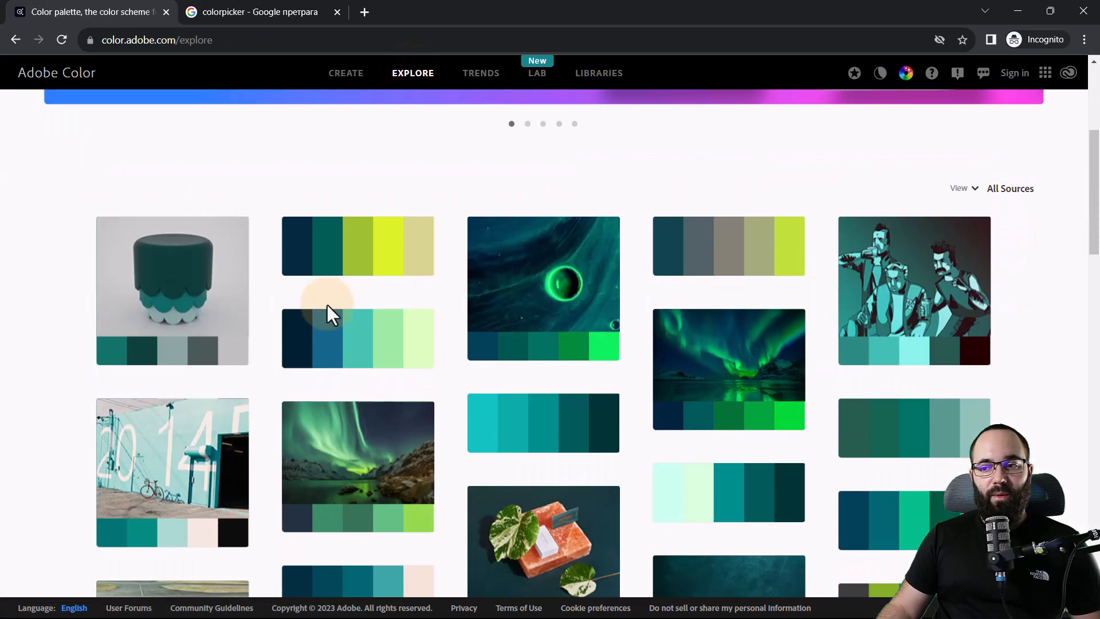
scroll("down", 3)
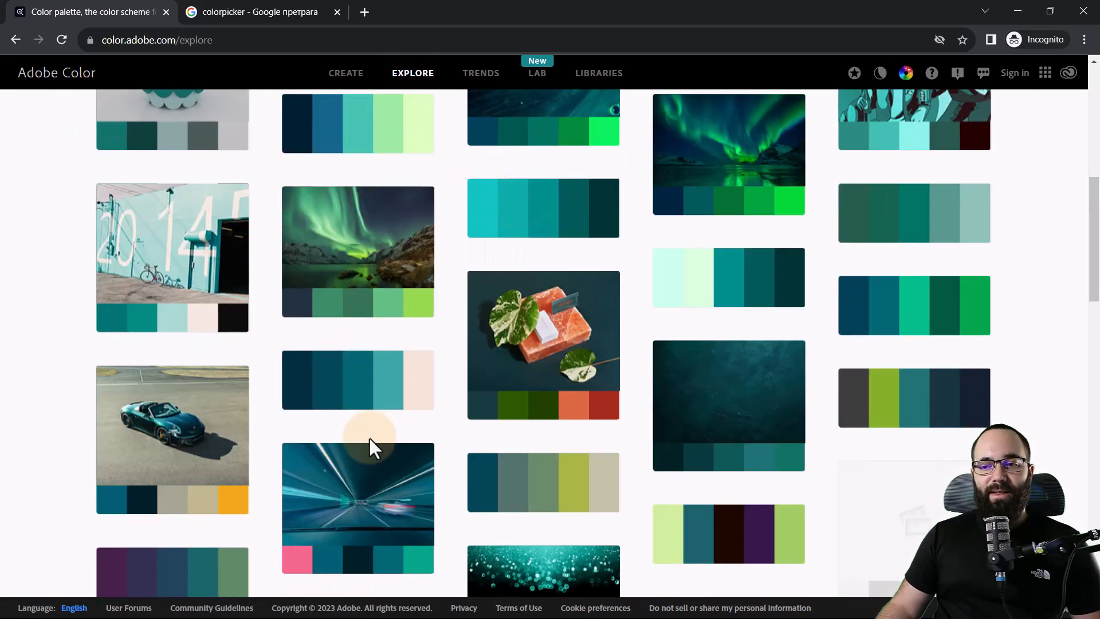
mouse_move(343, 400)
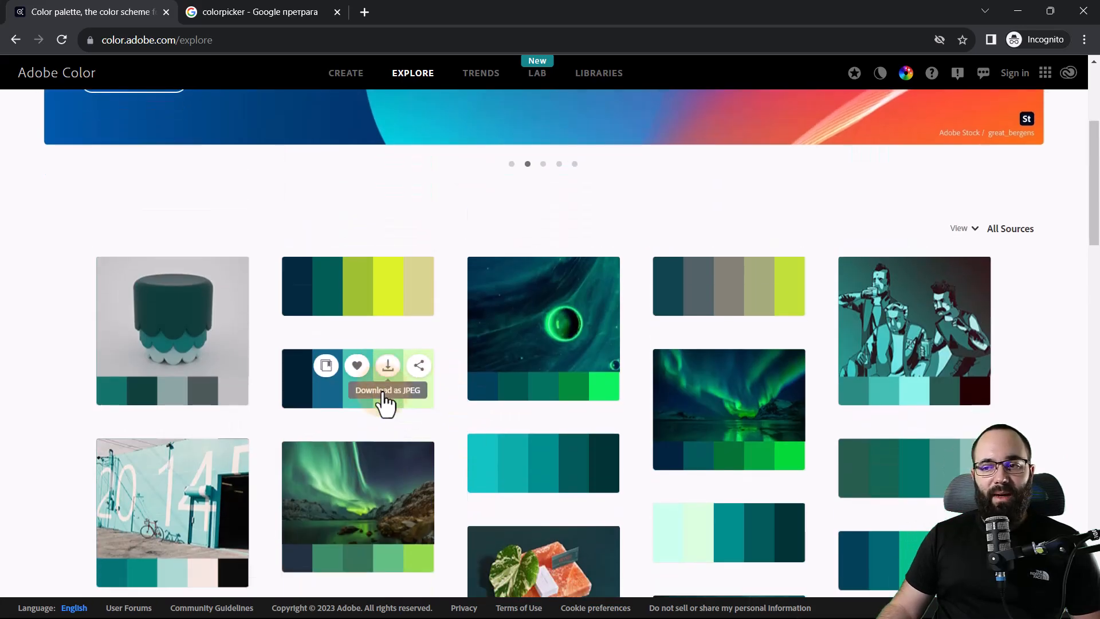
scroll("down", 3)
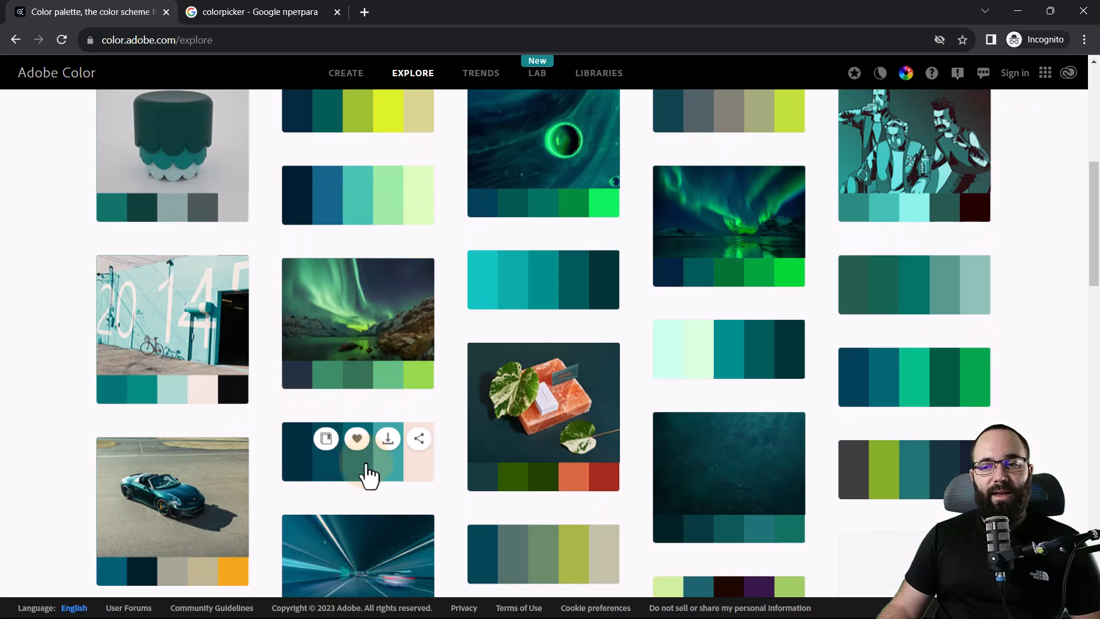
left_click(358, 453)
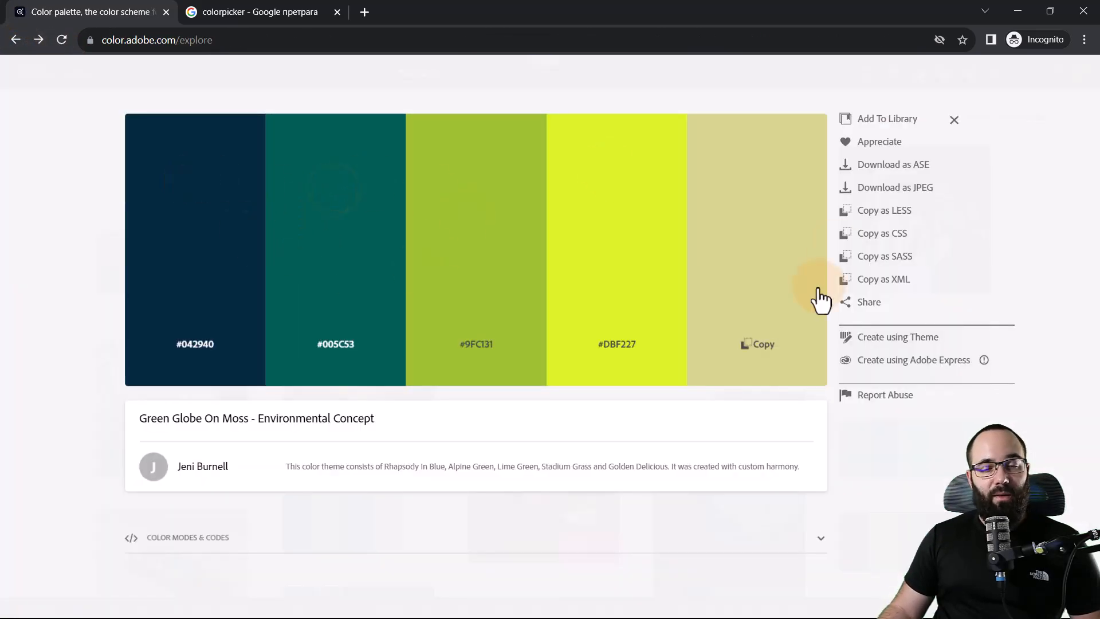
mouse_move(695, 228)
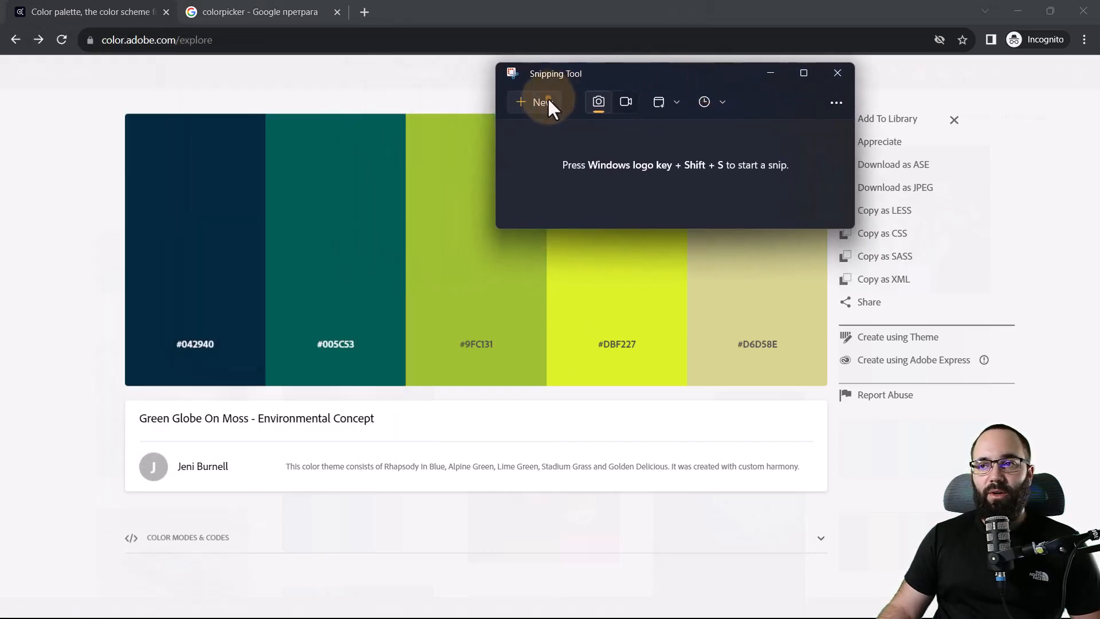
Step: Snip and save the five-colour palette image, then open imagecolorpicker.com from Google
left_click(538, 102)
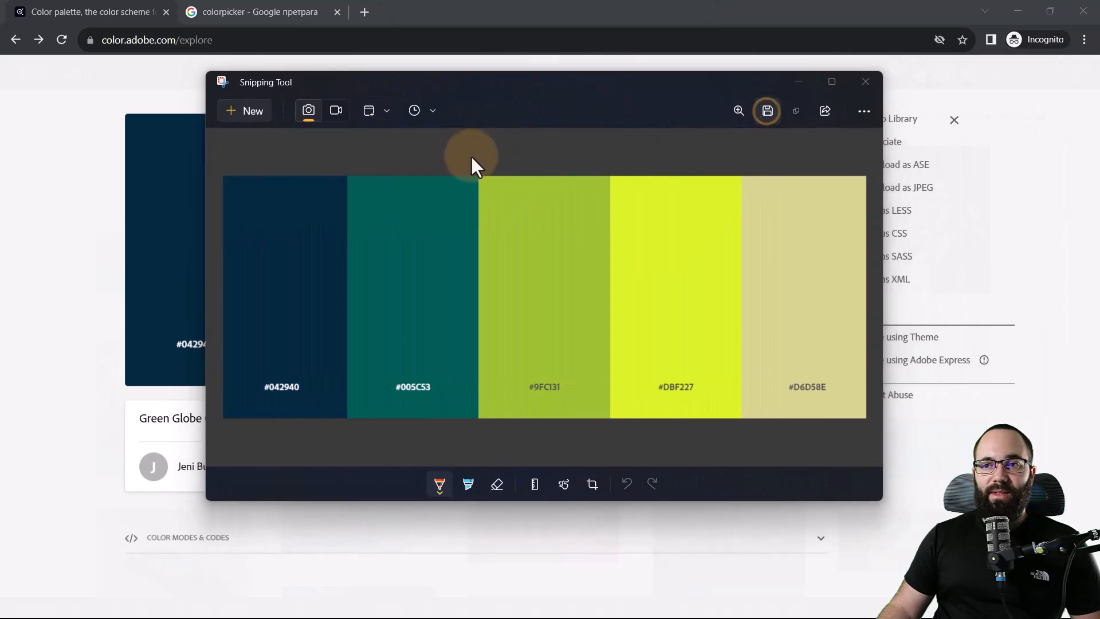
left_click(765, 110)
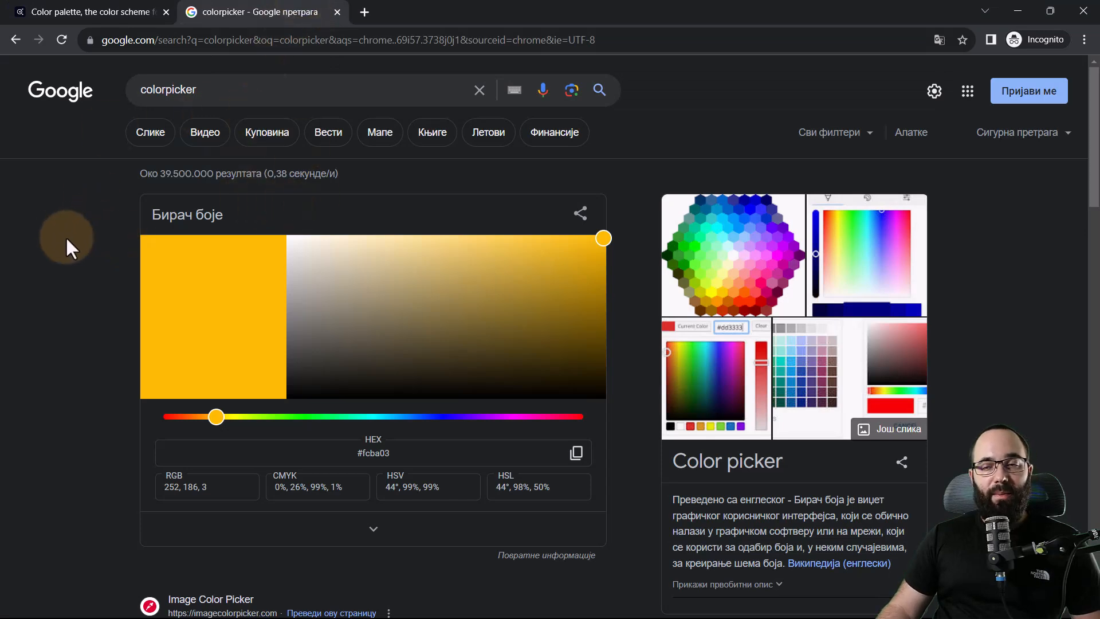
scroll("down", 3)
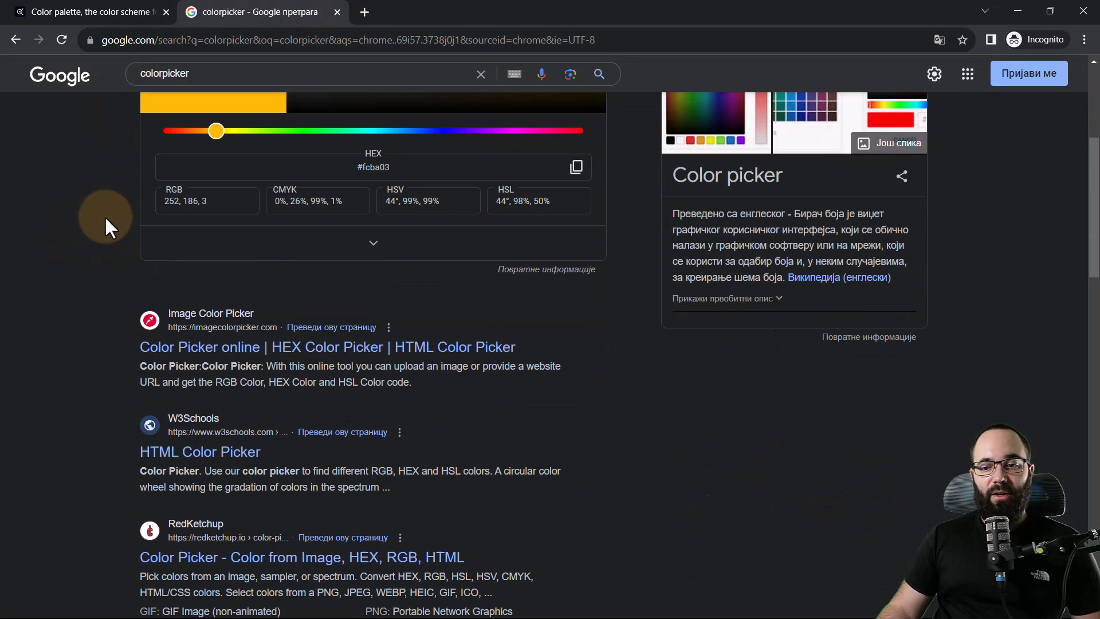
left_click(326, 347)
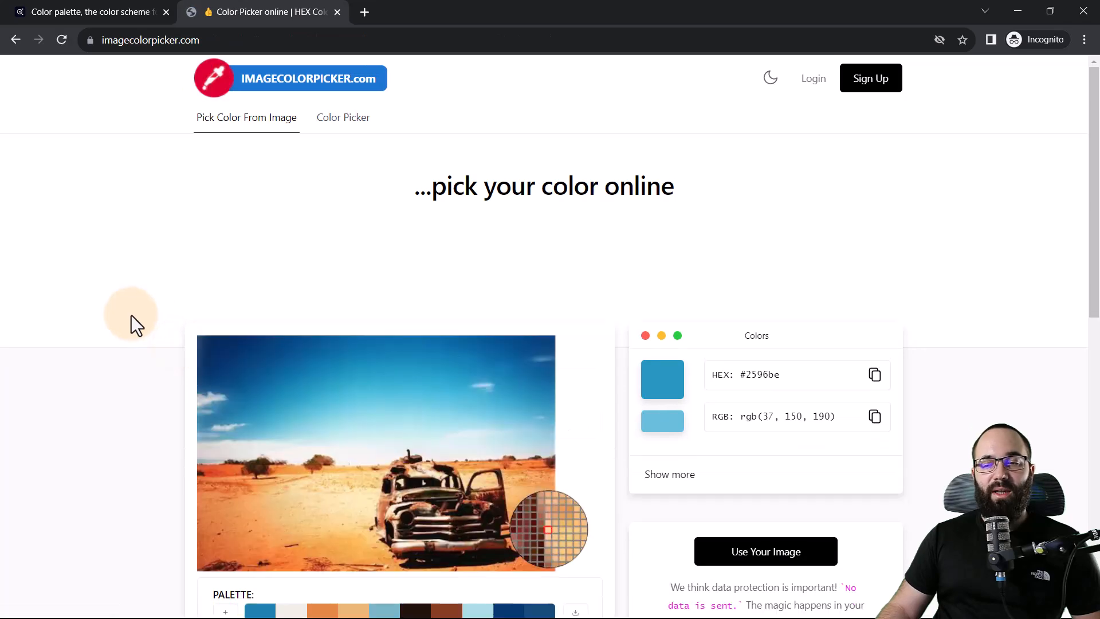
Step: Load the saved palette screenshot into imagecolorpicker.com and sample the navy swatch #042940
scroll("down", 3)
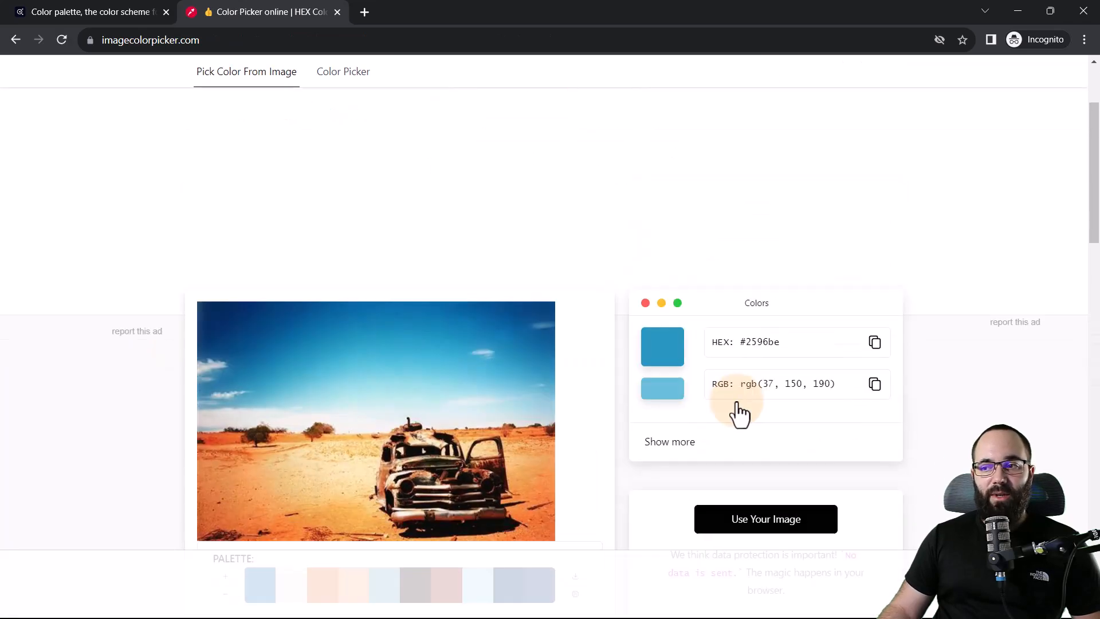
left_click(765, 519)
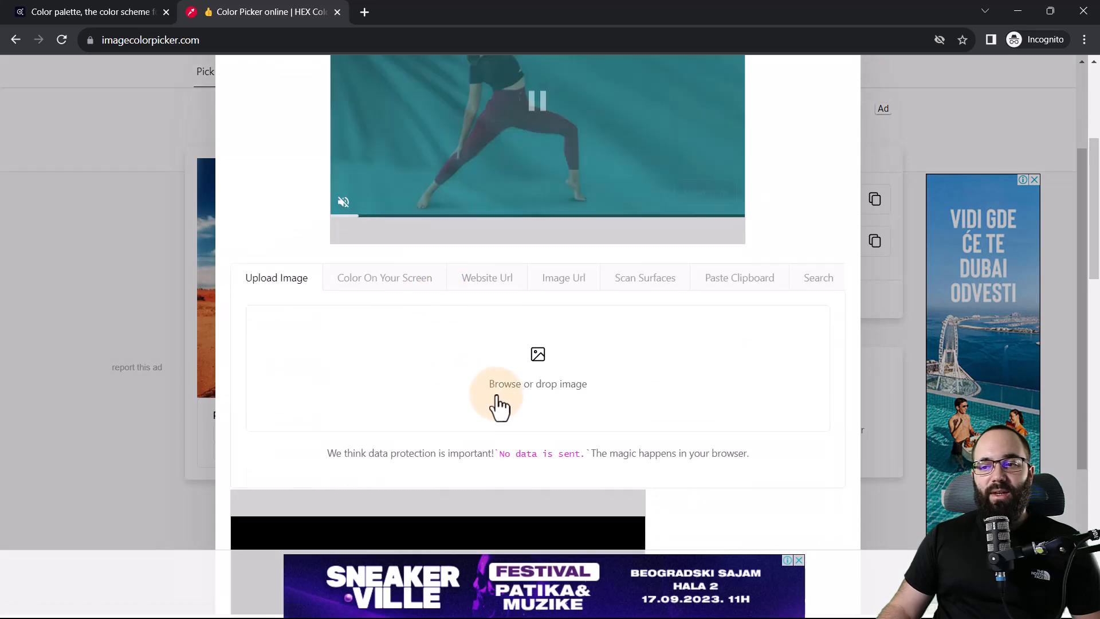
left_click(536, 384)
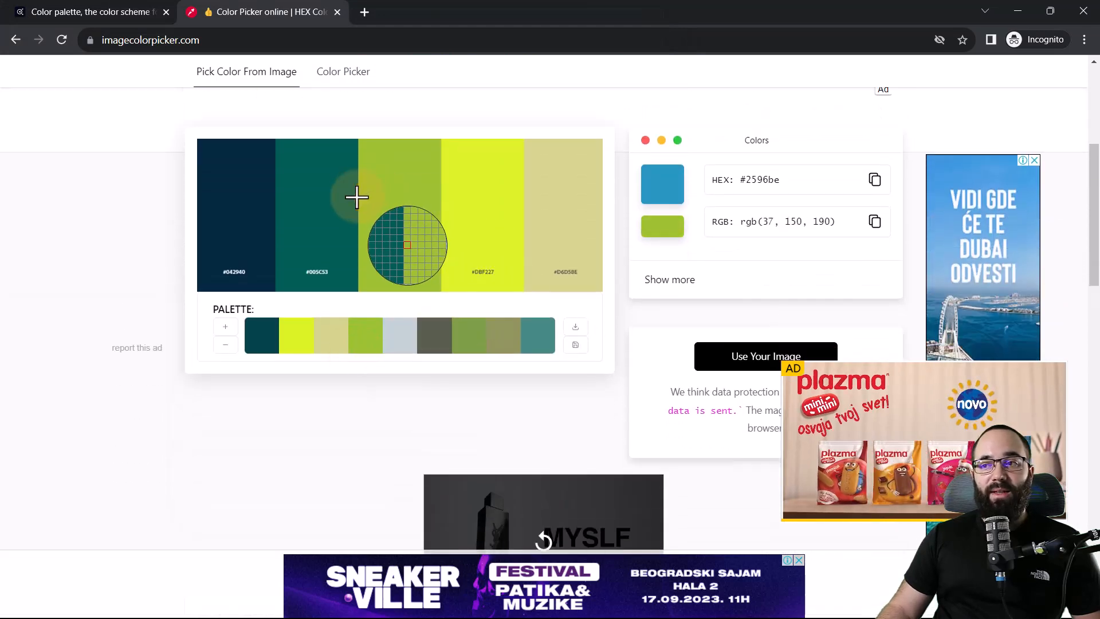
left_click(244, 206)
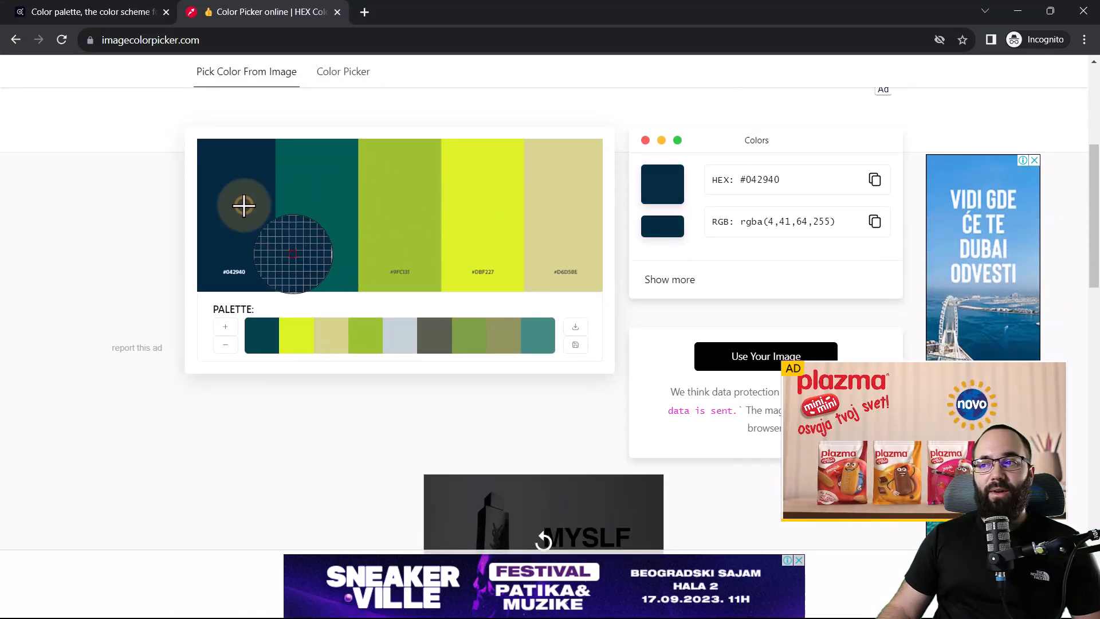
mouse_move(404, 212)
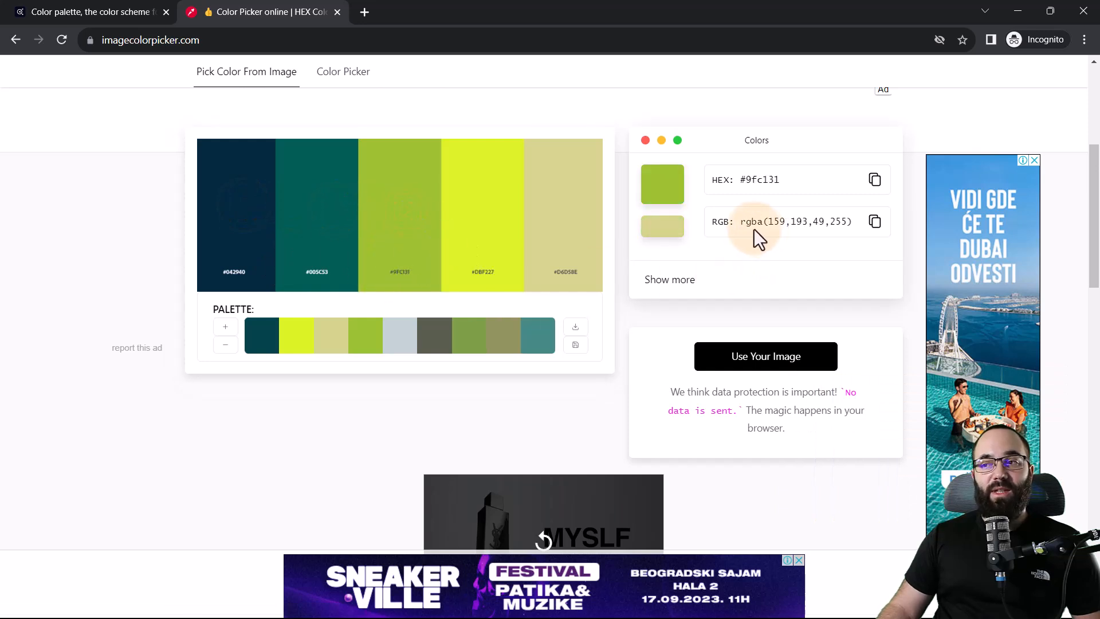
mouse_move(790, 238)
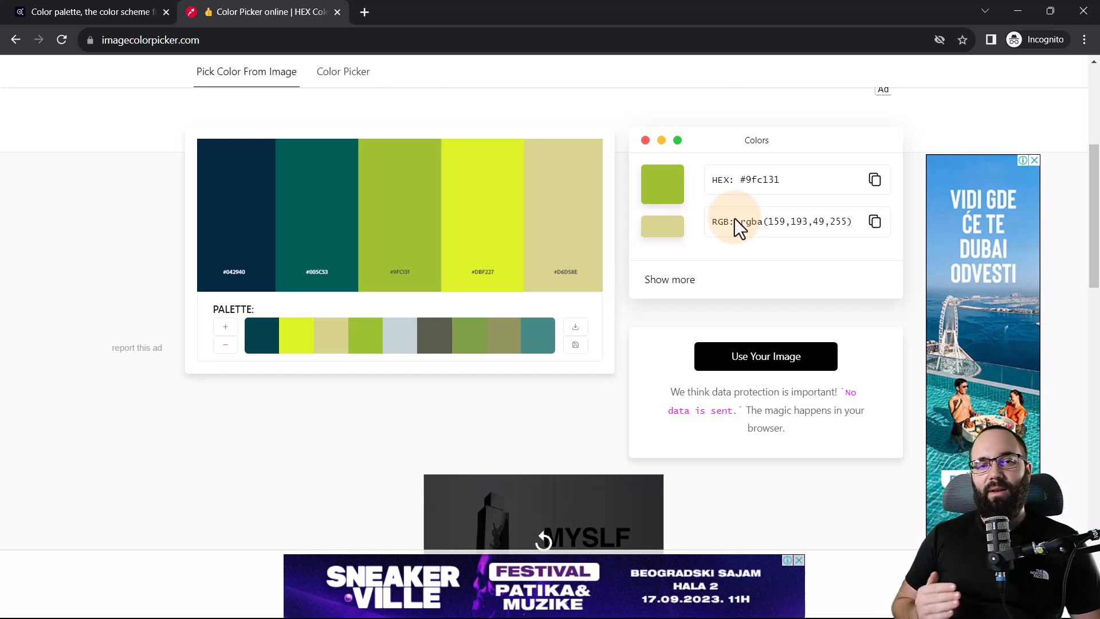
mouse_move(275, 418)
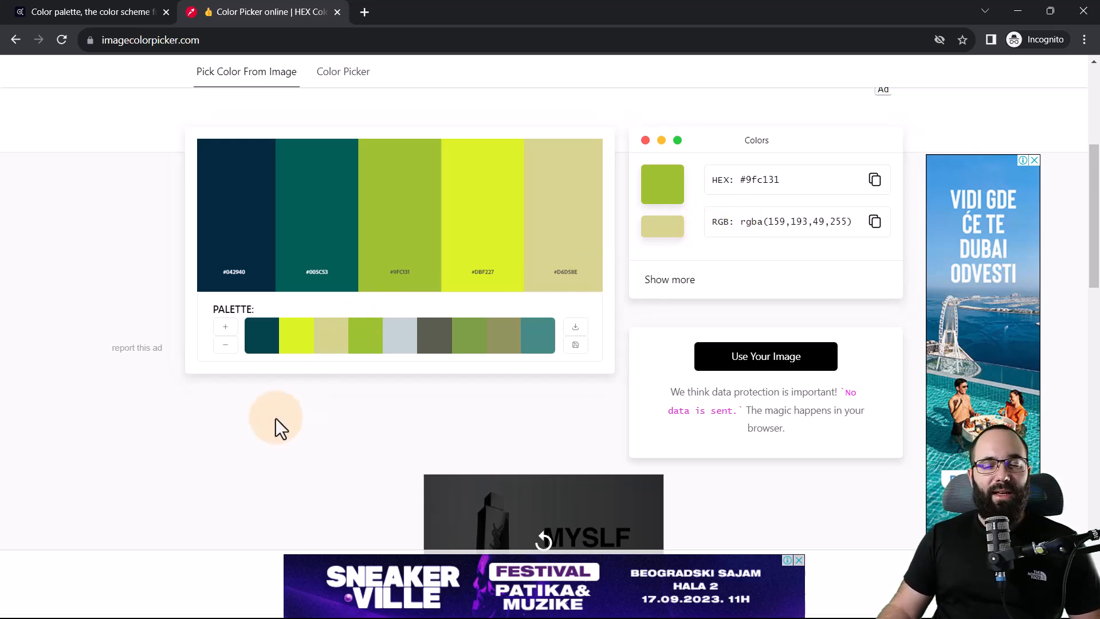
mouse_move(281, 421)
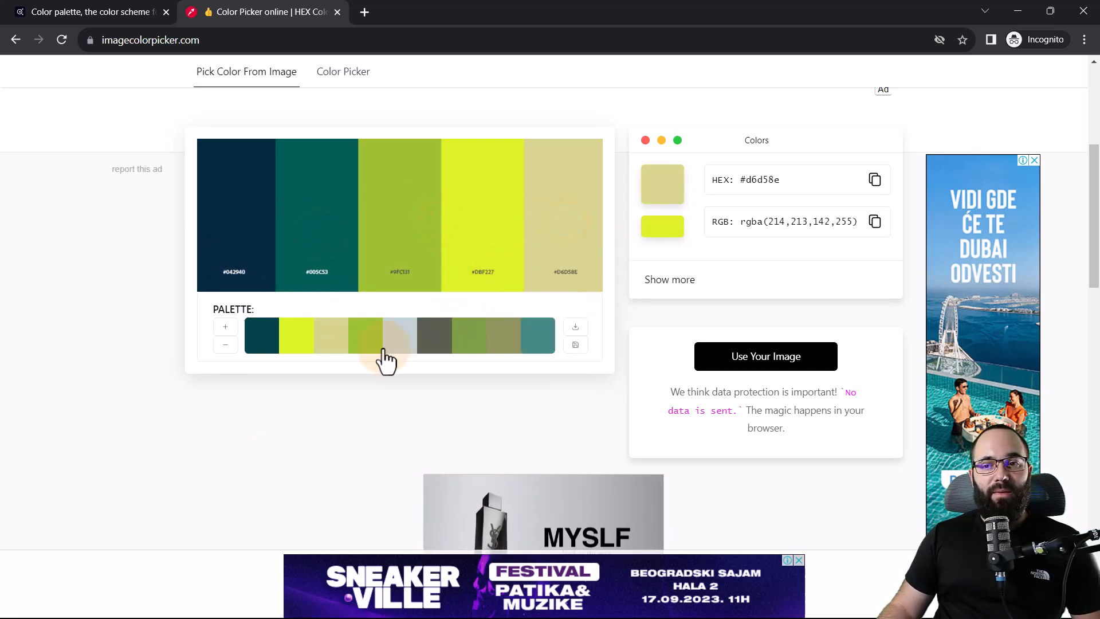
mouse_move(328, 357)
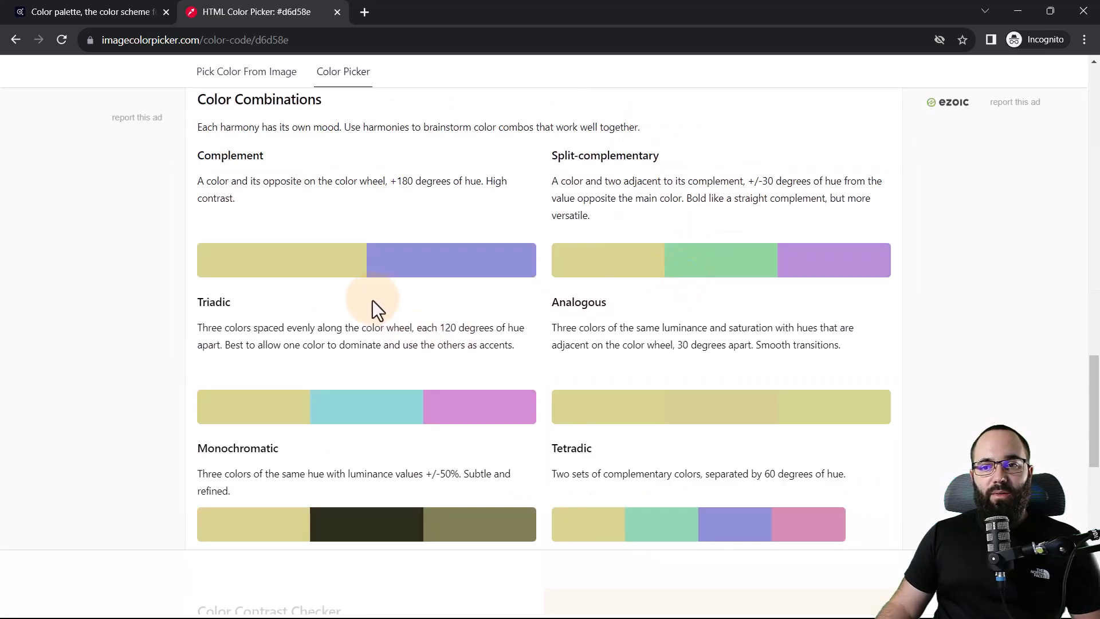
Step: Scroll the #d6d58e page through its variations, colour combinations and contrast checker
scroll("up", 3)
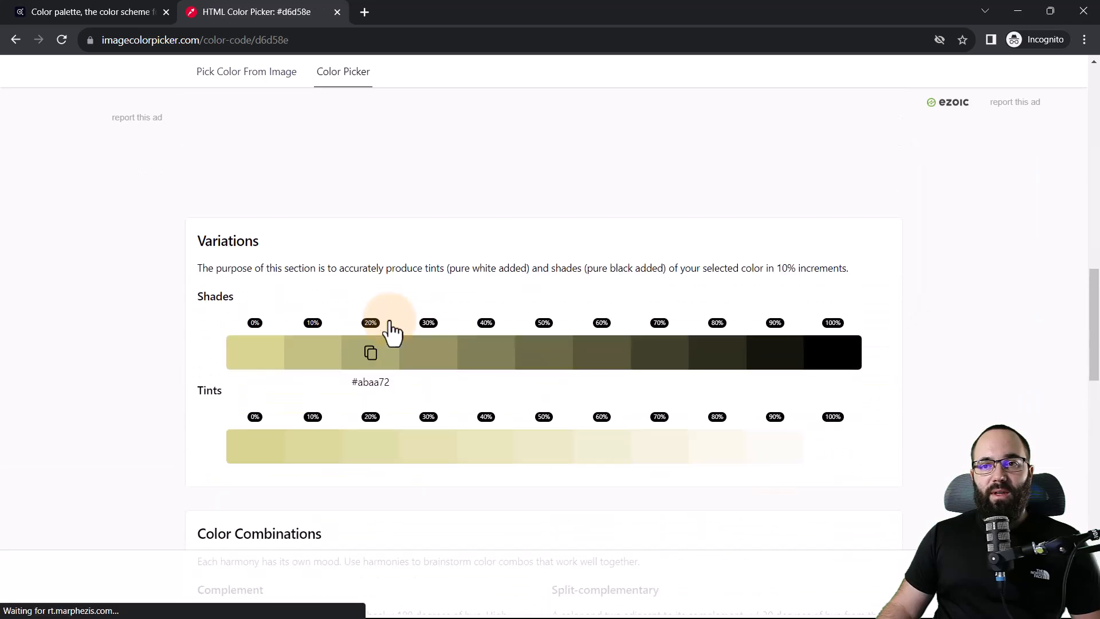
scroll("down", 3)
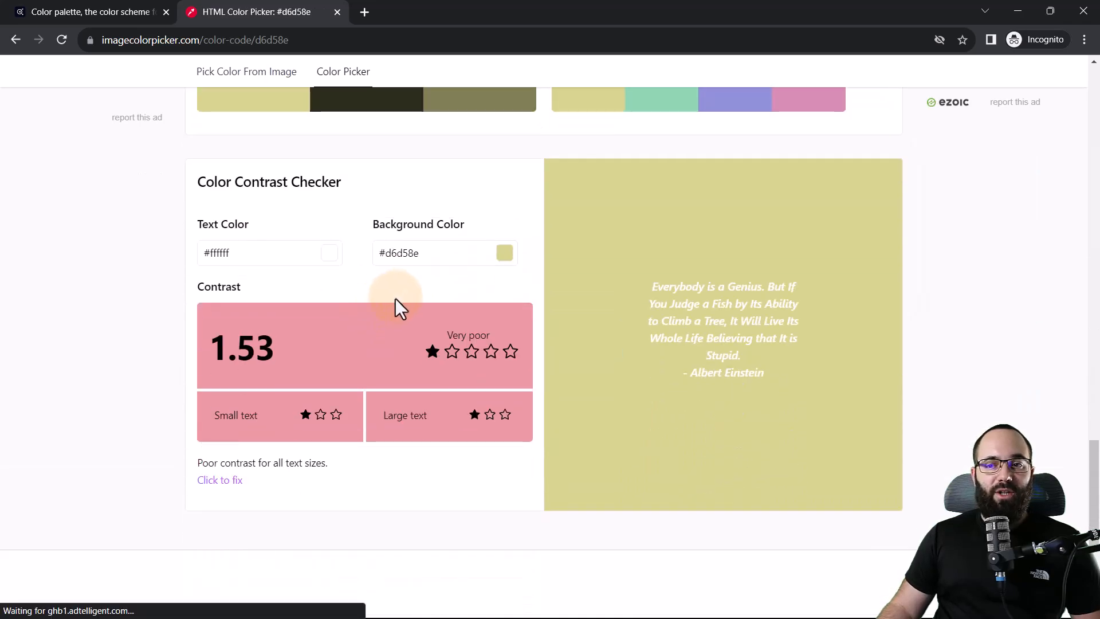
scroll("down", 3)
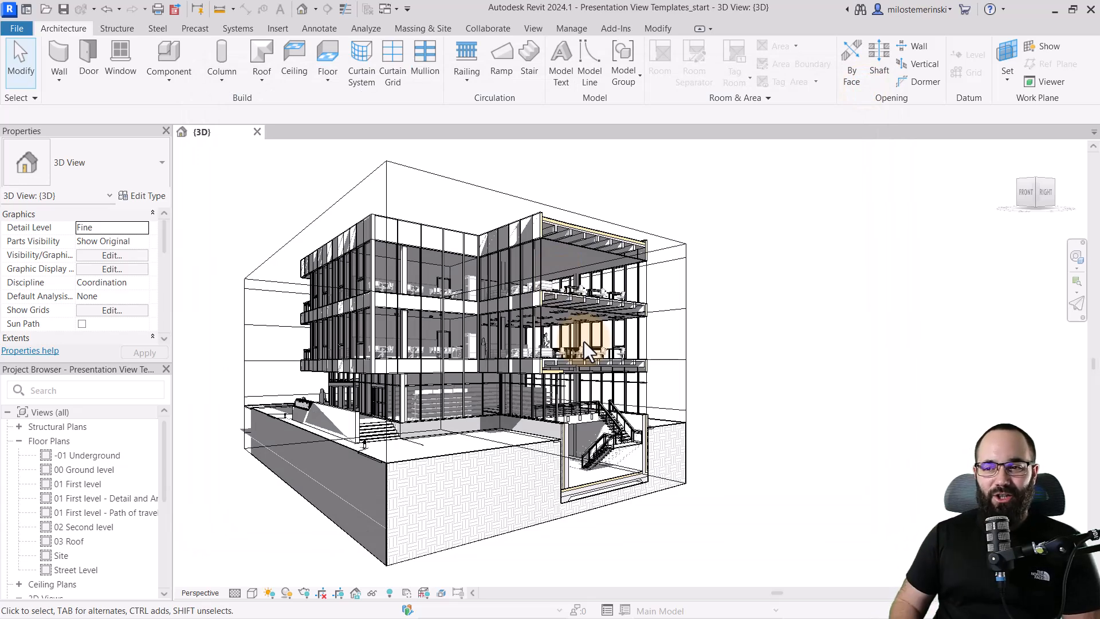
mouse_move(628, 361)
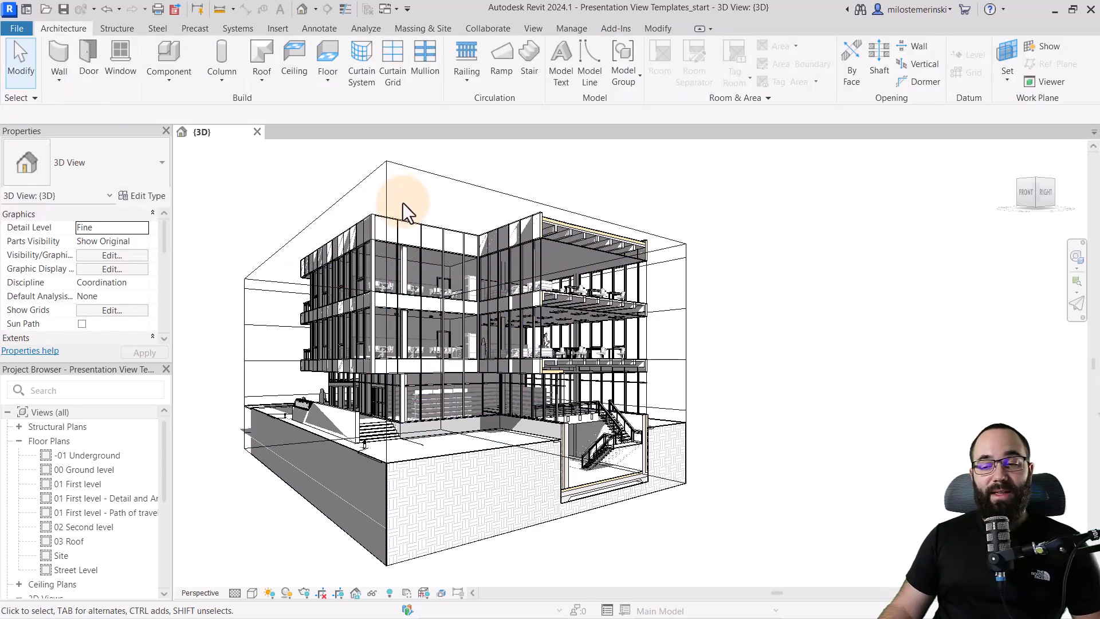
mouse_move(406, 214)
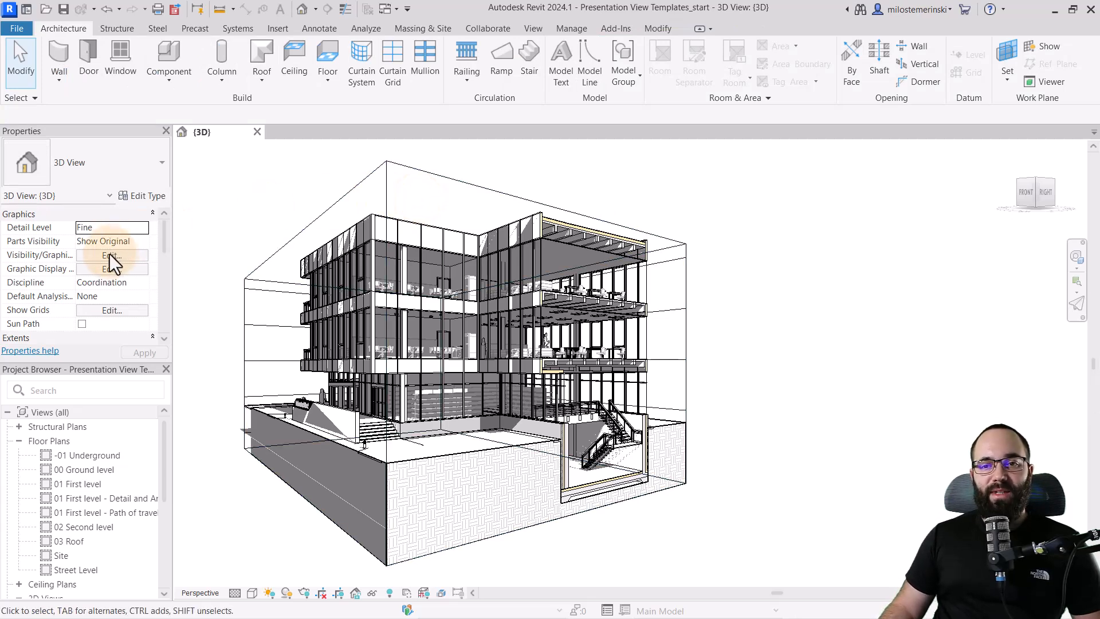
Step: Uncheck Section Boxes under Annotation Categories, then turn on Reveal Hidden Elements
left_click(109, 254)
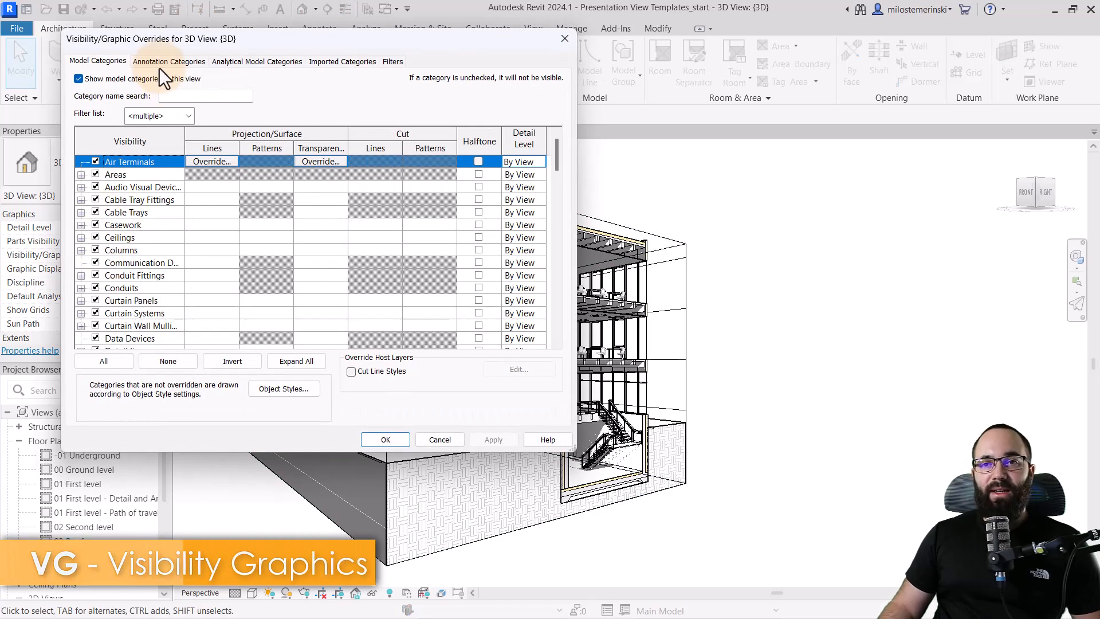
left_click(170, 61)
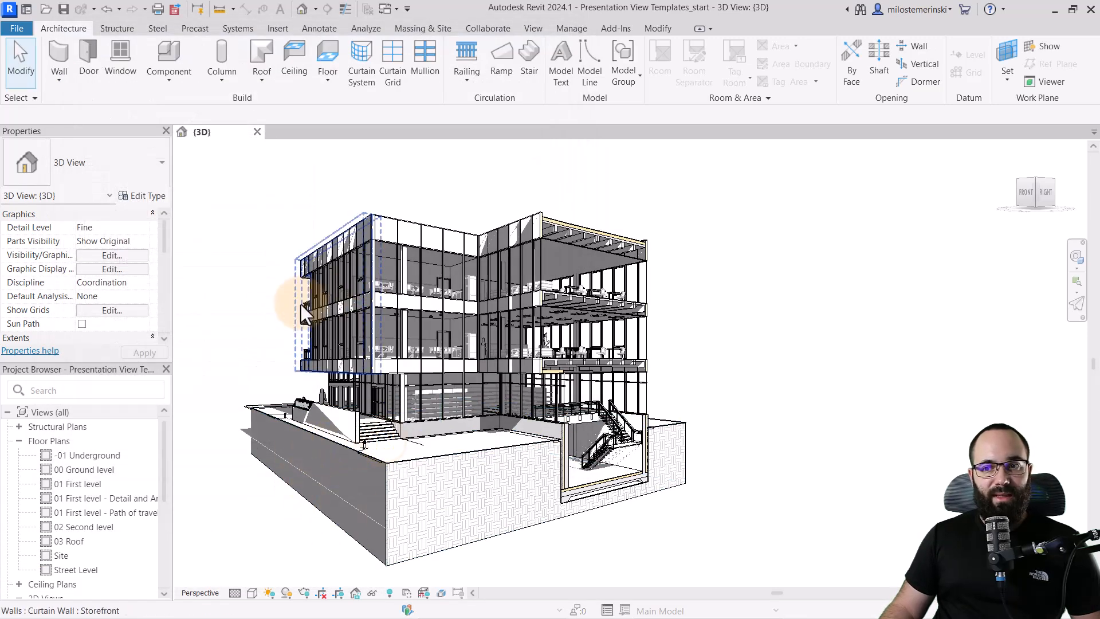
left_click(263, 326)
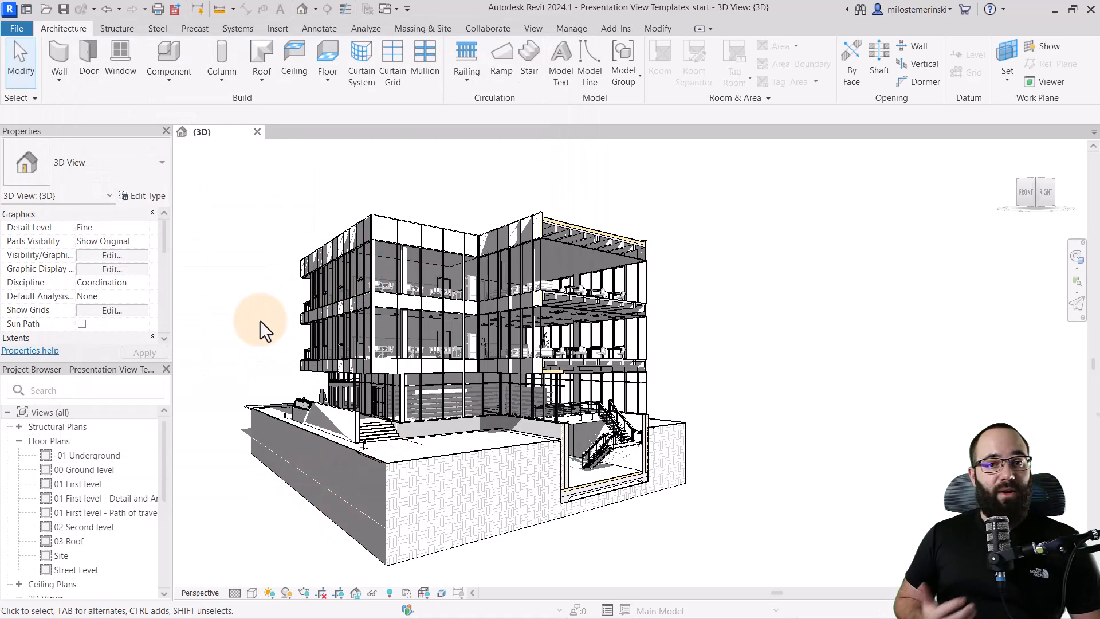
mouse_move(204, 323)
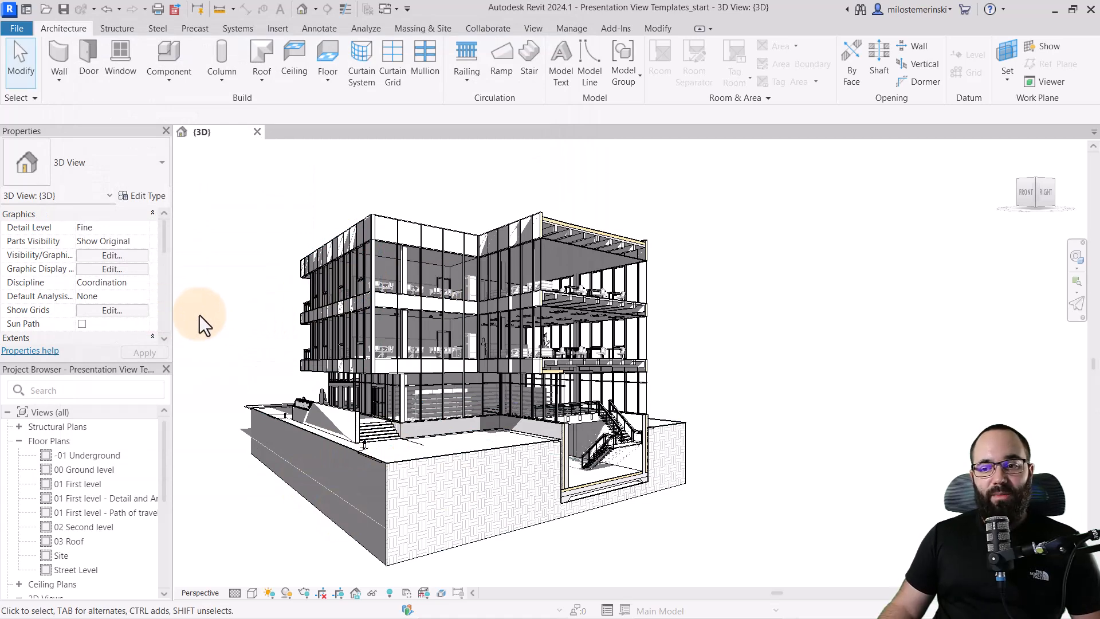
mouse_move(389, 593)
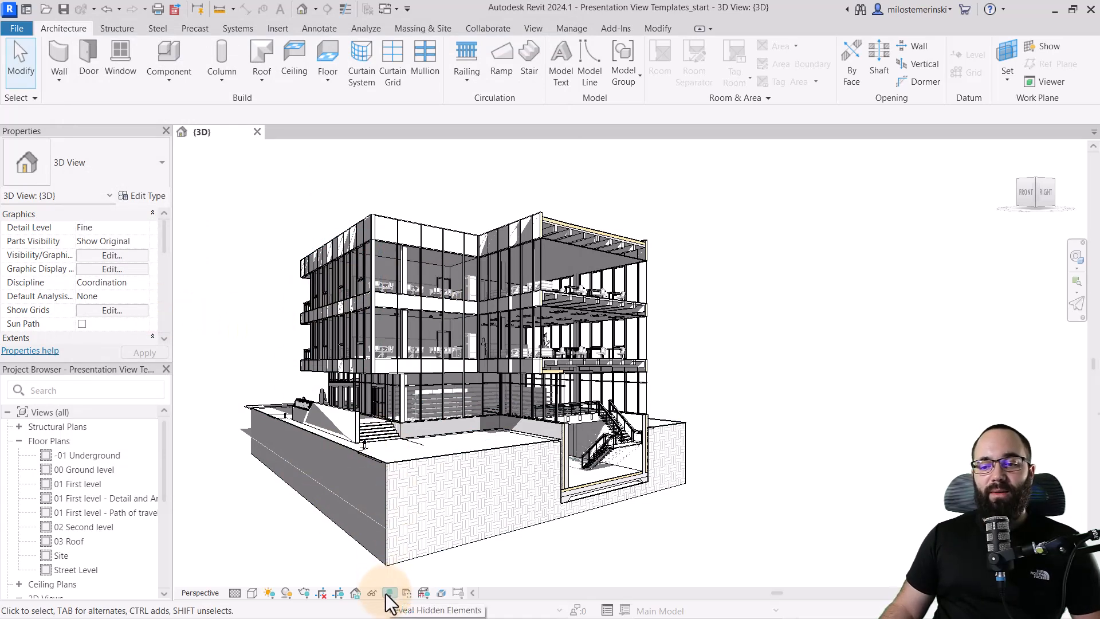
left_click(390, 593)
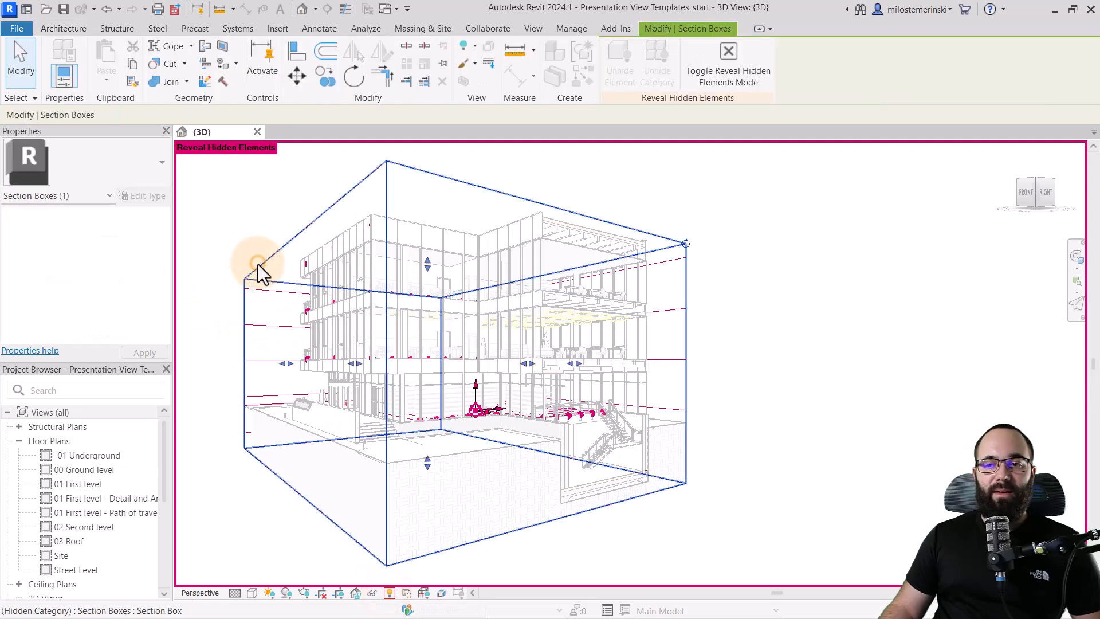
mouse_move(510, 369)
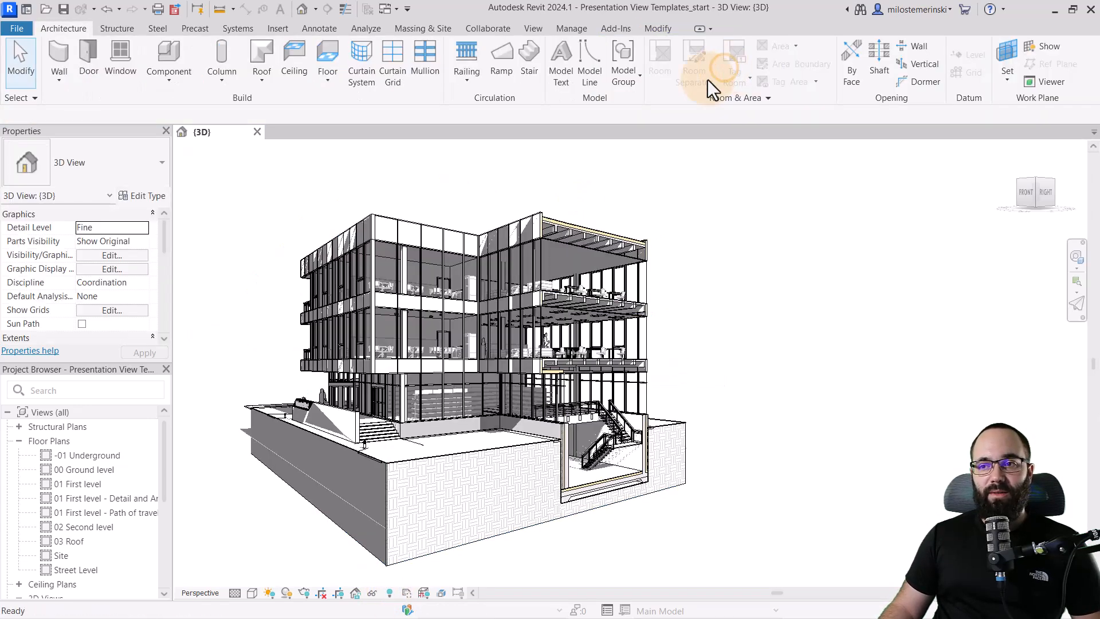
mouse_move(506, 168)
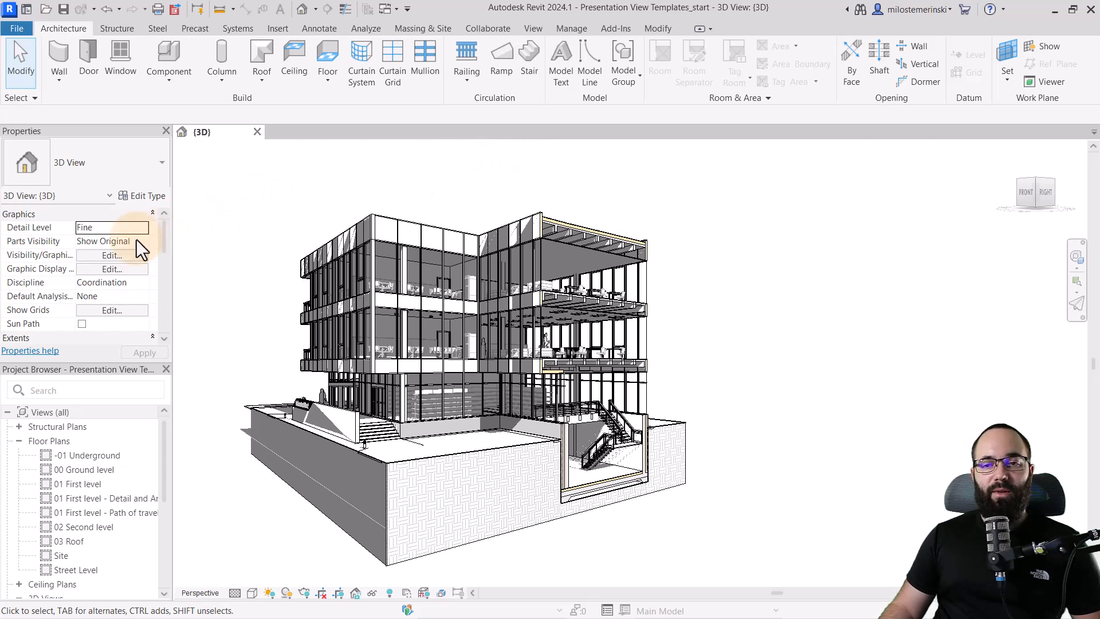
Step: Select all model categories in Visibility/Graphics and open the projection line override
left_click(107, 254)
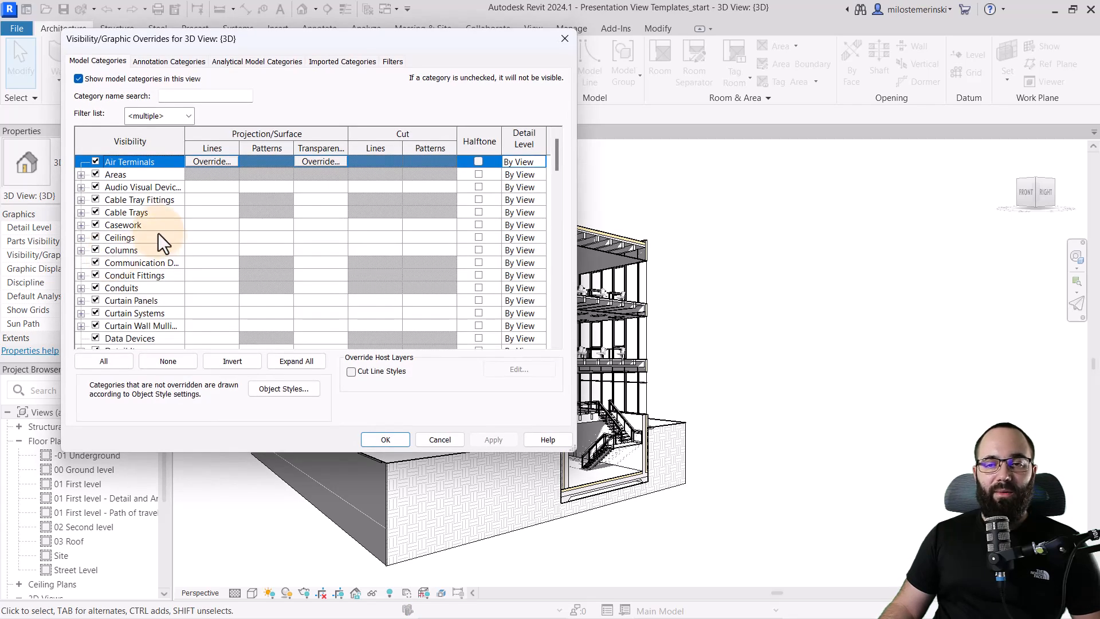
mouse_move(118, 231)
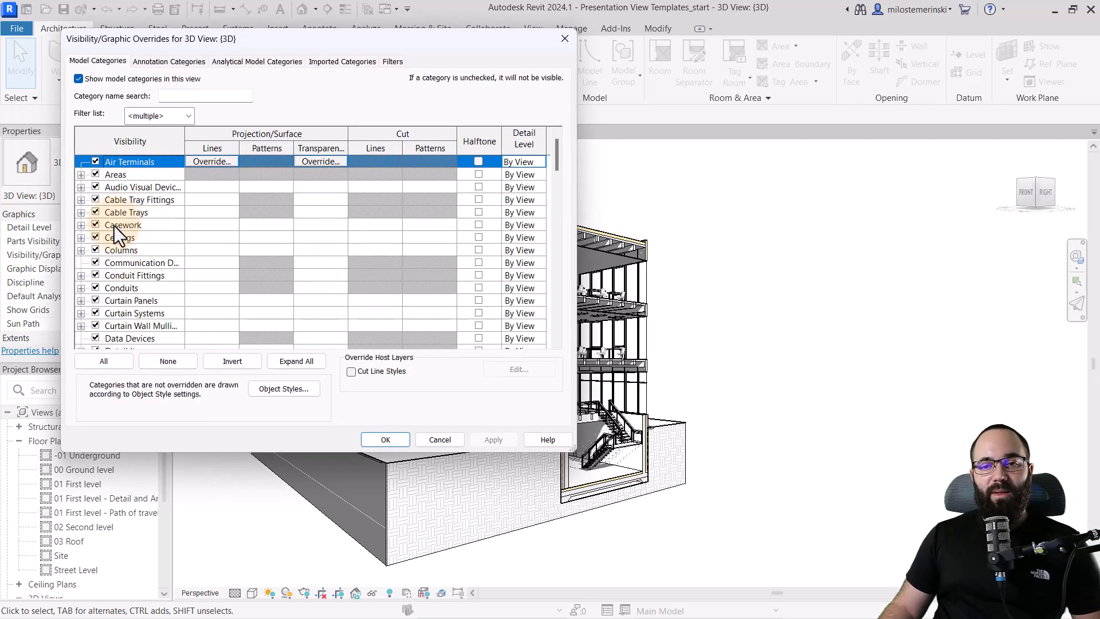
left_click(103, 360)
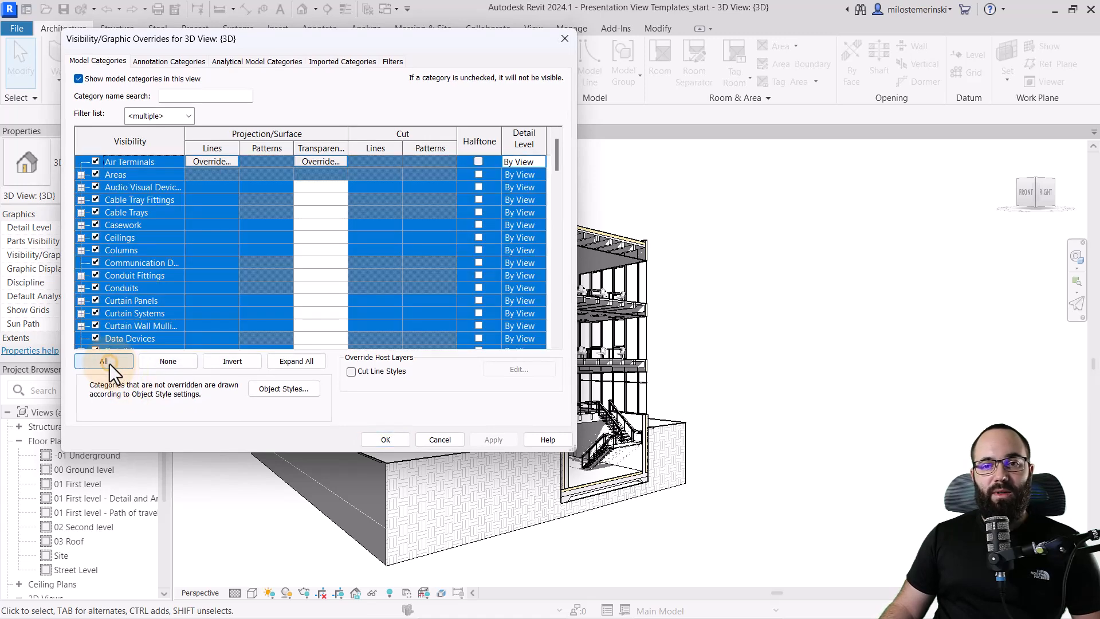
scroll("down", 3)
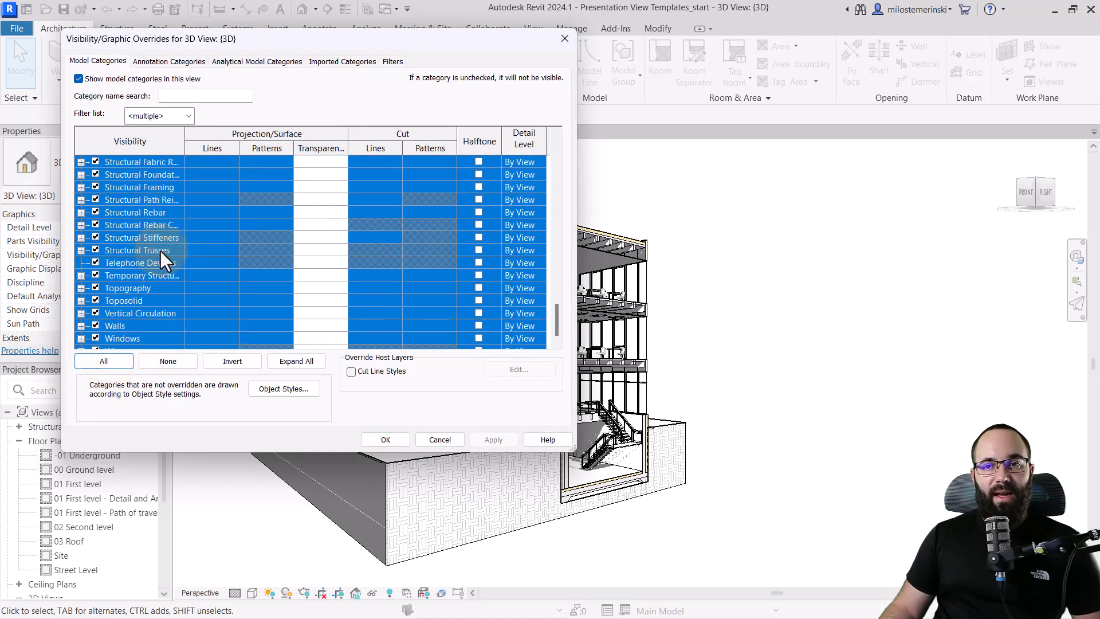
scroll("up", 3)
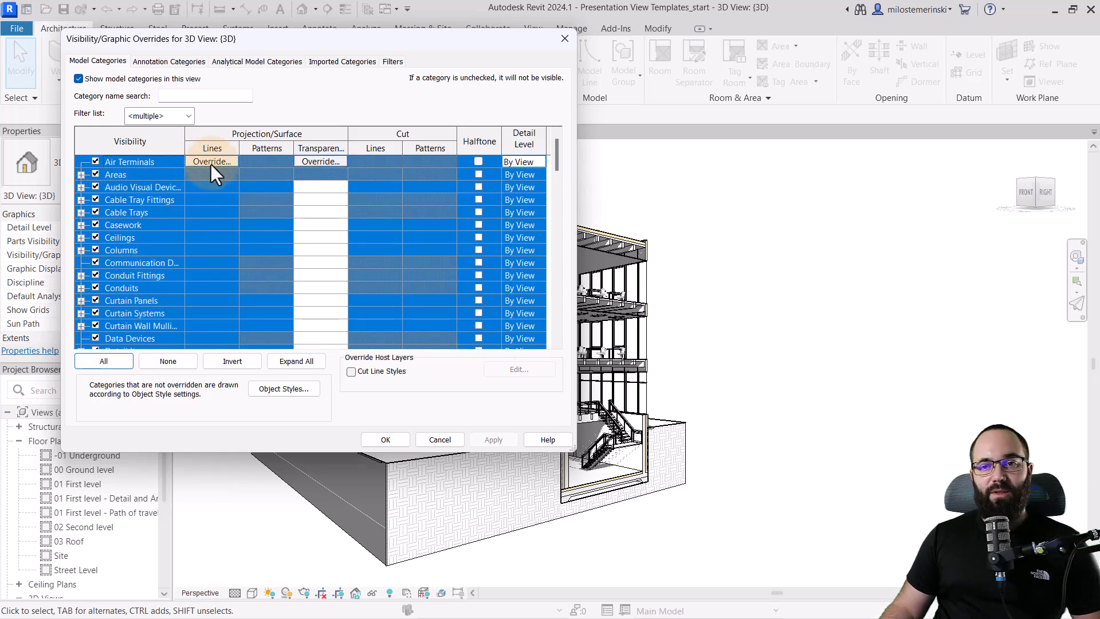
left_click(211, 161)
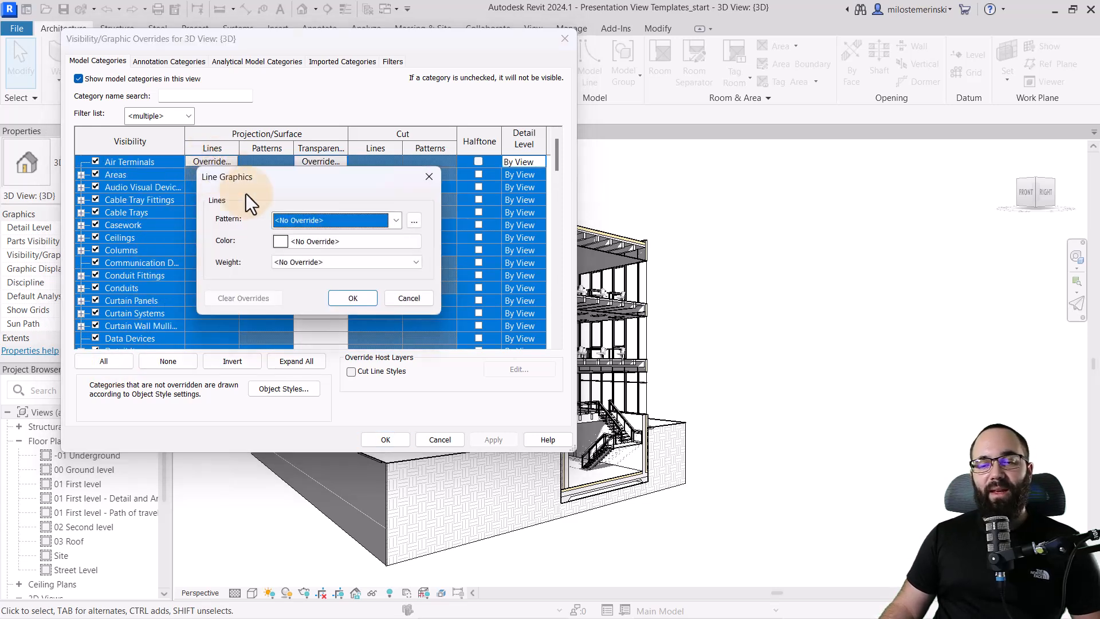
Step: Store the palette as custom colours and pick RGB 064-072-096 for projection lines
left_click(280, 241)
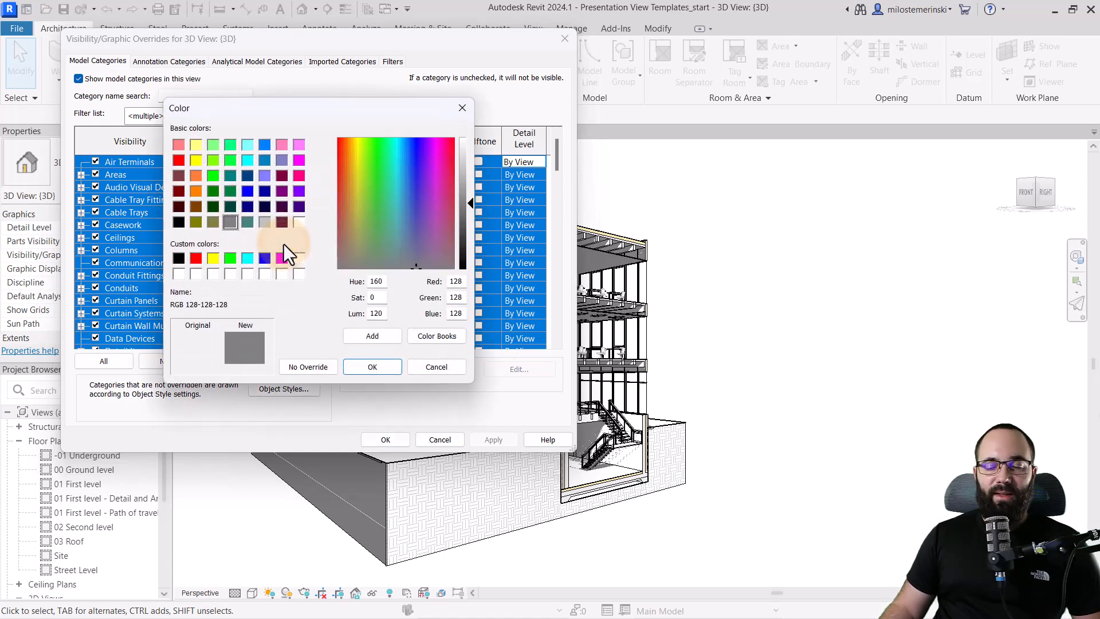
mouse_move(270, 242)
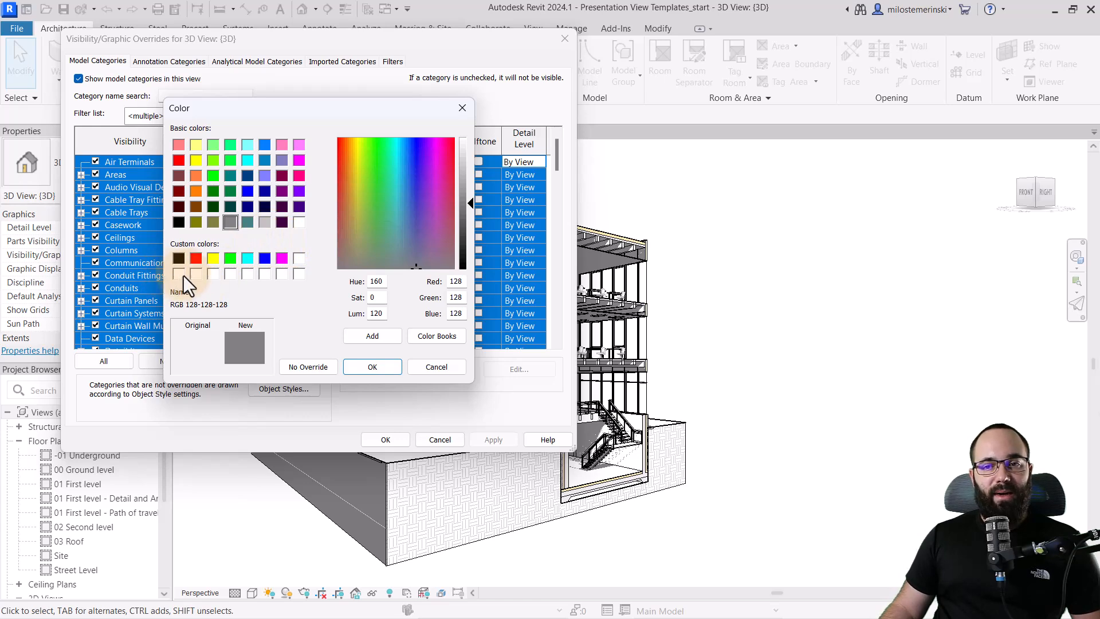
mouse_move(178, 280)
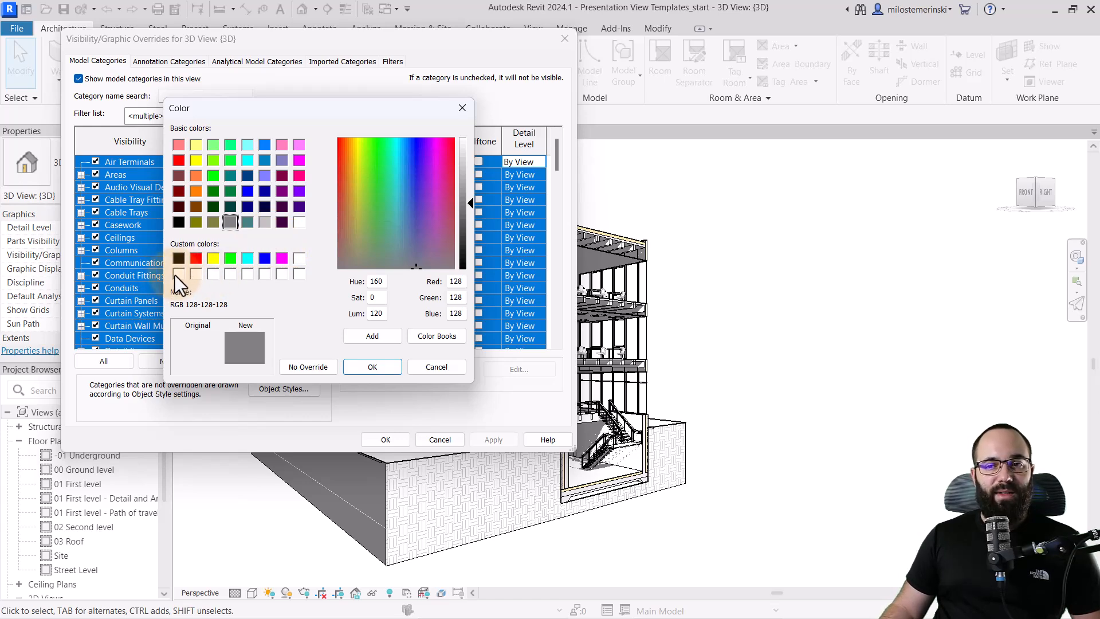
mouse_move(291, 284)
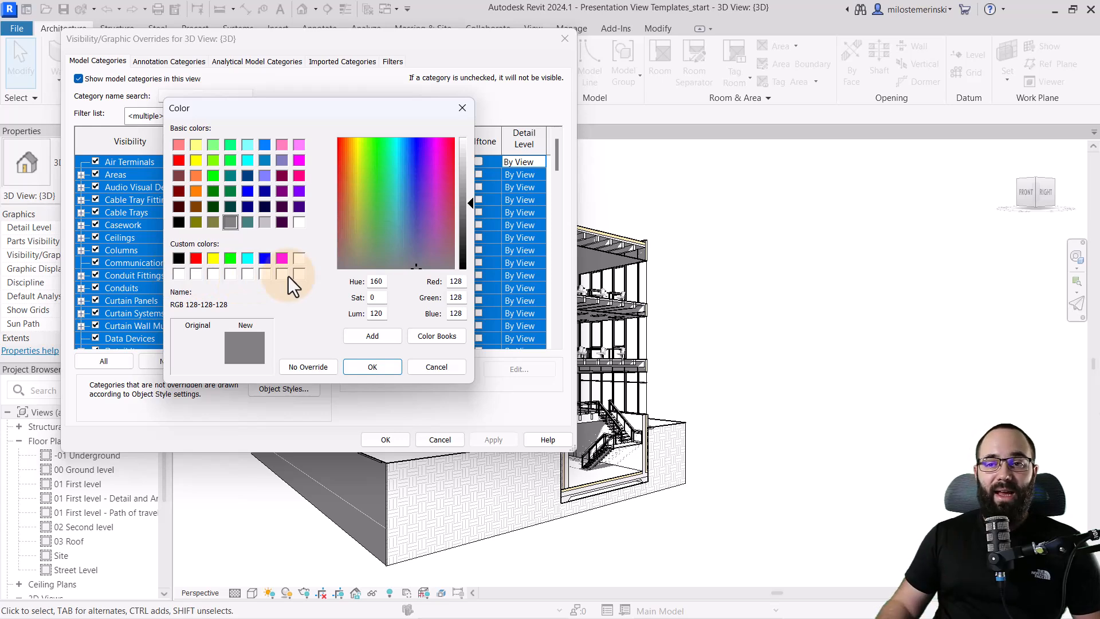
mouse_move(272, 291)
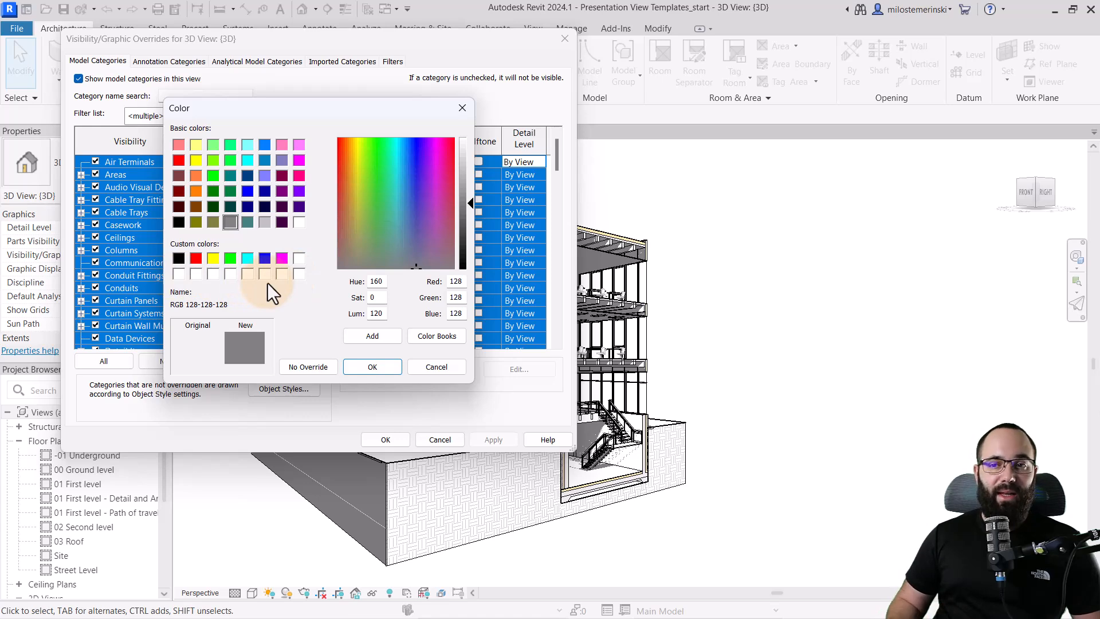
left_click(179, 274)
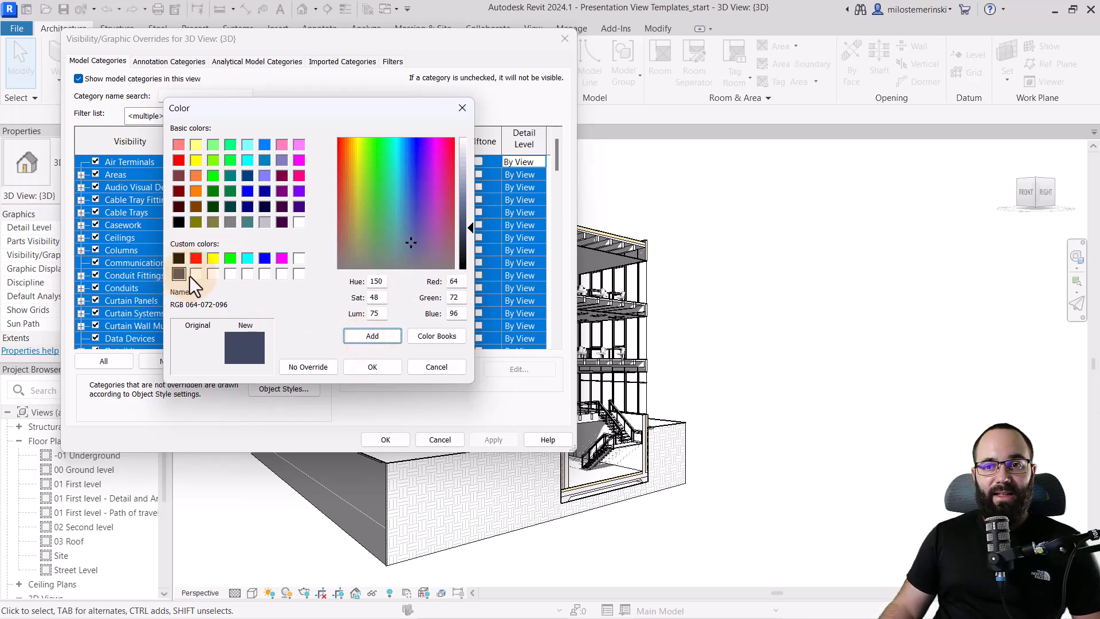
left_click(196, 272)
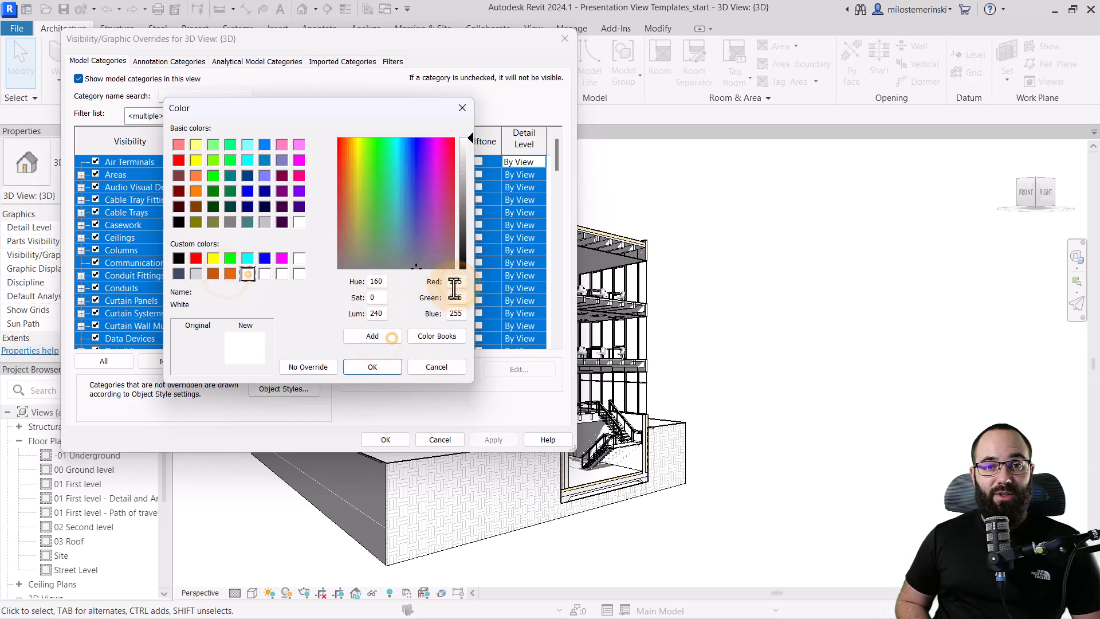
left_click(265, 272)
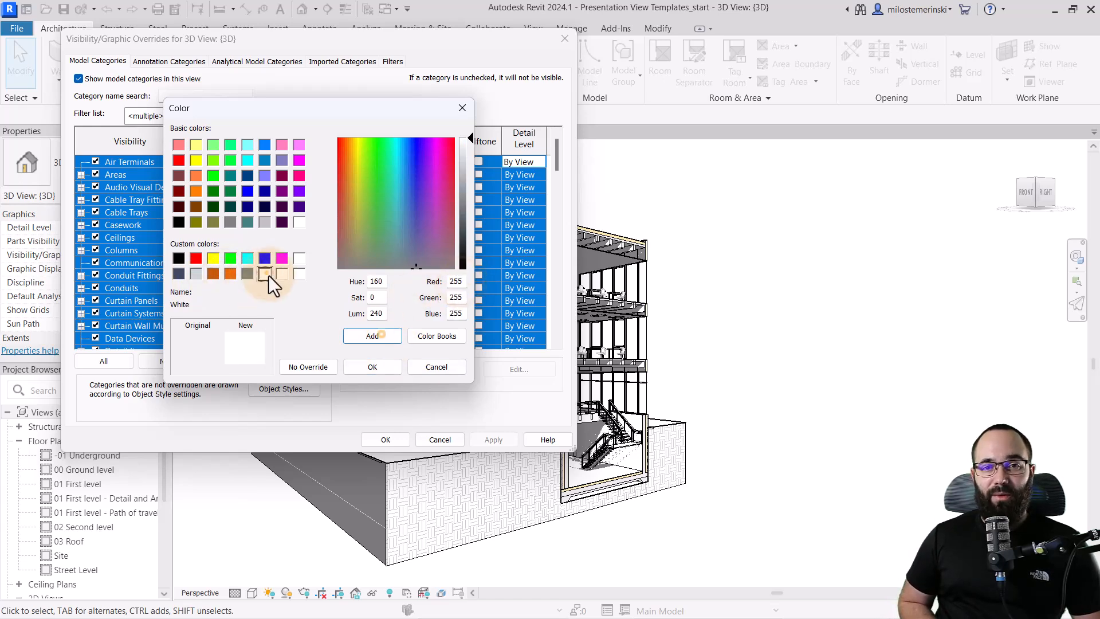
left_click(264, 273)
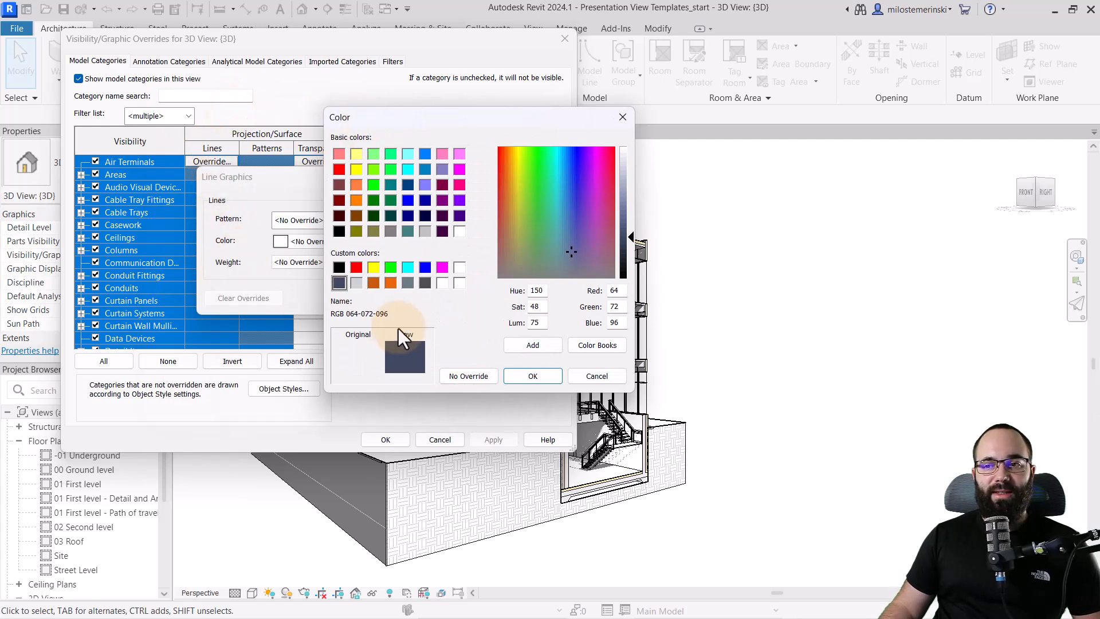
Step: Apply the RGB 64-72-96 projection line colour and open the surface pattern override
left_click(533, 375)
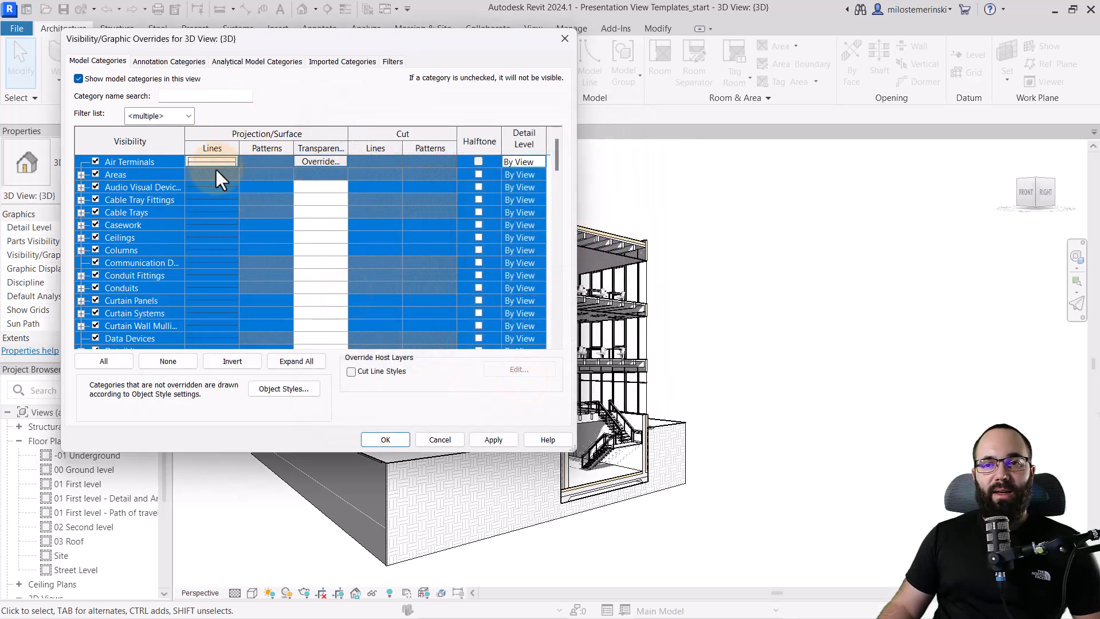
mouse_move(267, 165)
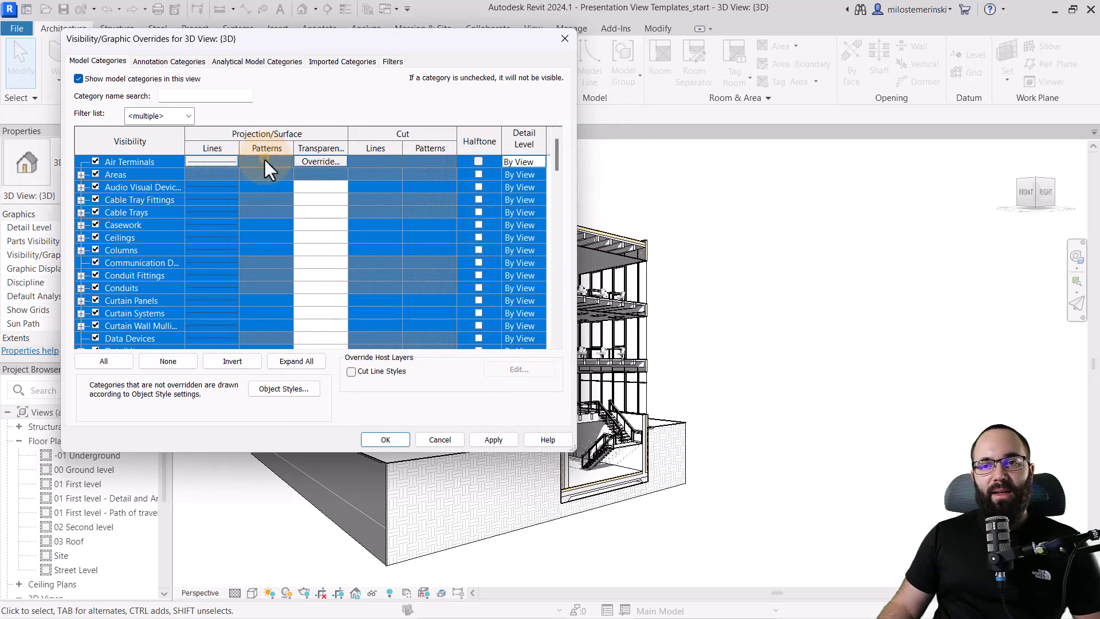
left_click(266, 187)
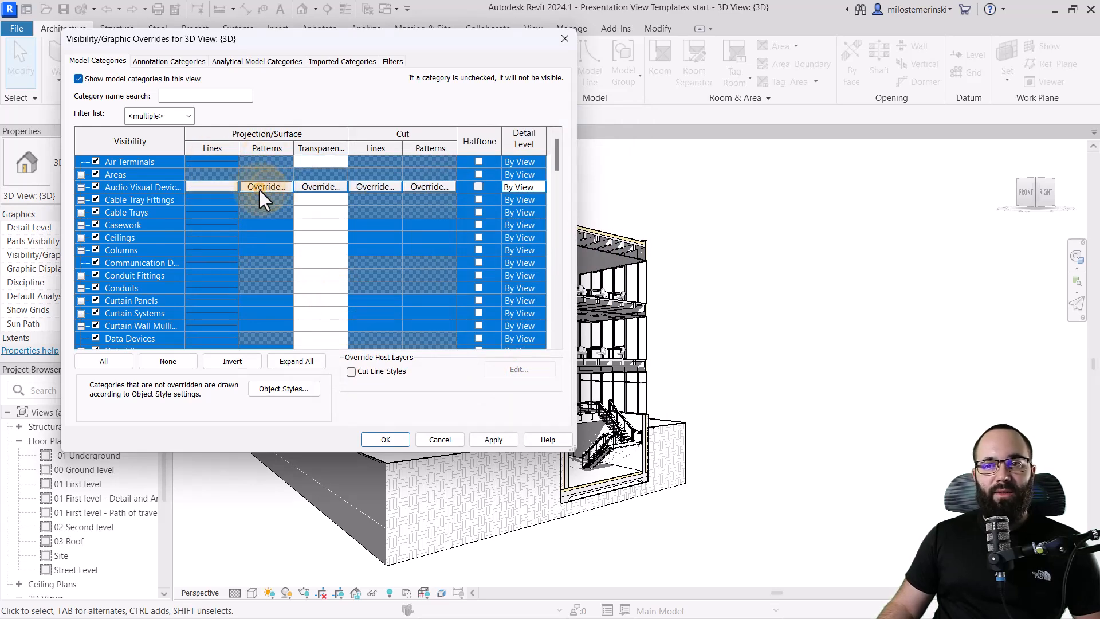
mouse_move(330, 246)
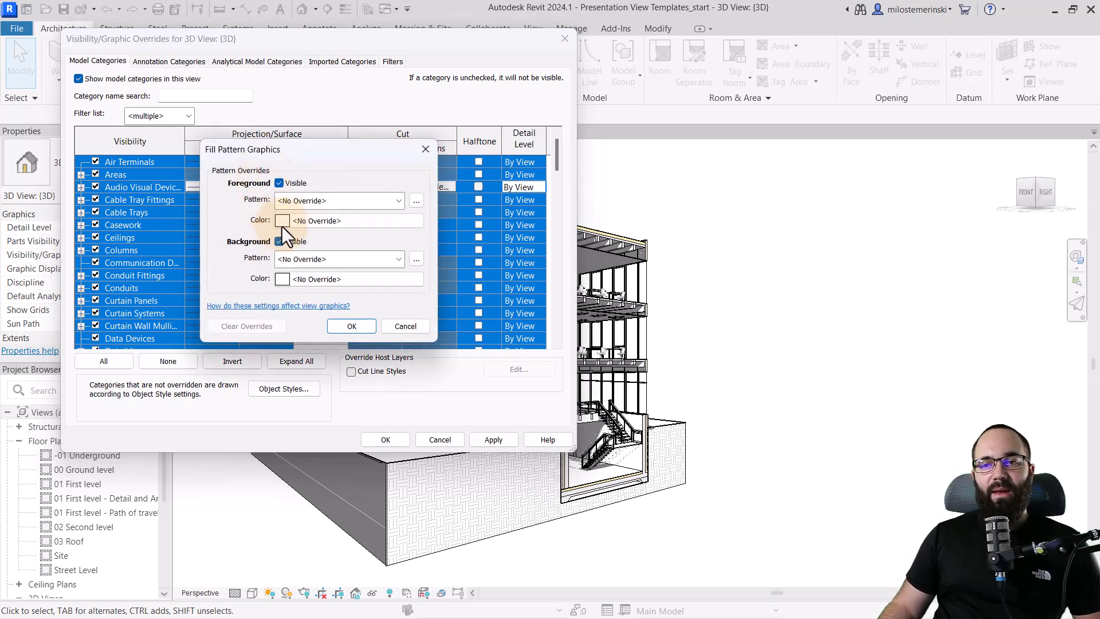
Step: Set the surface pattern override to a light grey solid fill, RGB 202-210-213
left_click(339, 200)
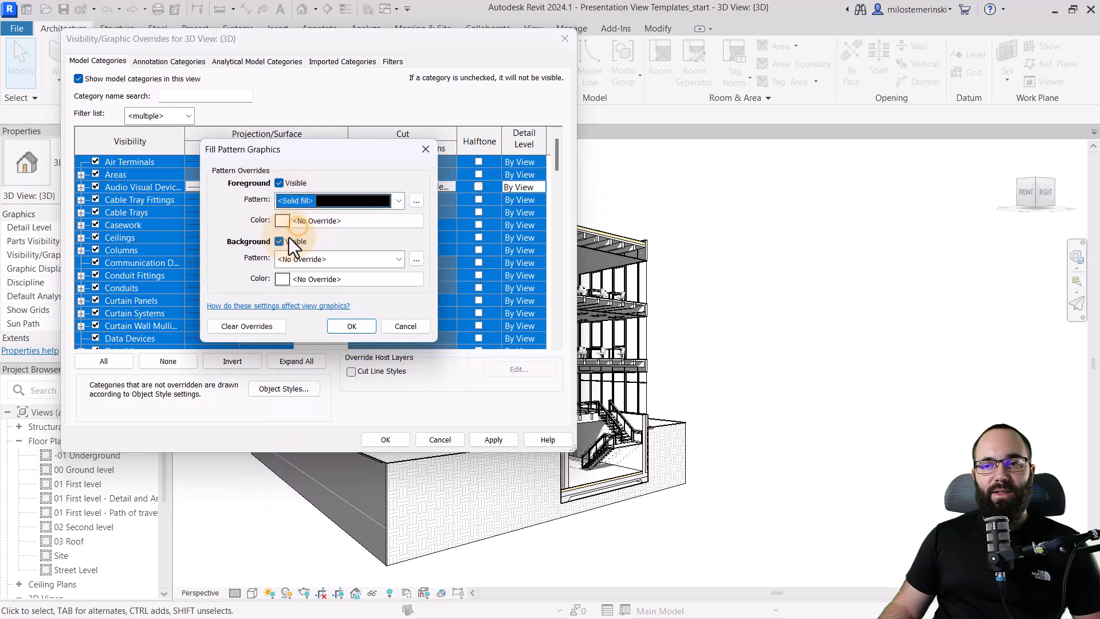
left_click(283, 220)
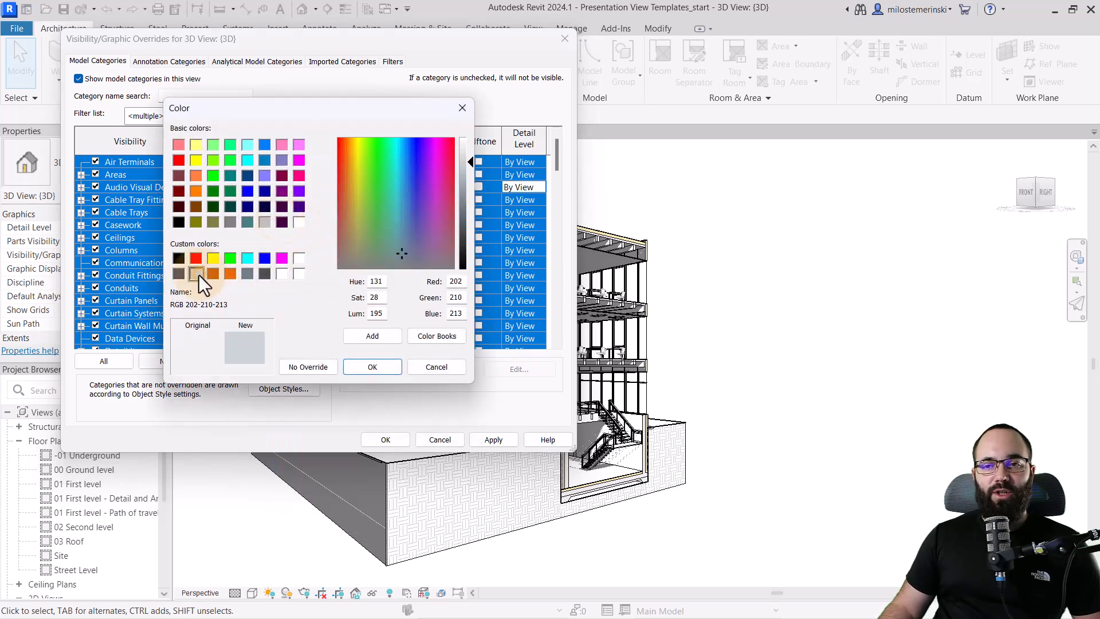
left_click(373, 366)
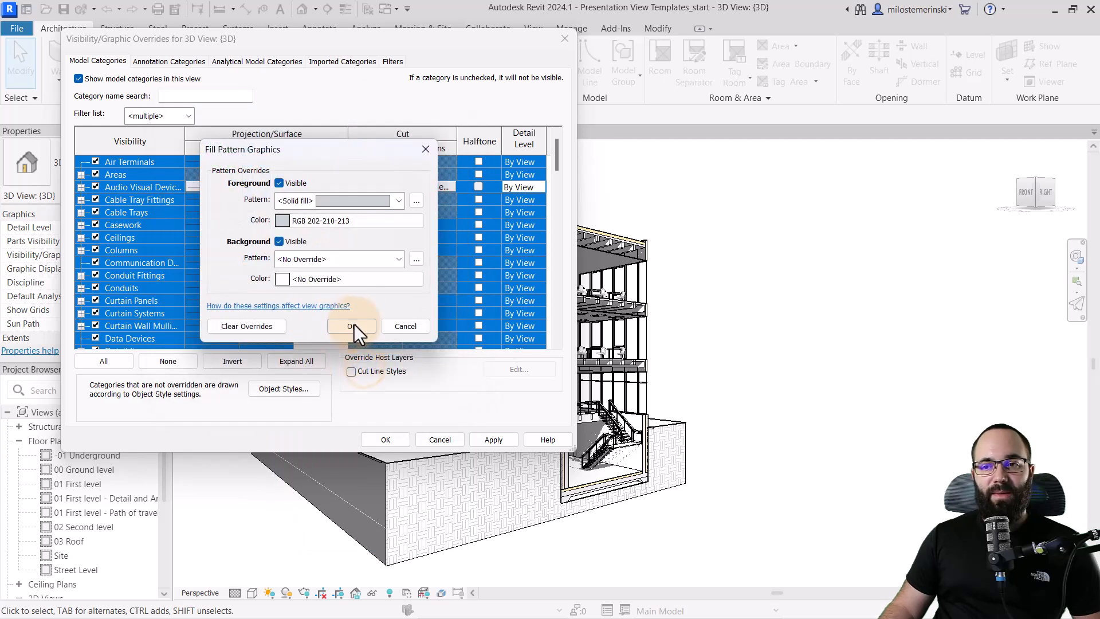
left_click(350, 326)
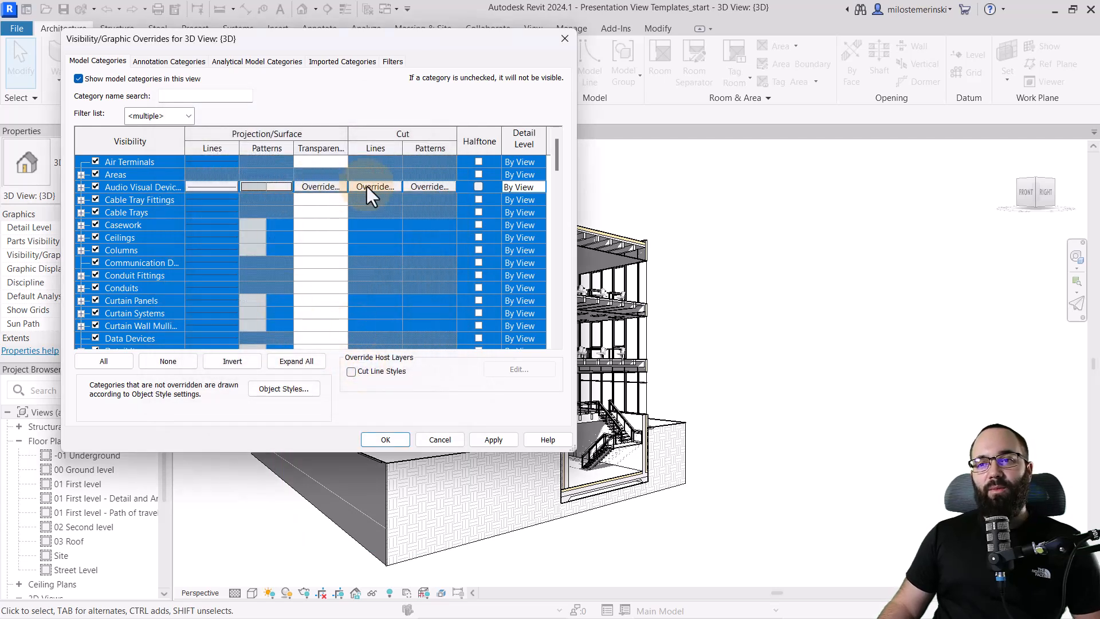
Step: Make cut lines orange and cut patterns a solid orange fill, RGB 233-102-010
left_click(375, 186)
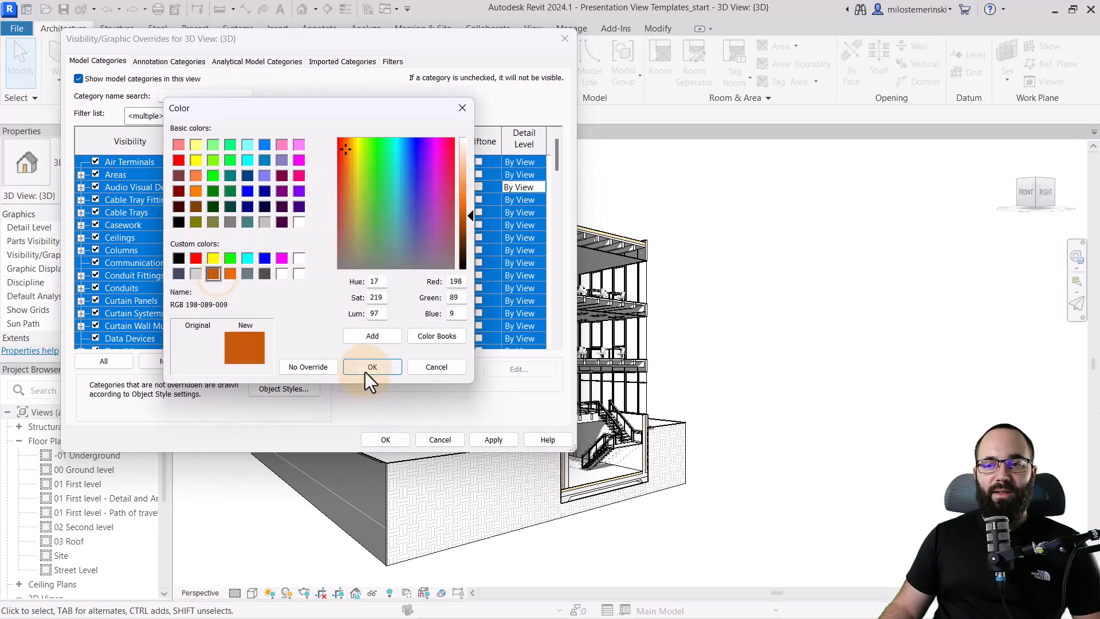
left_click(372, 367)
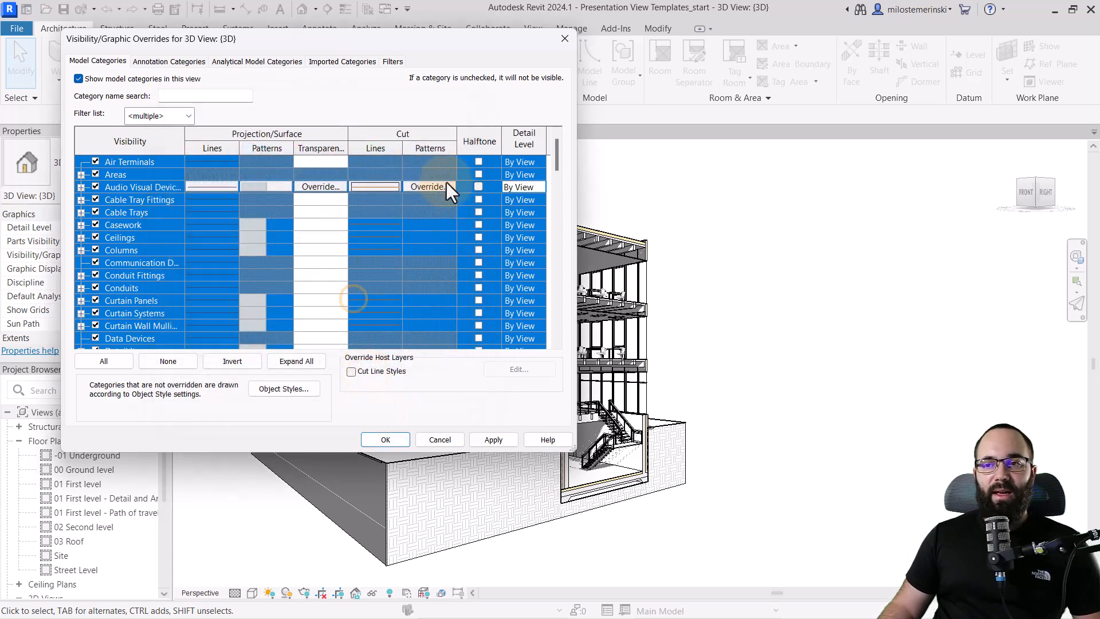
left_click(428, 185)
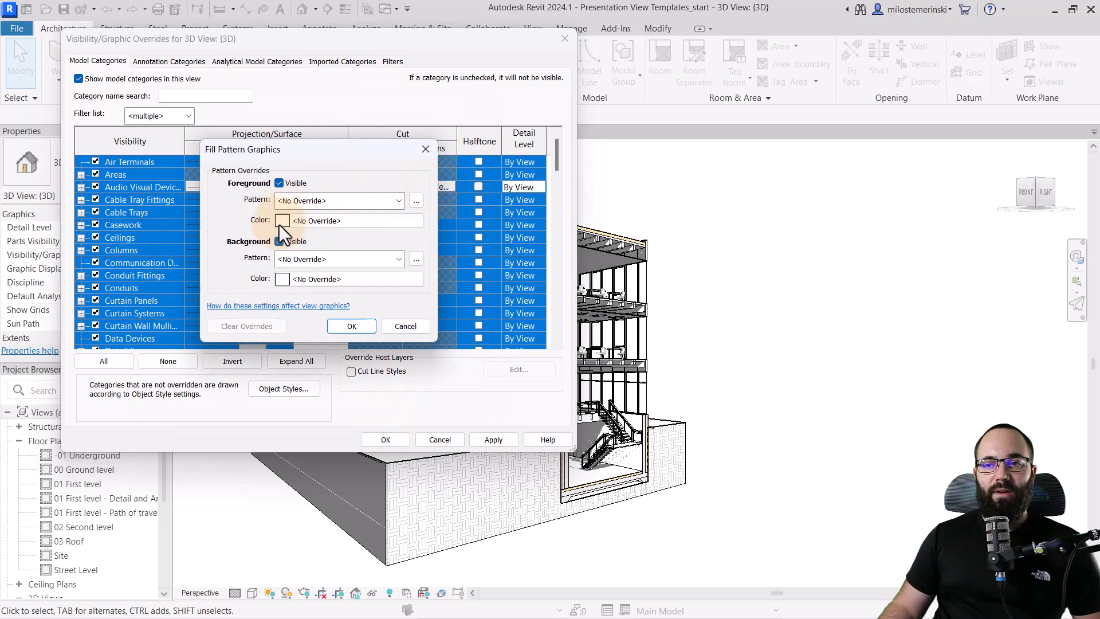
left_click(283, 220)
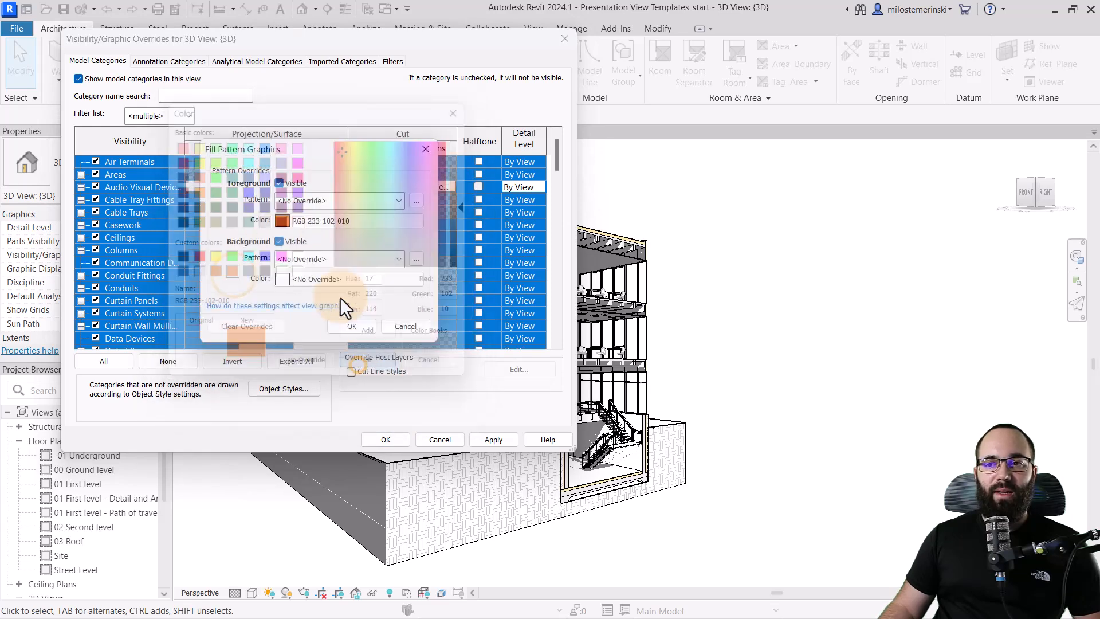
left_click(352, 326)
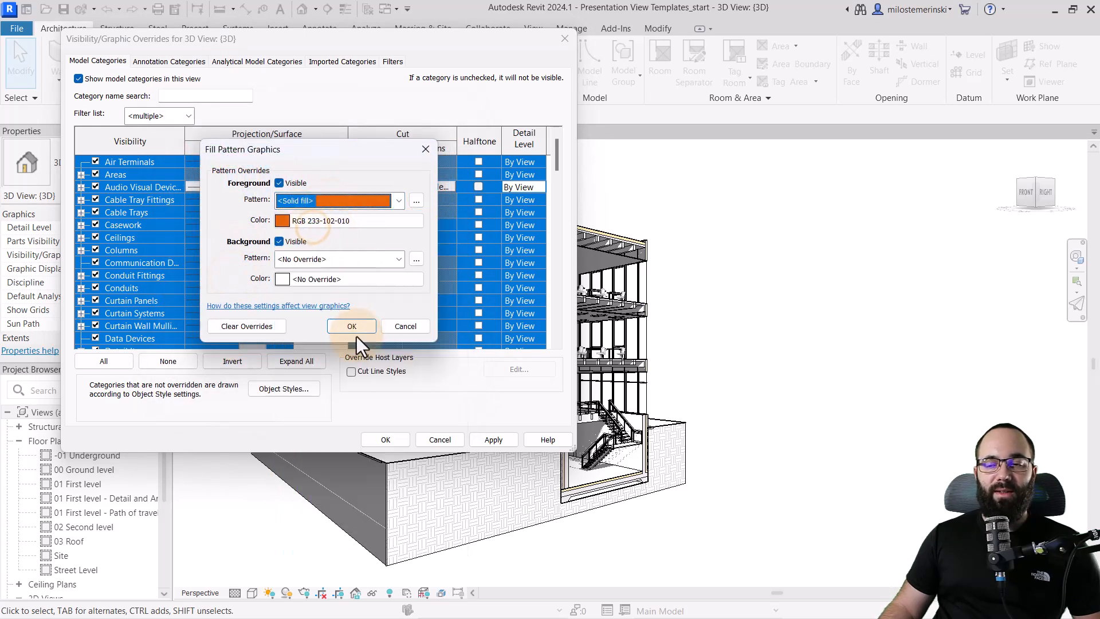
left_click(351, 325)
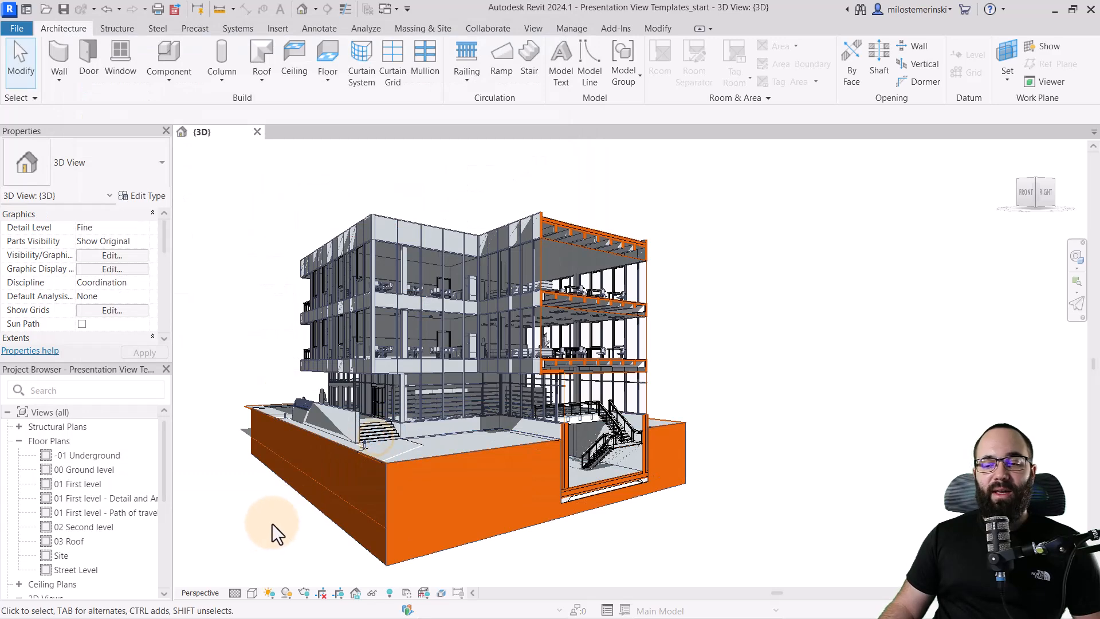
left_click(330, 358)
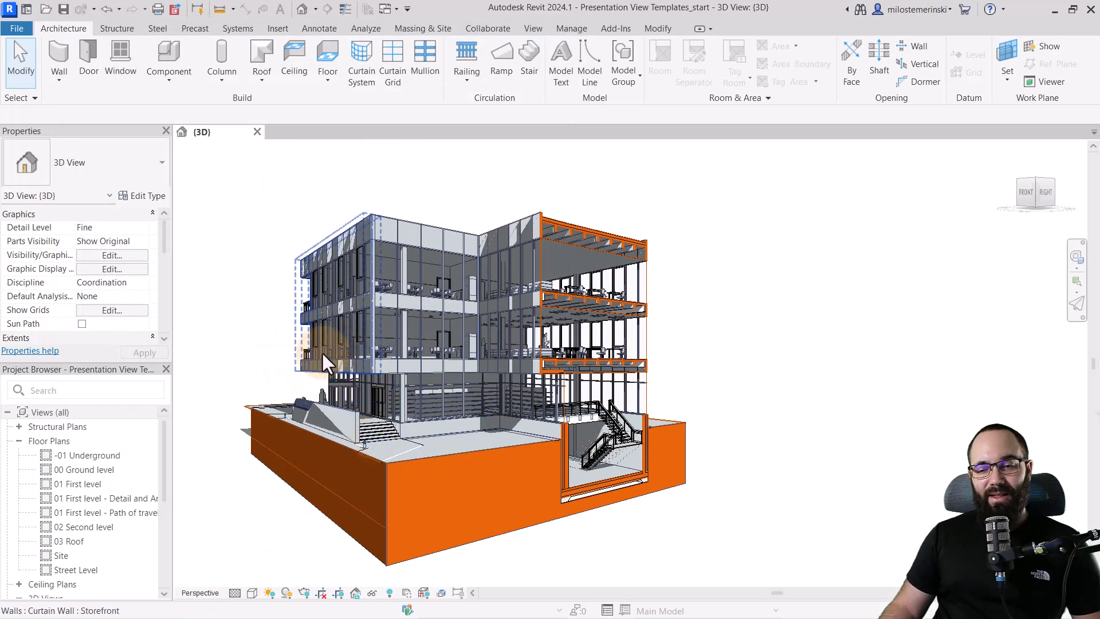
left_click(434, 463)
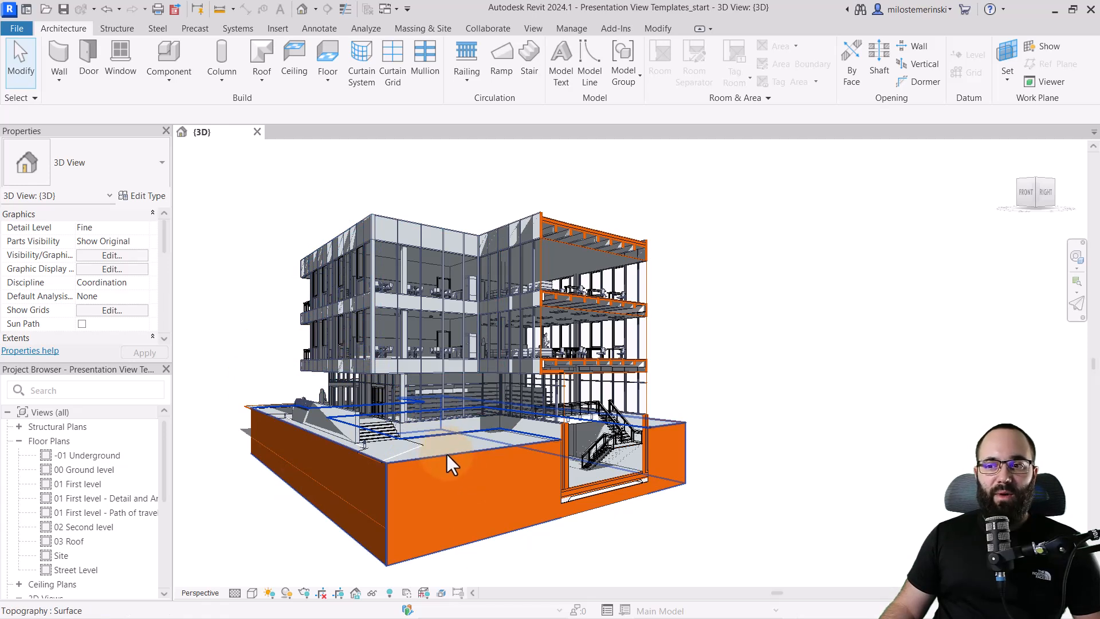
left_click(477, 491)
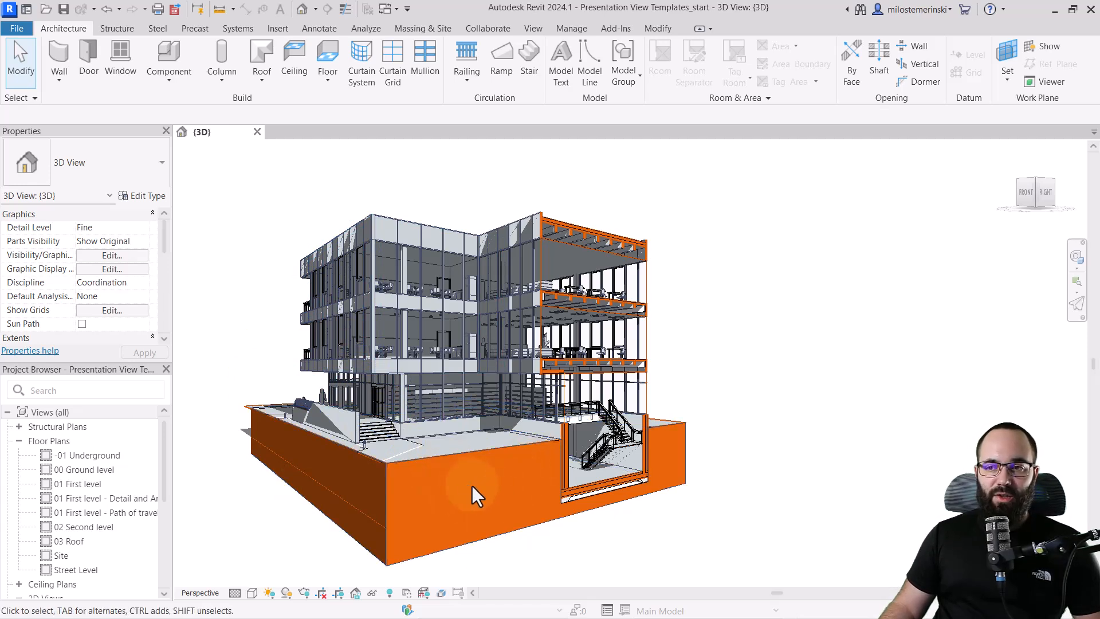
mouse_move(520, 445)
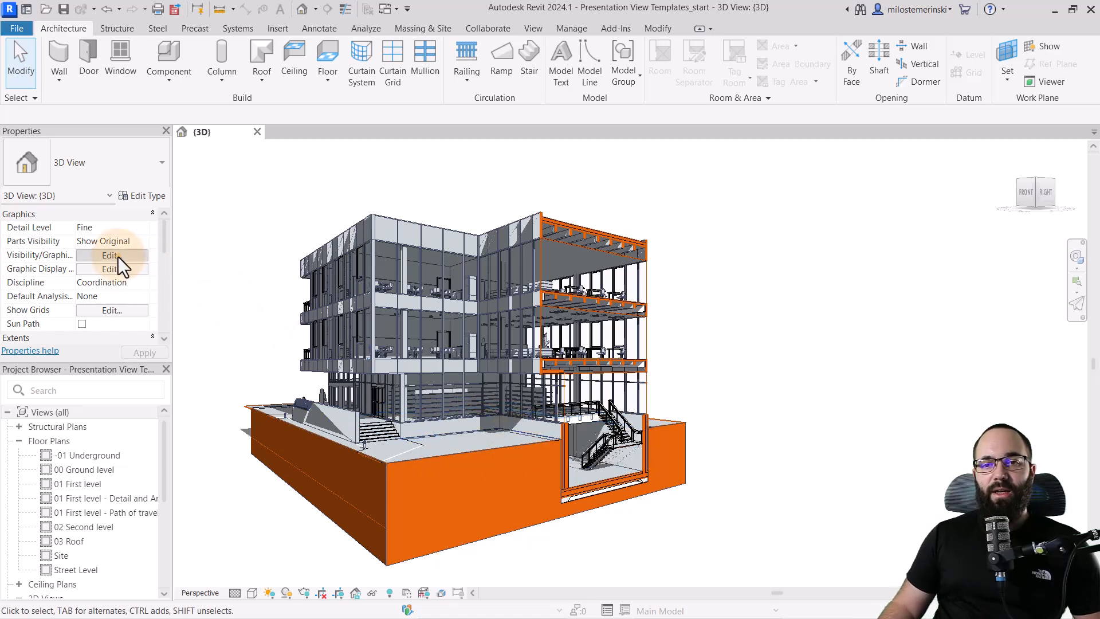
Step: Override the Topography cut pattern colour to dark grey in Visibility/Graphics
left_click(109, 254)
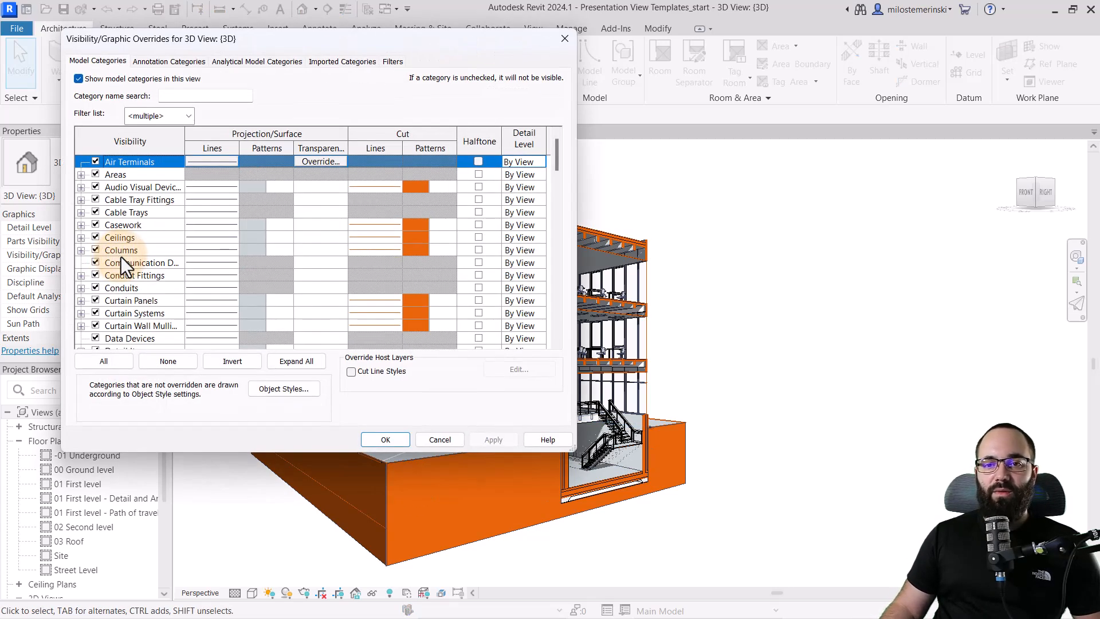
scroll("down", 3)
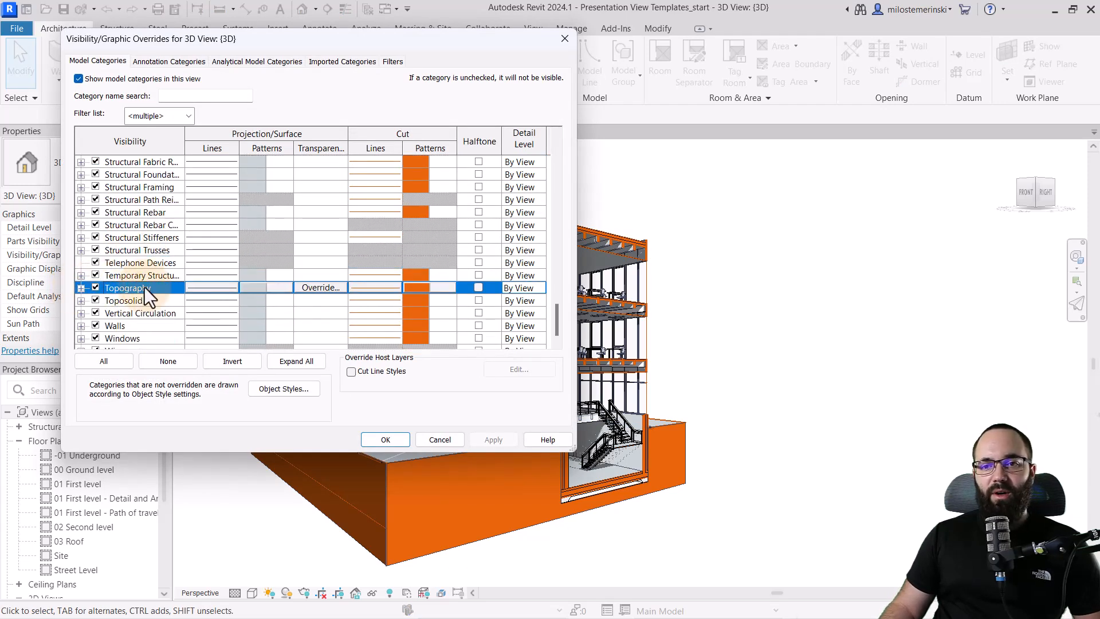
left_click(320, 288)
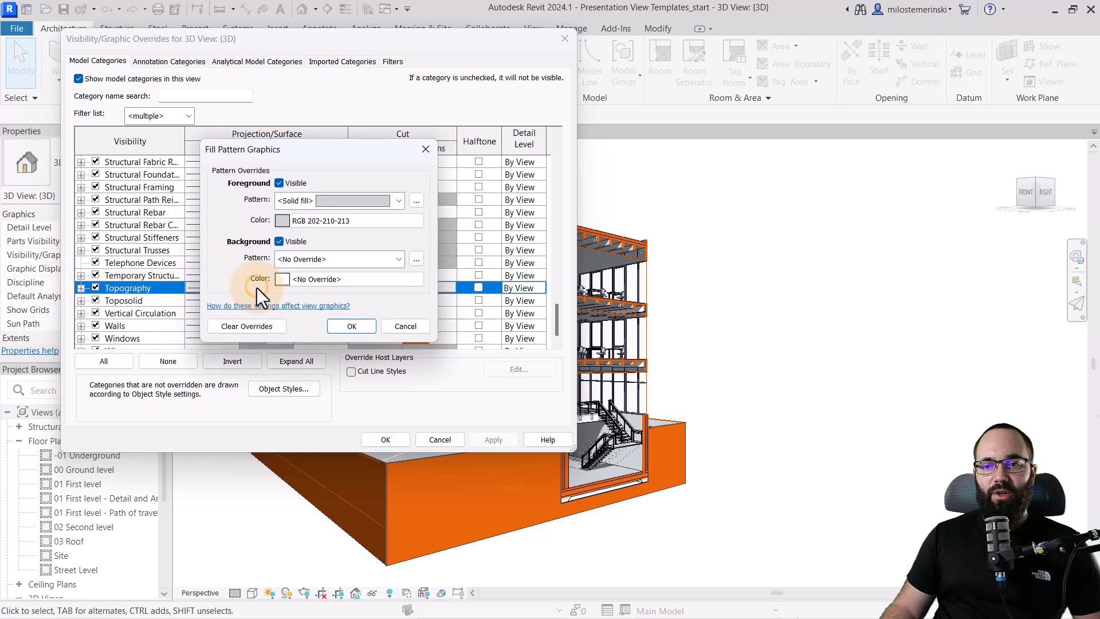
left_click(283, 220)
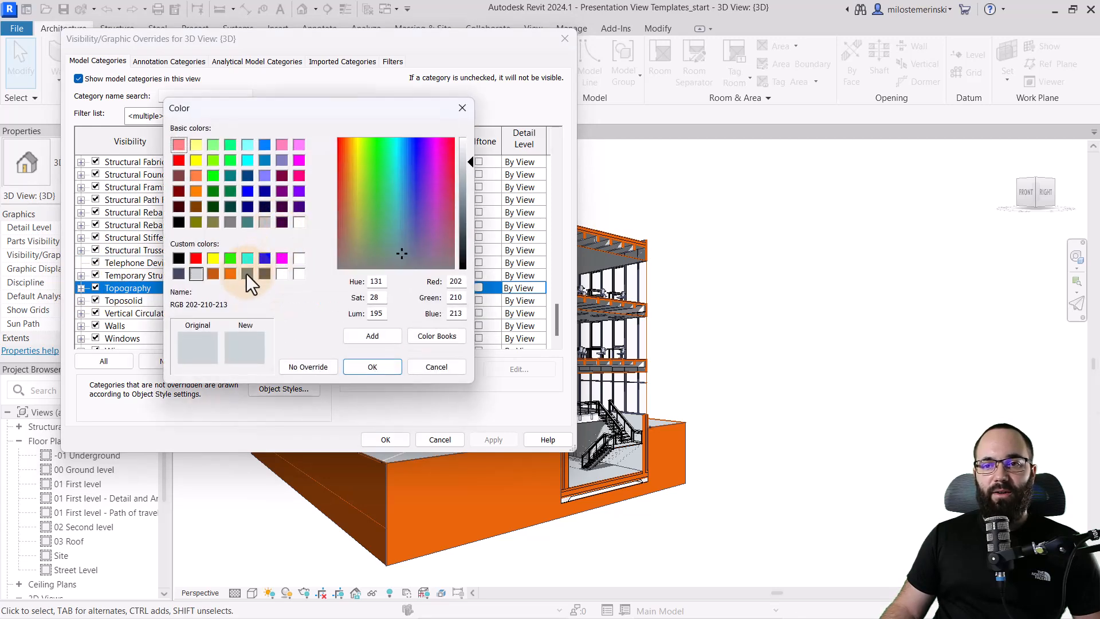
left_click(372, 366)
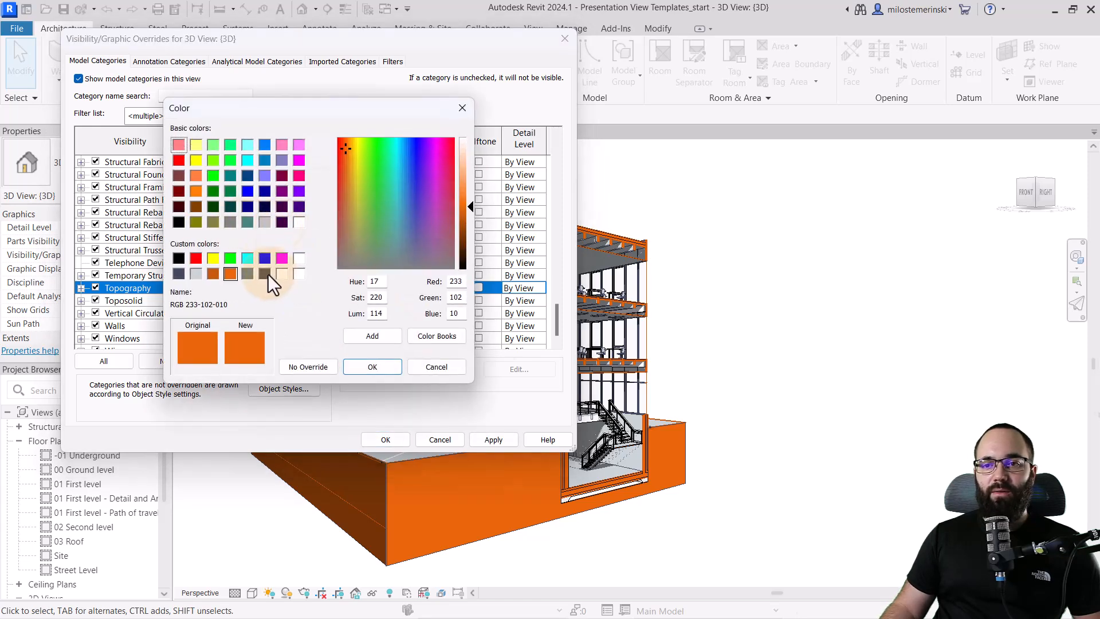
left_click(371, 366)
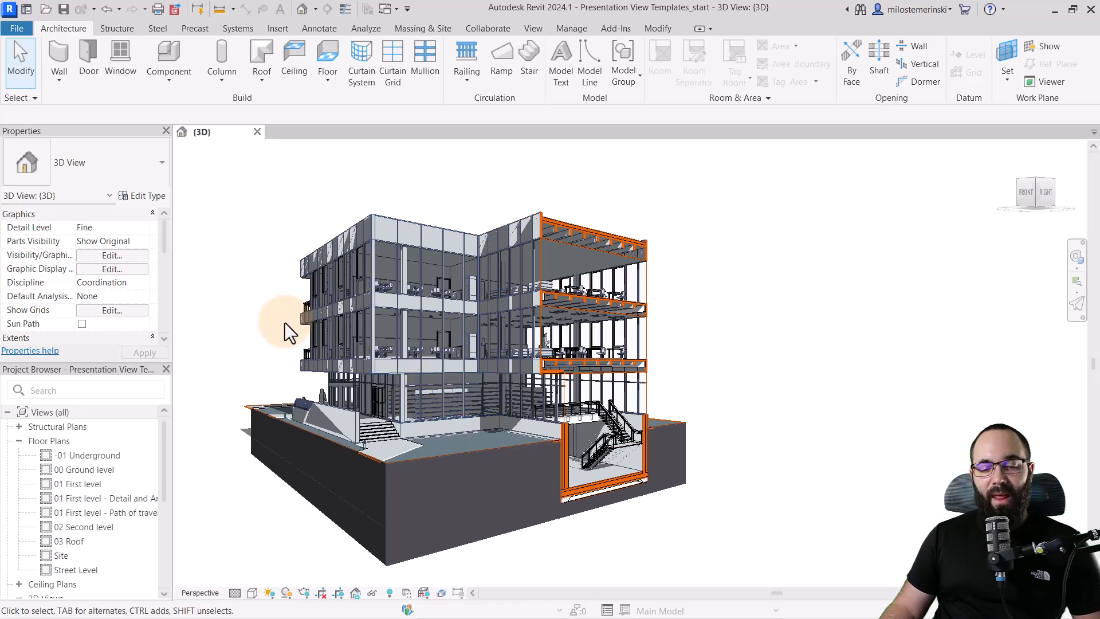
mouse_move(270, 322)
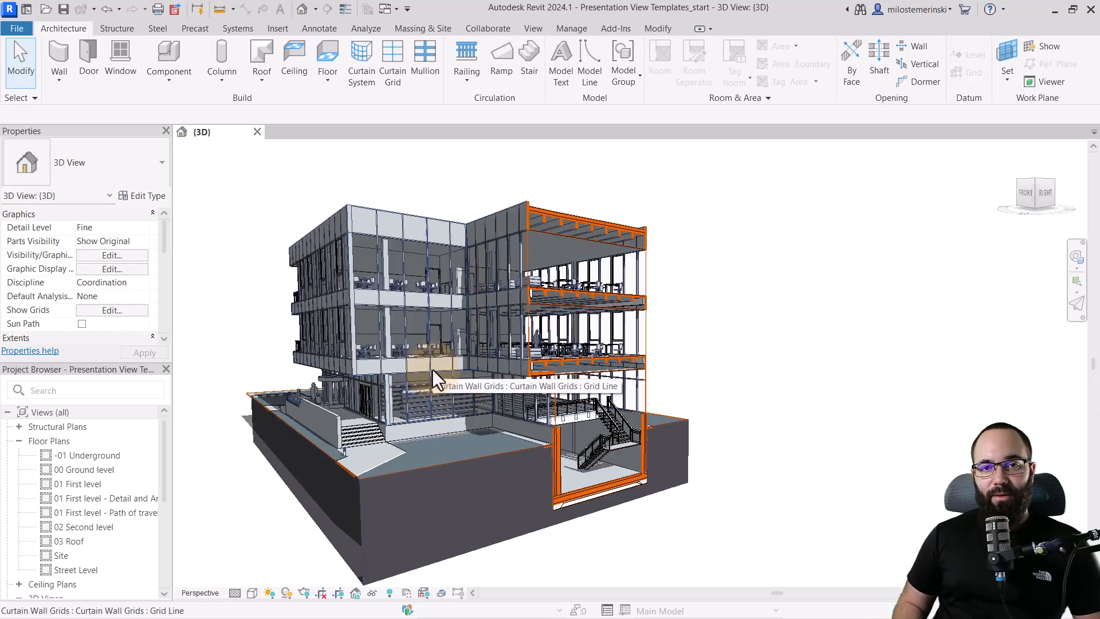
mouse_move(385, 350)
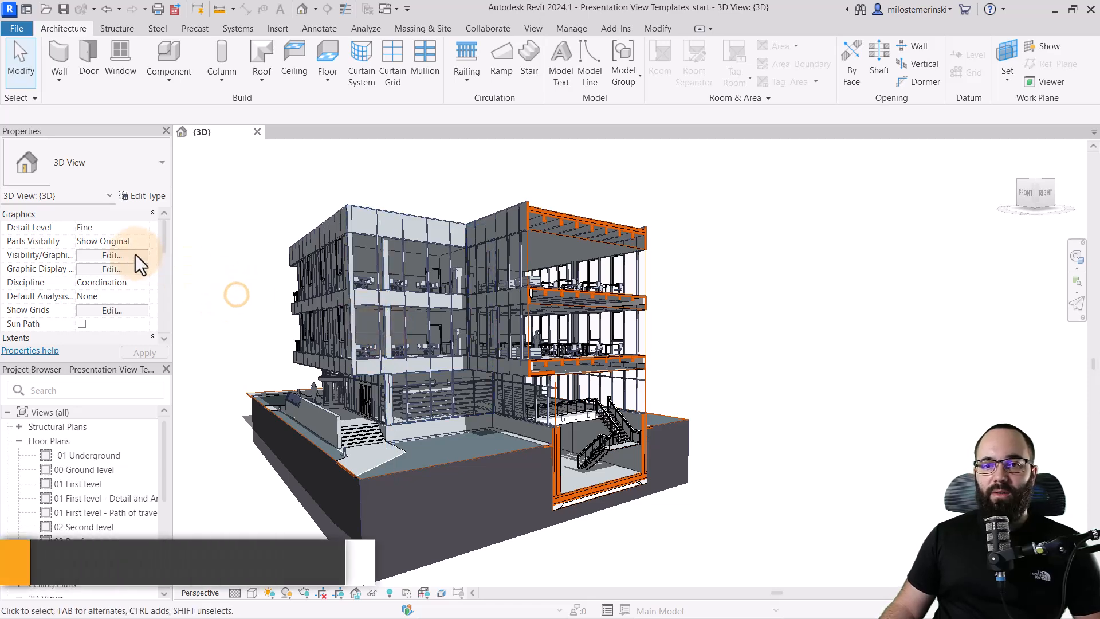
Step: Override the Floors projection pattern with the Concrete fill pattern
left_click(109, 255)
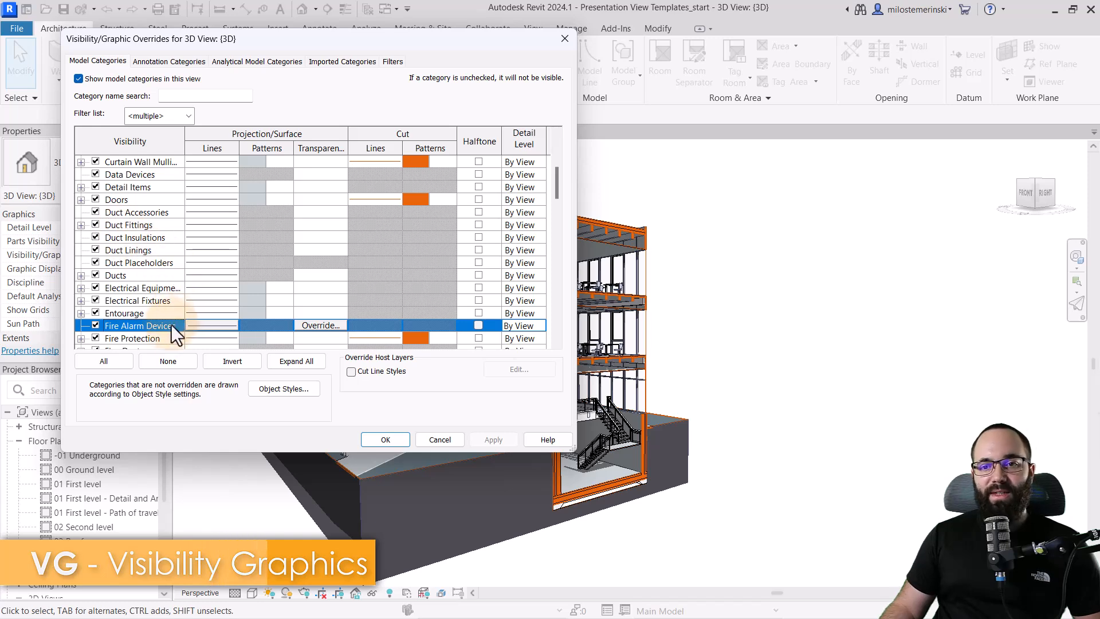
scroll("down", 3)
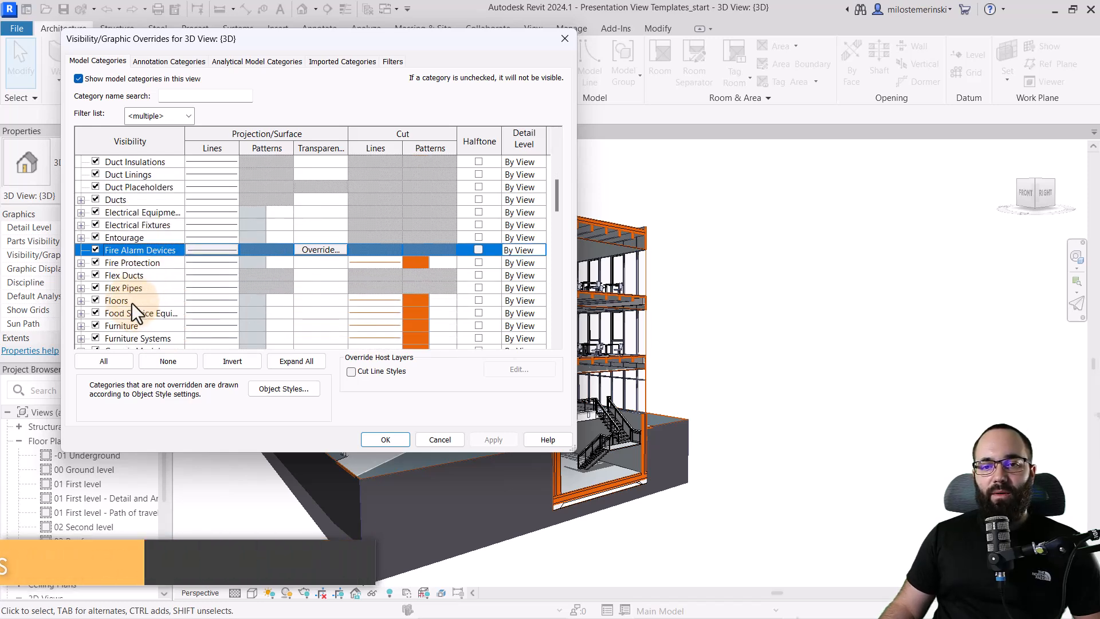
left_click(81, 300)
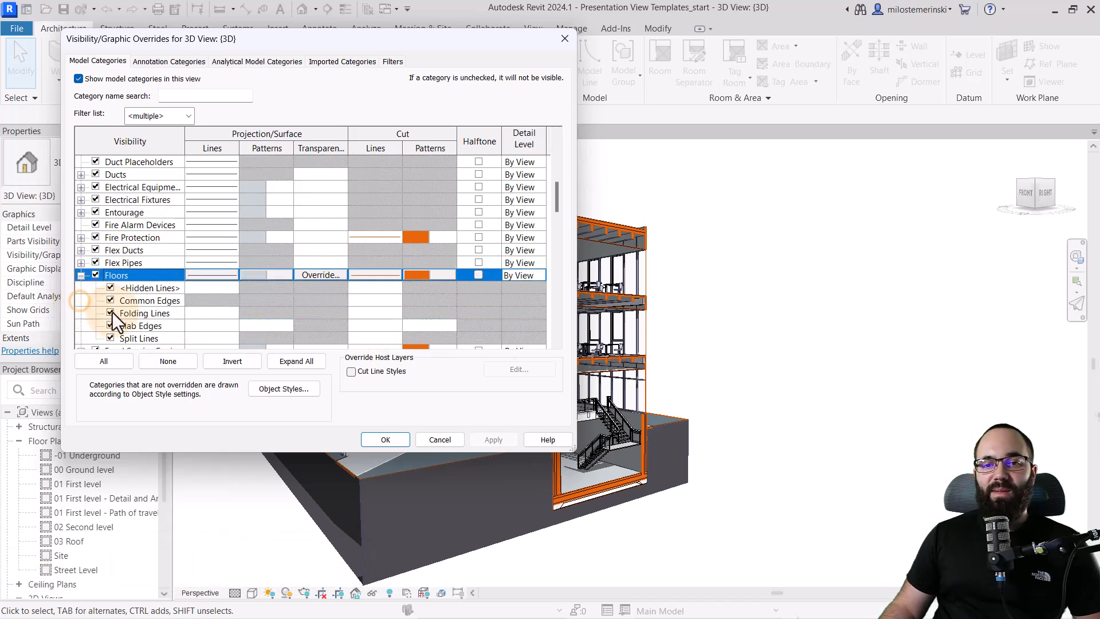
scroll("down", 3)
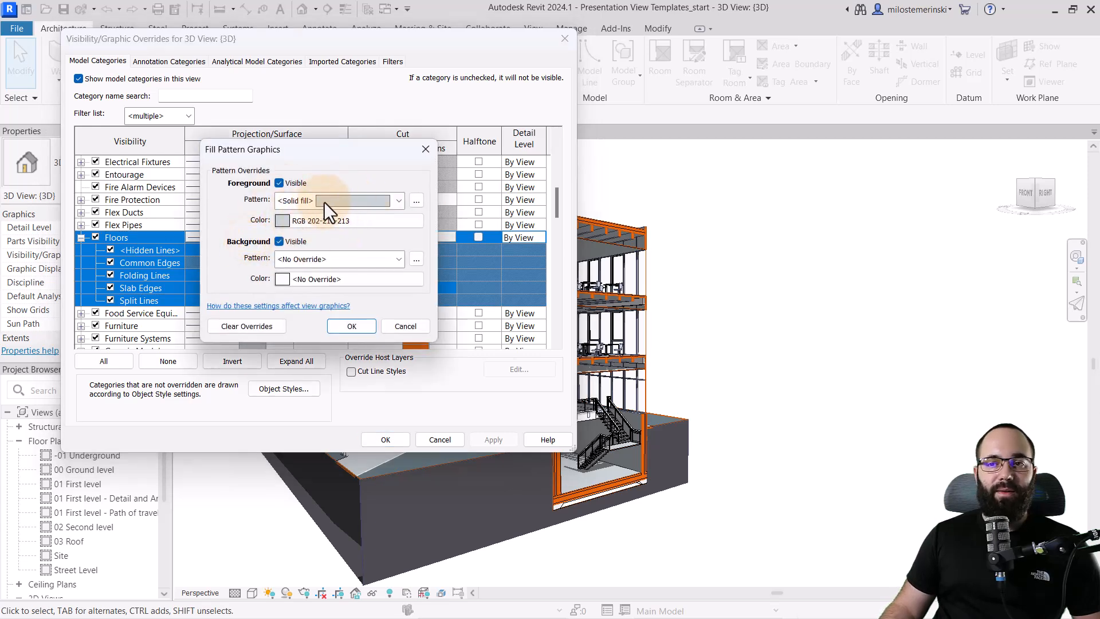
left_click(398, 201)
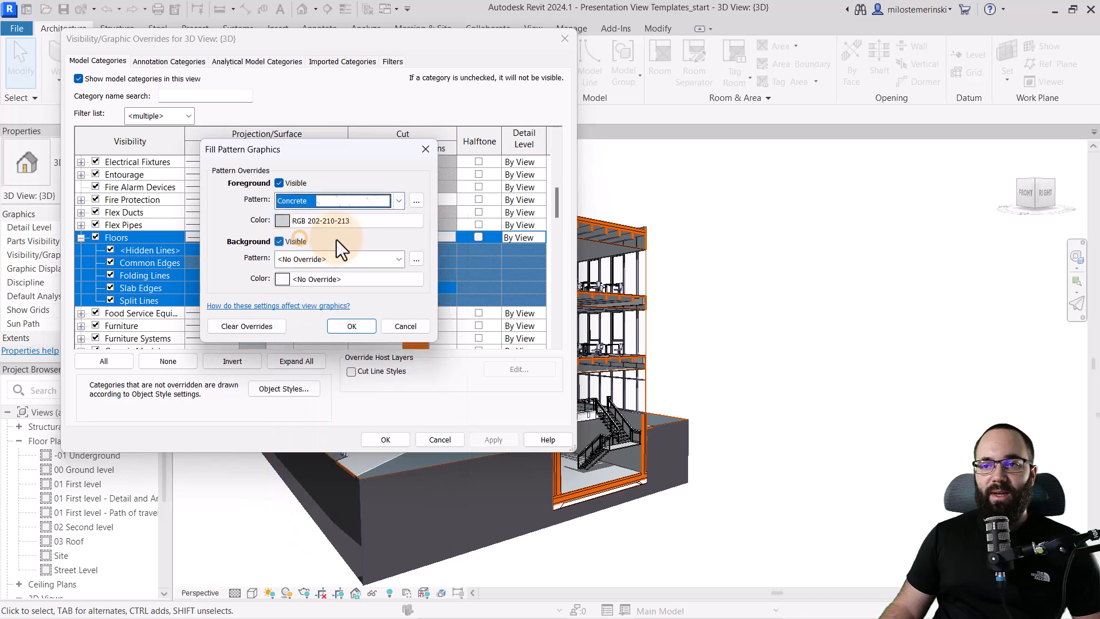
left_click(351, 325)
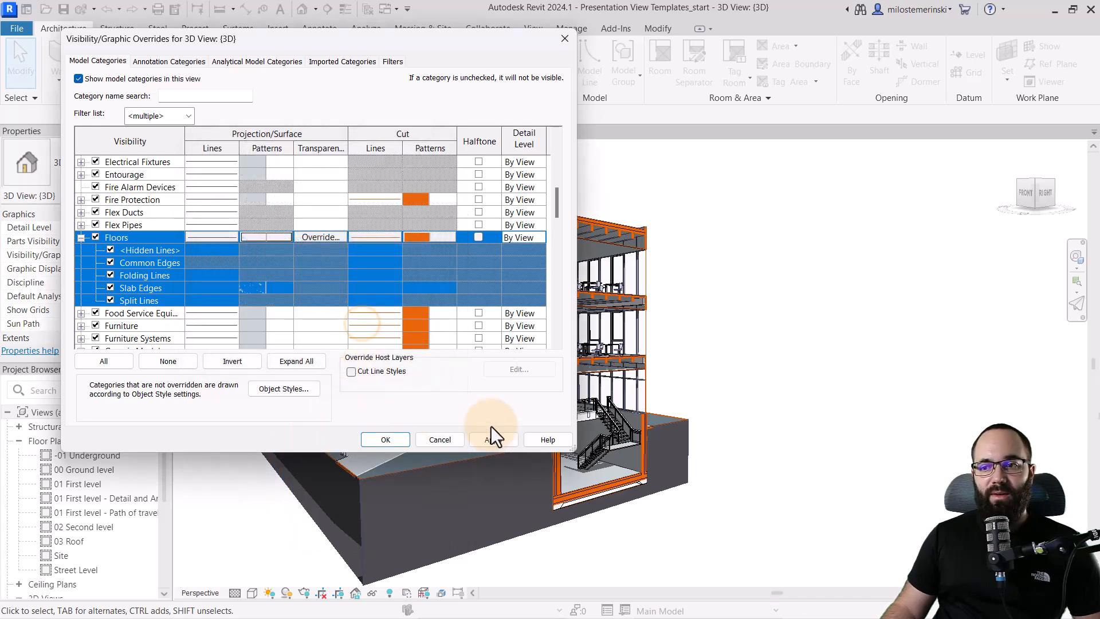
left_click(385, 439)
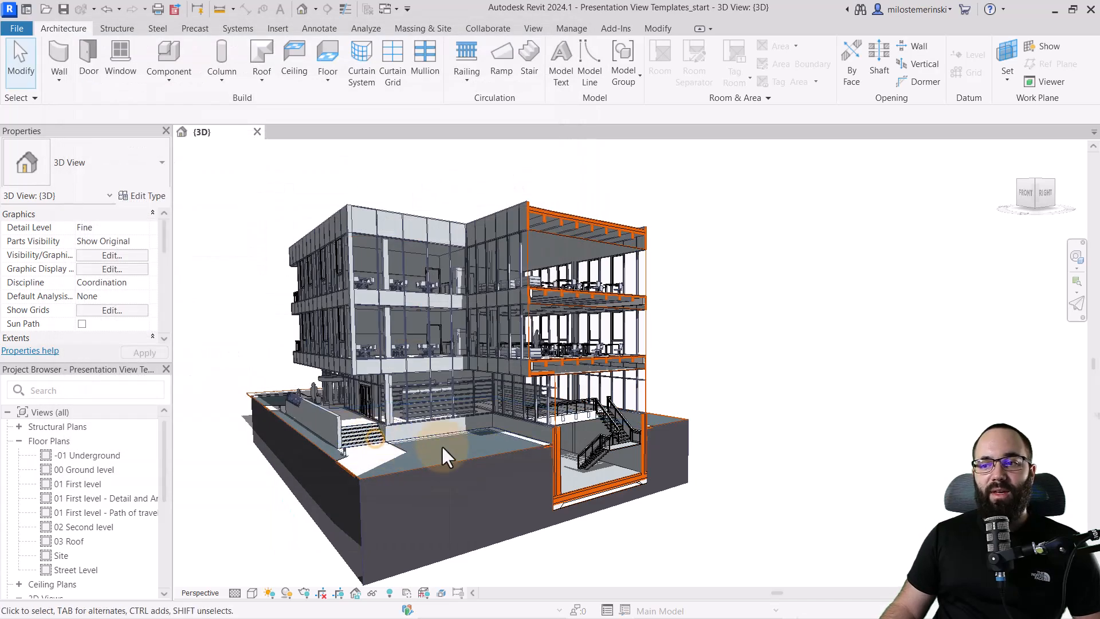
mouse_move(522, 467)
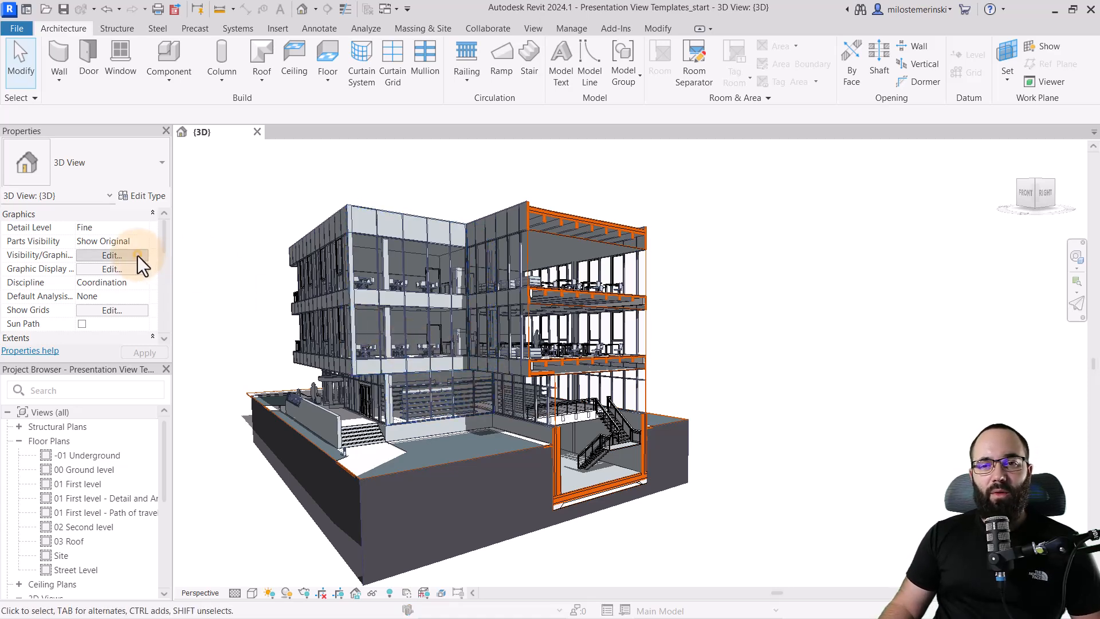
Step: Recheck the floor overrides without changes, then bring up the View ribbon commands
left_click(109, 254)
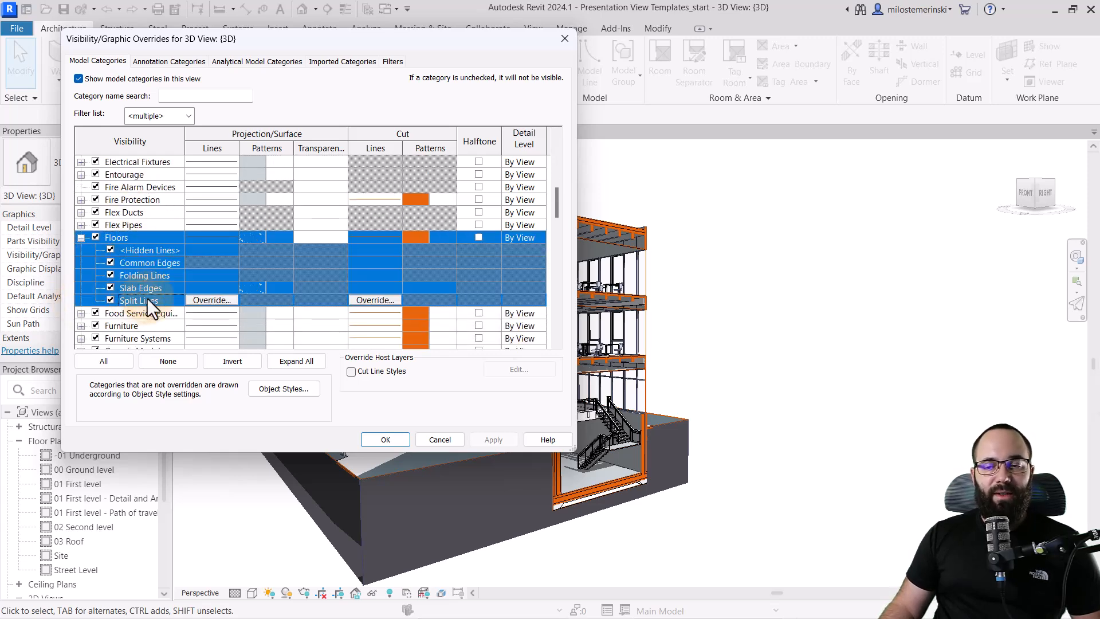
left_click(385, 439)
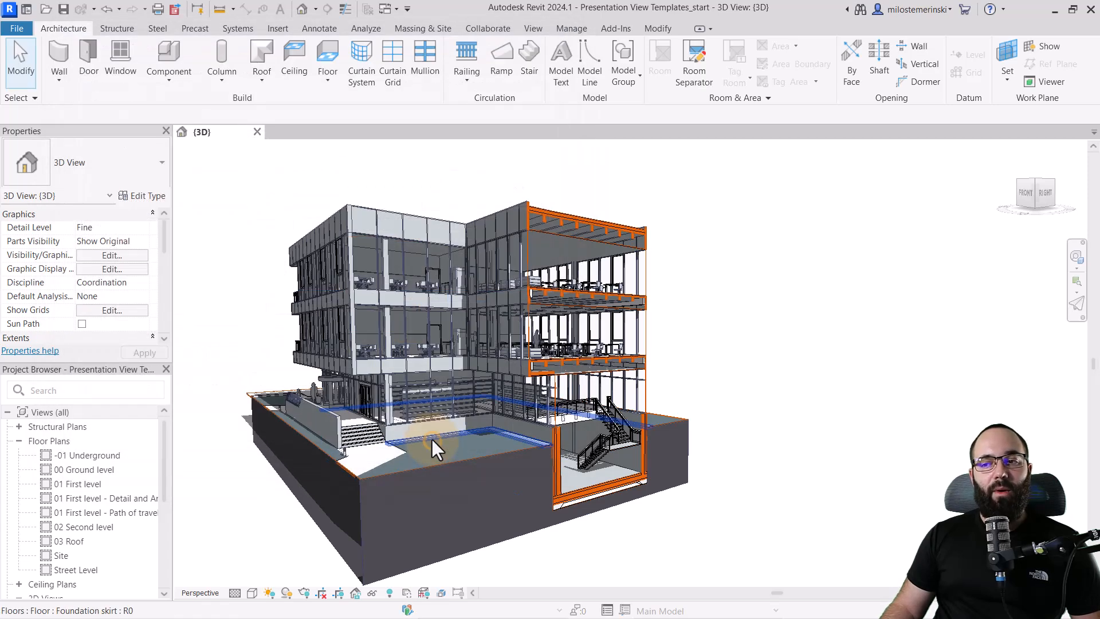
mouse_move(435, 450)
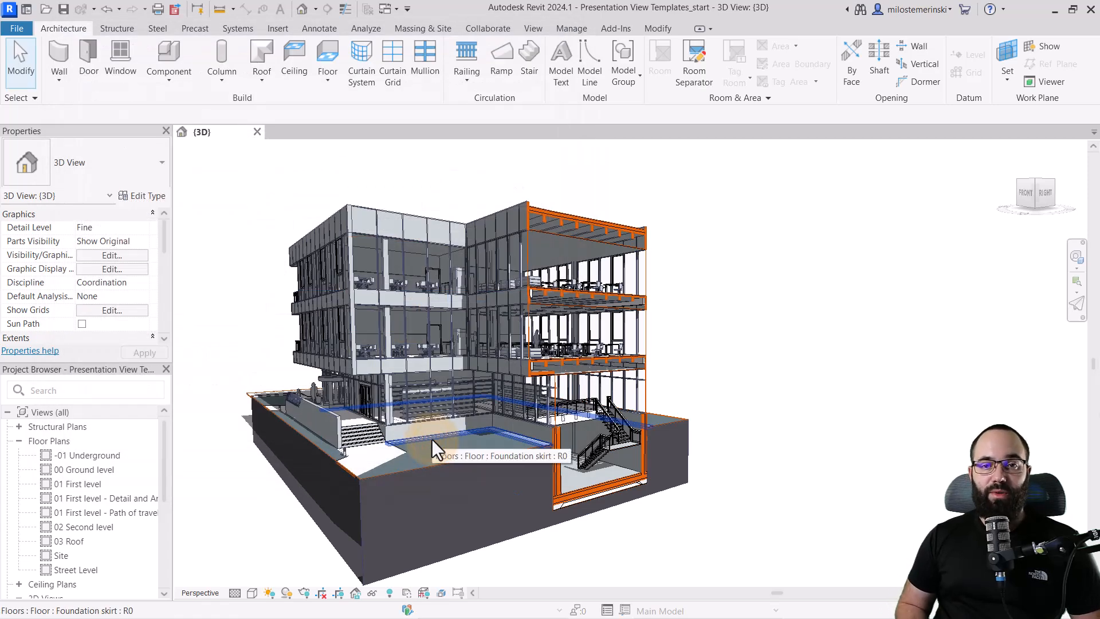
left_click(238, 210)
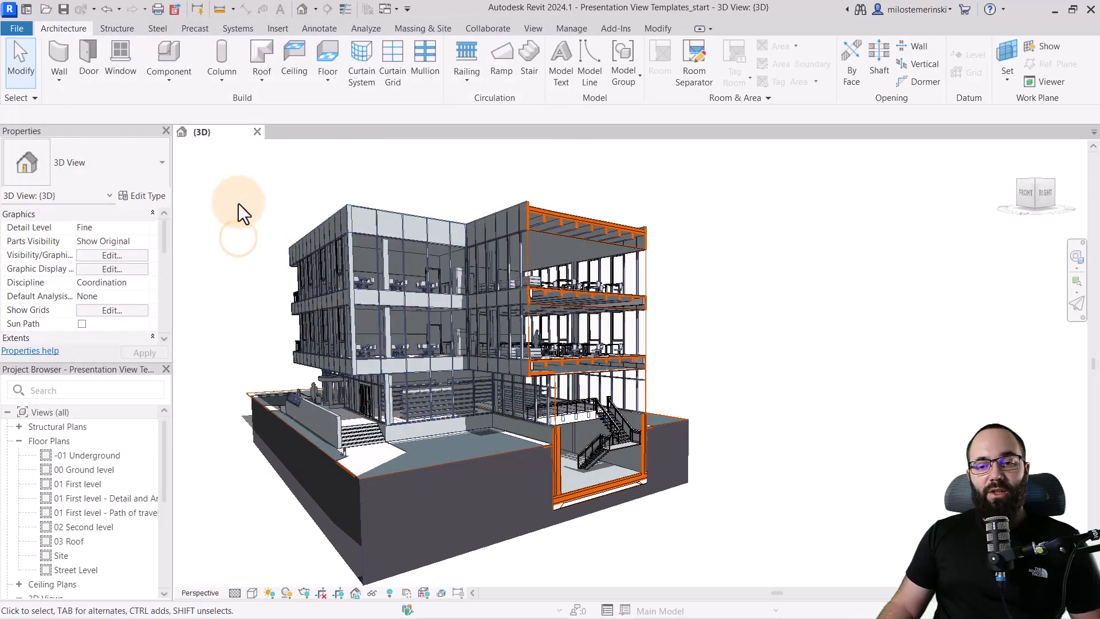
mouse_move(234, 210)
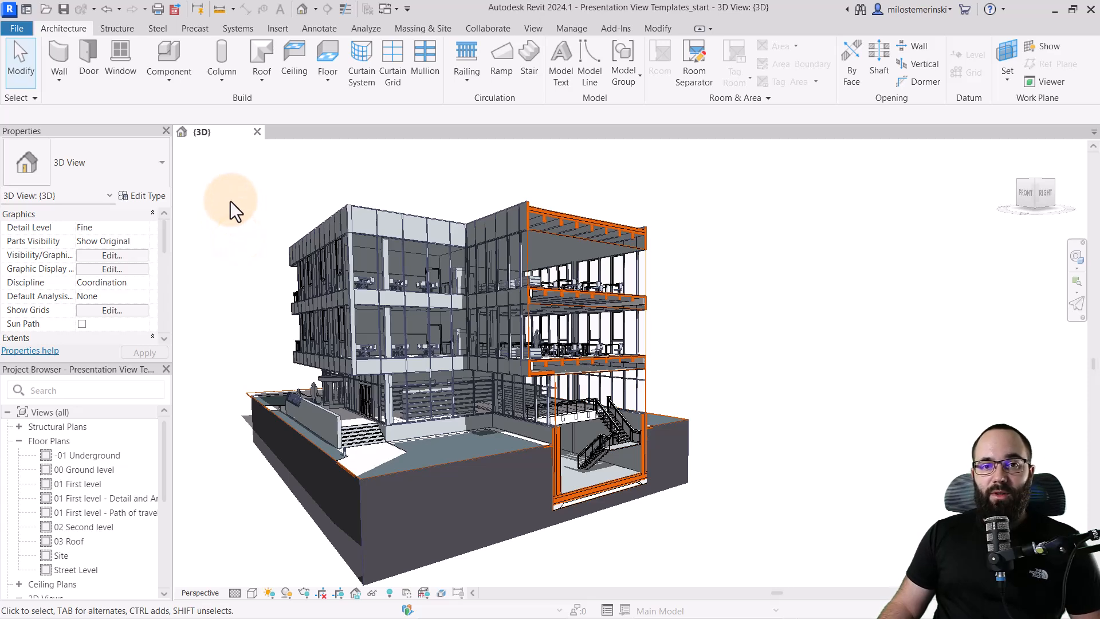
left_click(534, 28)
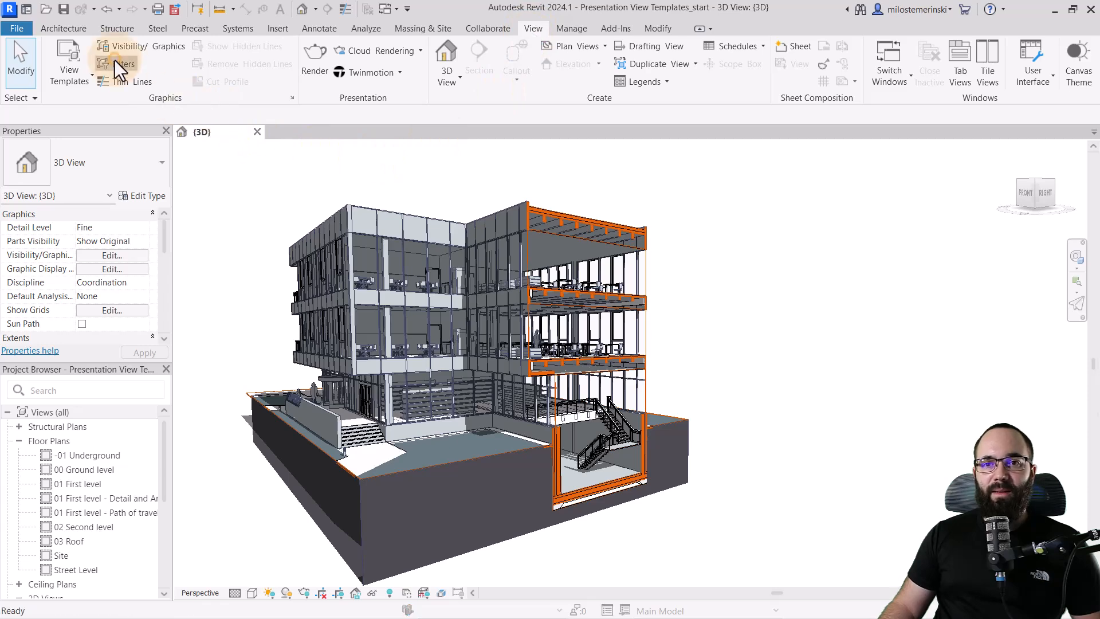
Step: Create a new view filter named 'BA Interior'
left_click(124, 63)
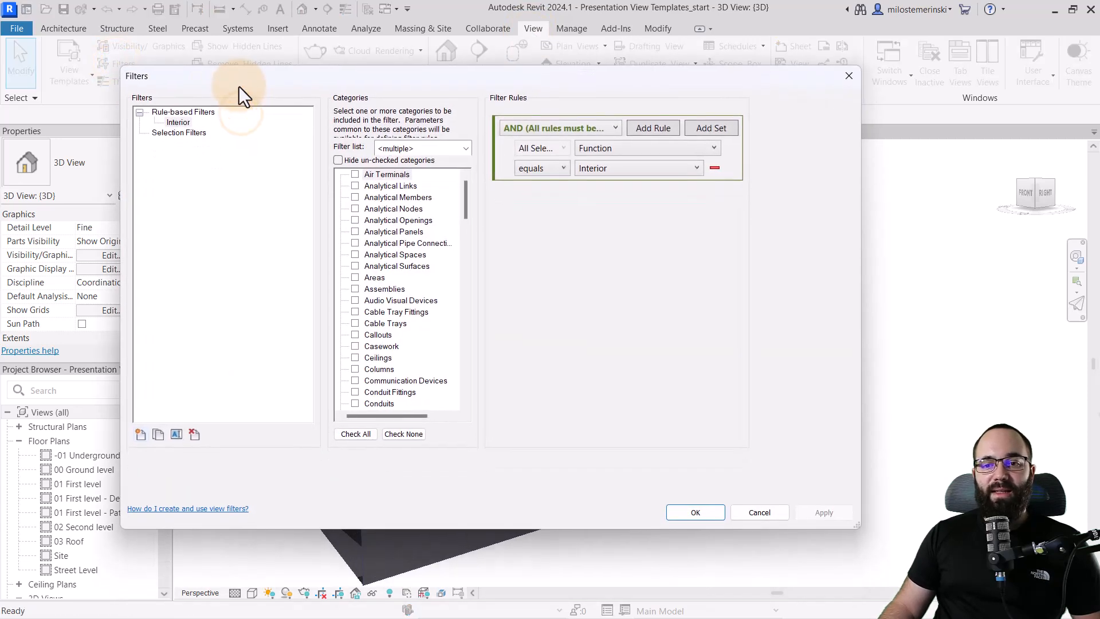
left_click(139, 435)
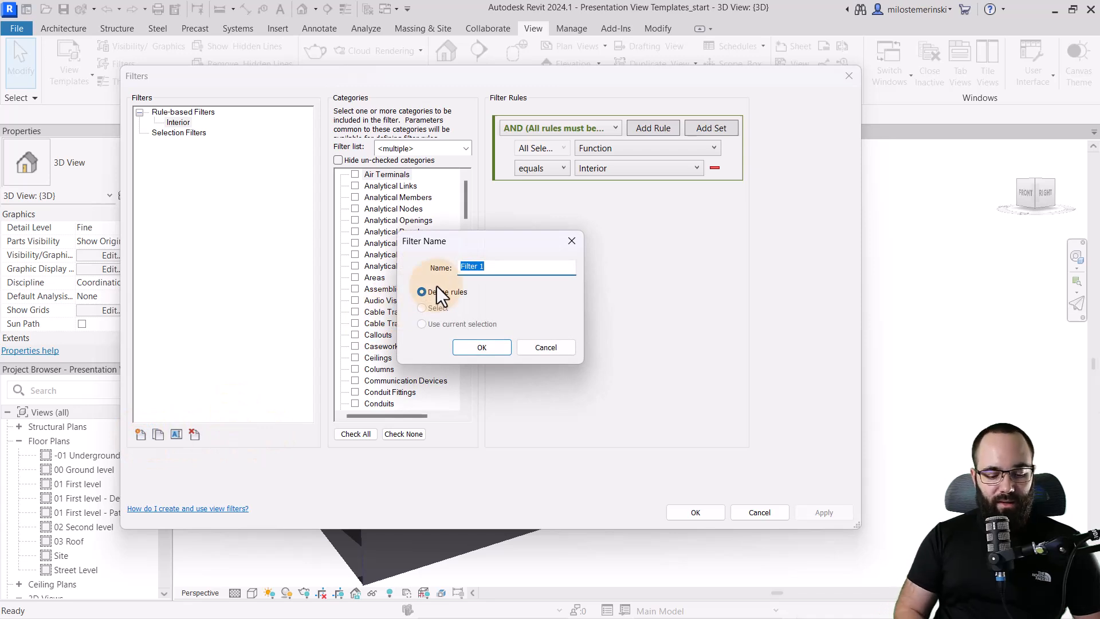
type("BA Int")
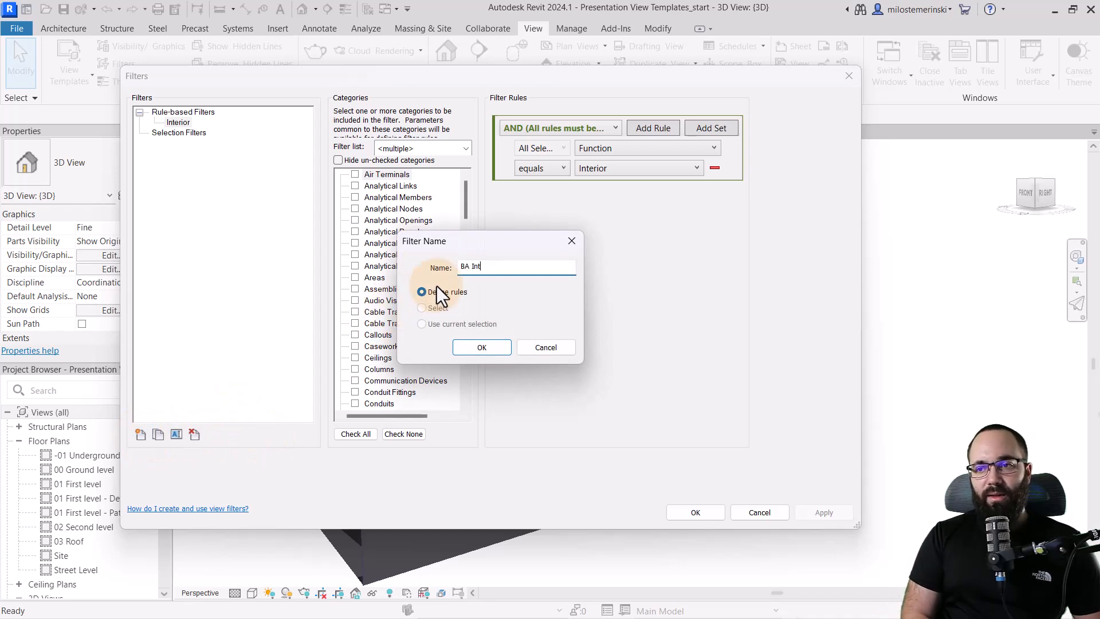
type("erior")
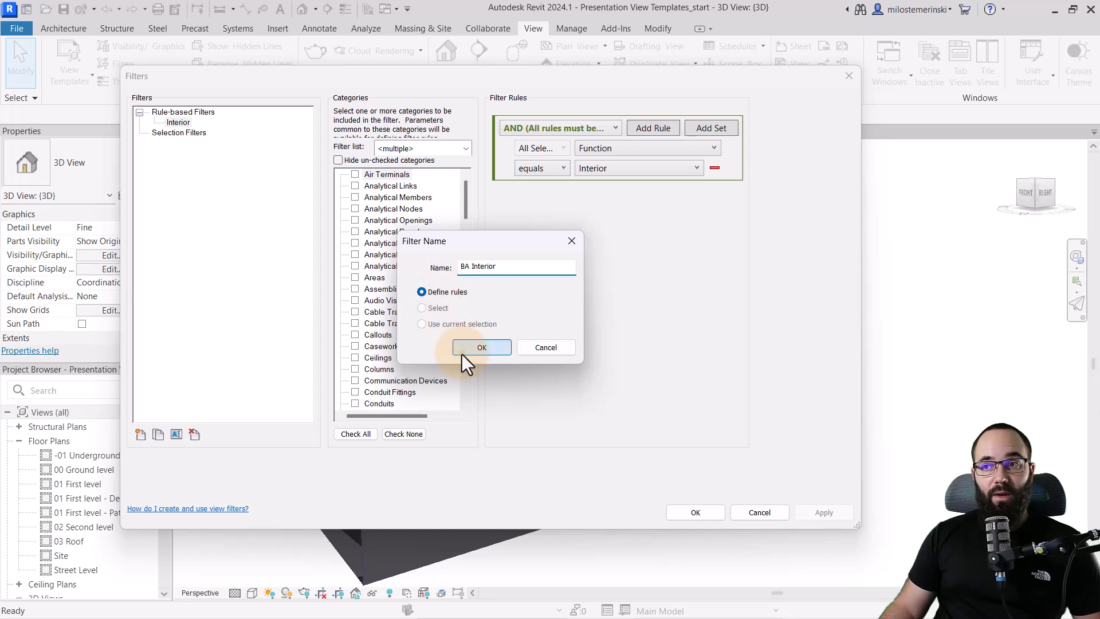
left_click(481, 347)
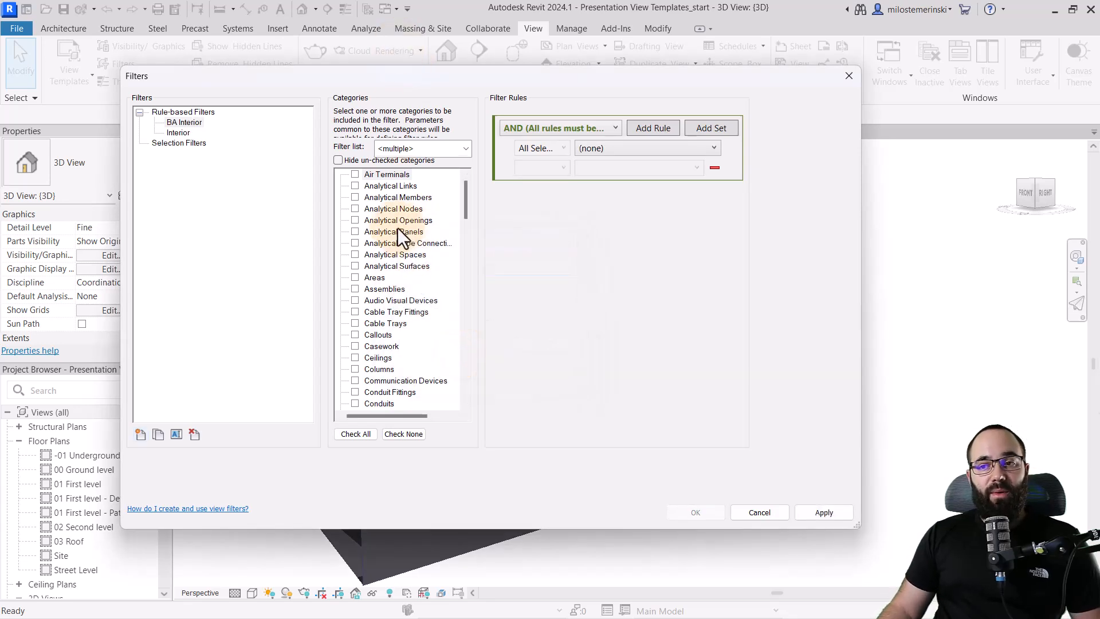
Step: Include Casework, Furniture and Specialty Equipment in the BA Interior filter categories
scroll("down", 3)
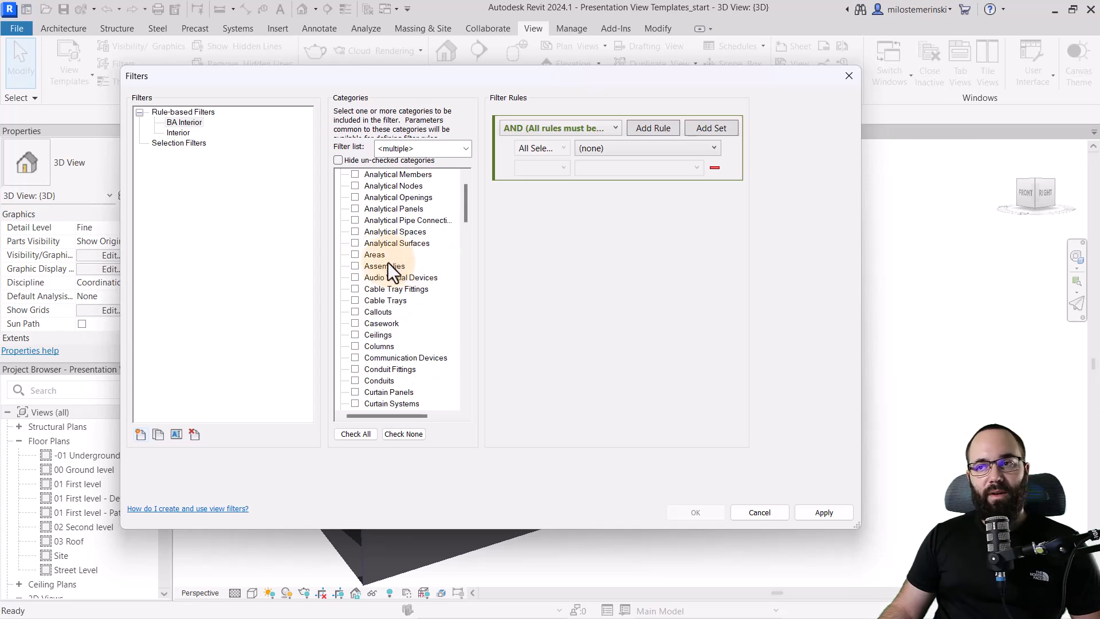
scroll("down", 3)
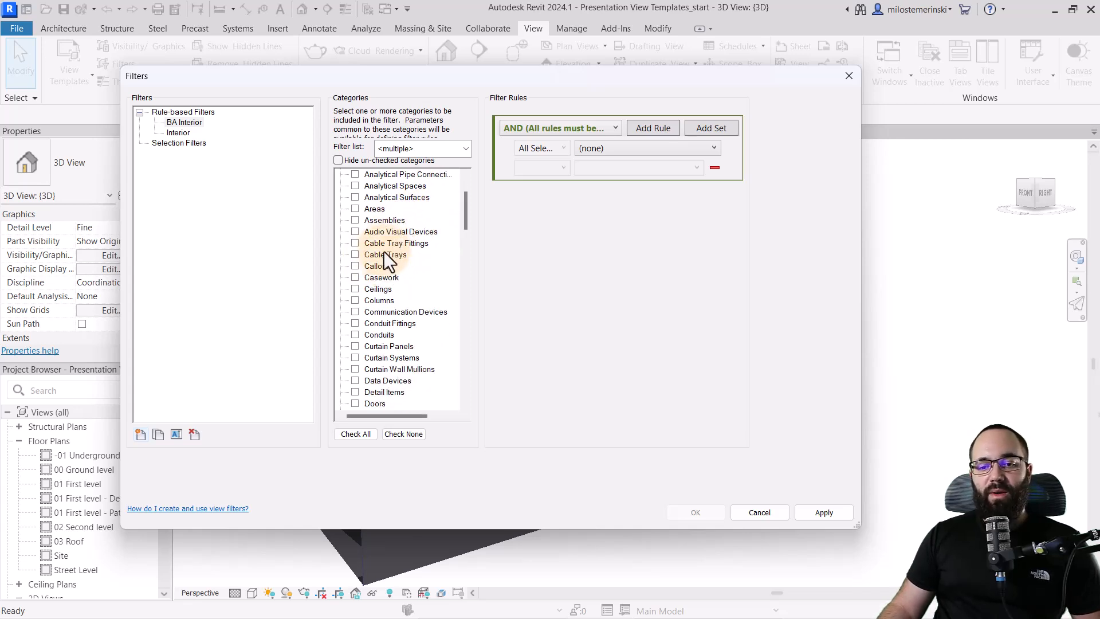
left_click(354, 277)
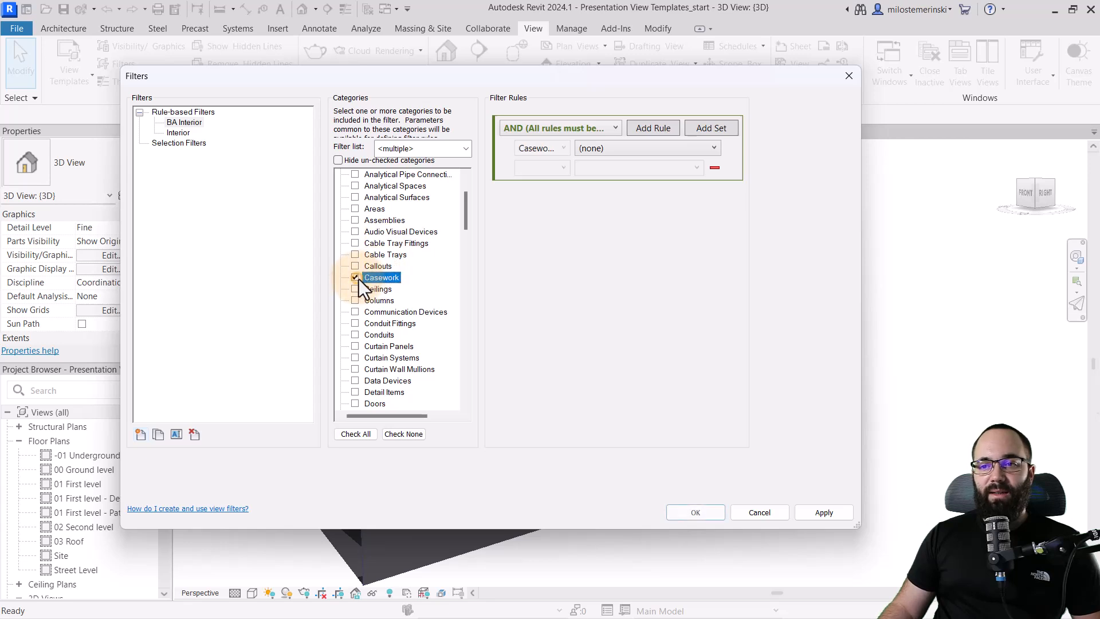
scroll("down", 3)
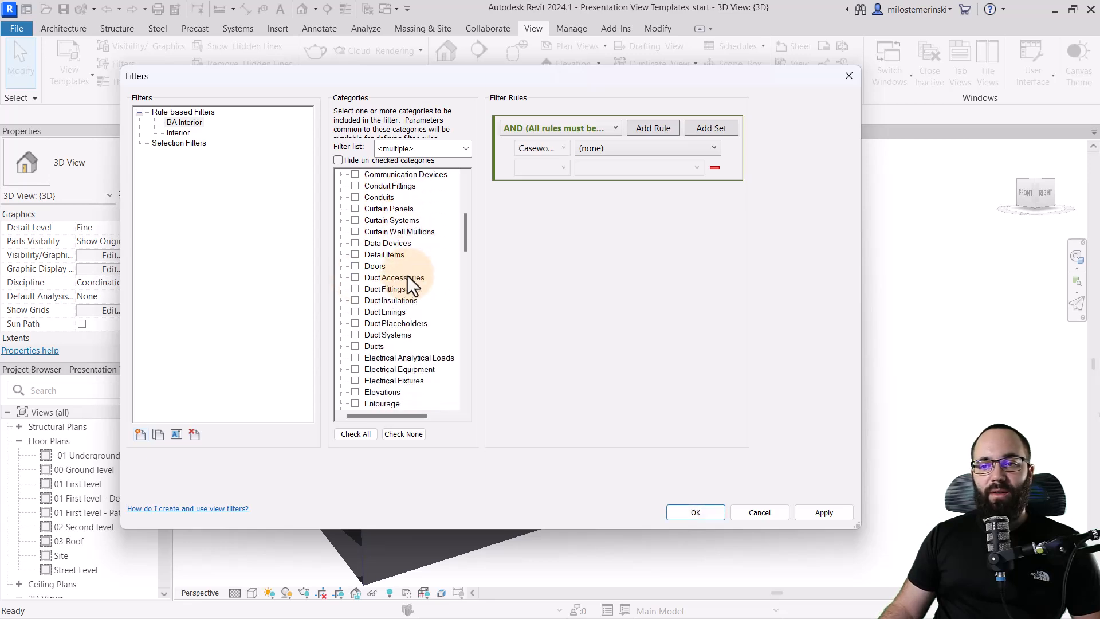
scroll("down", 3)
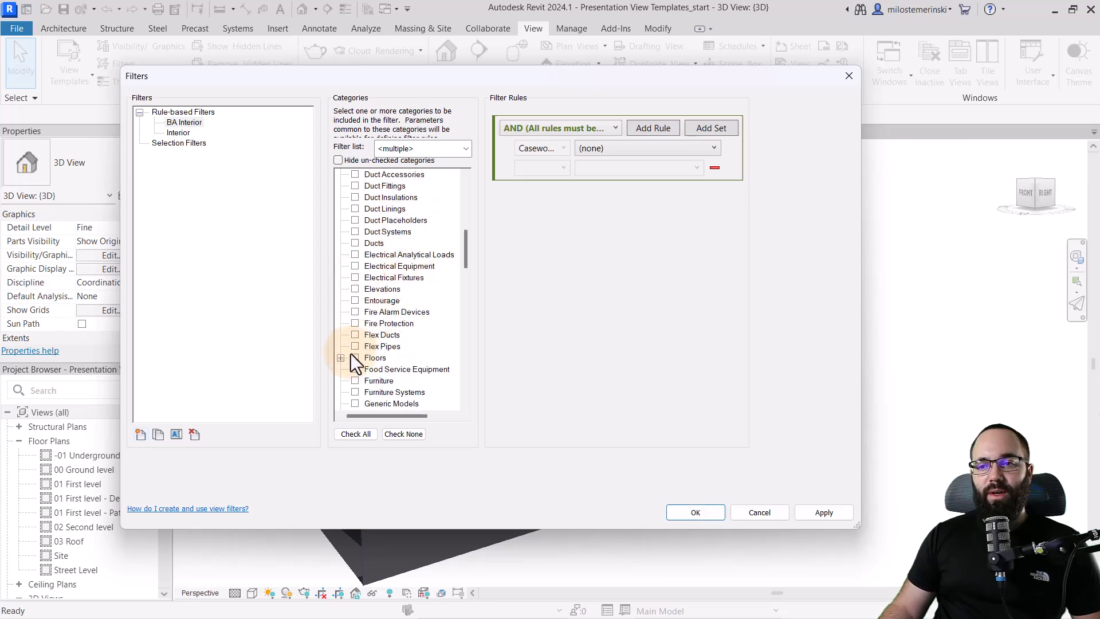
left_click(355, 312)
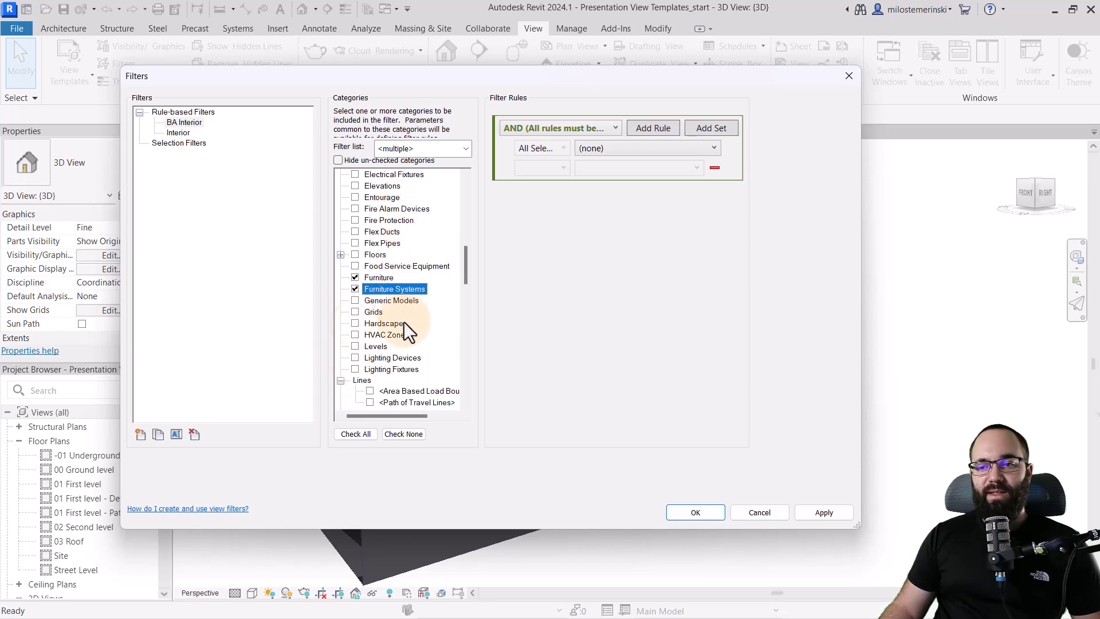
scroll("down", 3)
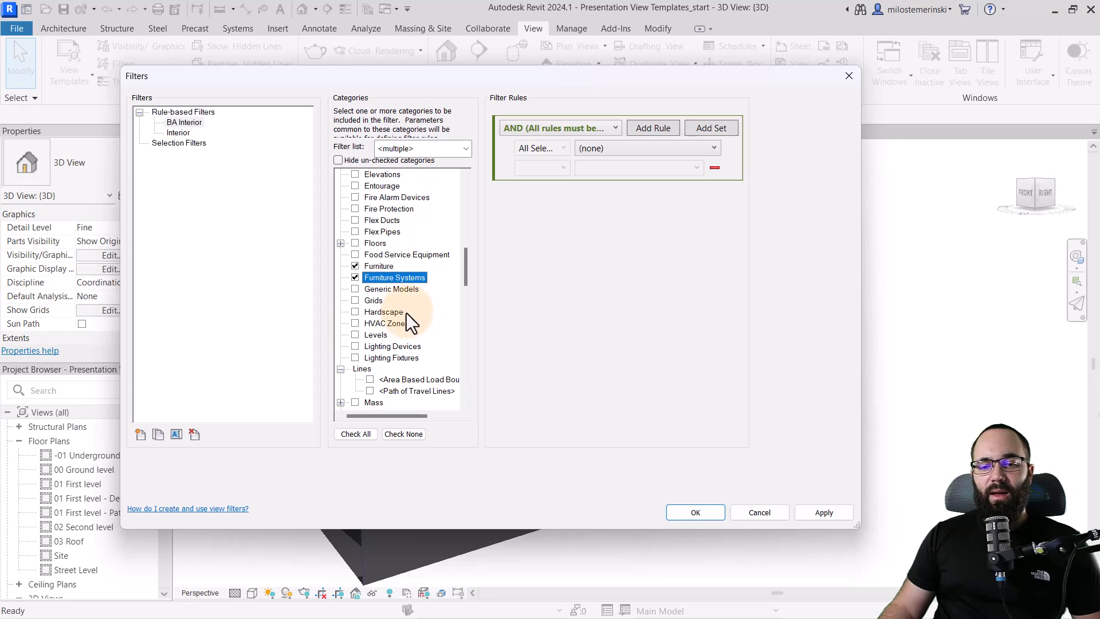
scroll("down", 3)
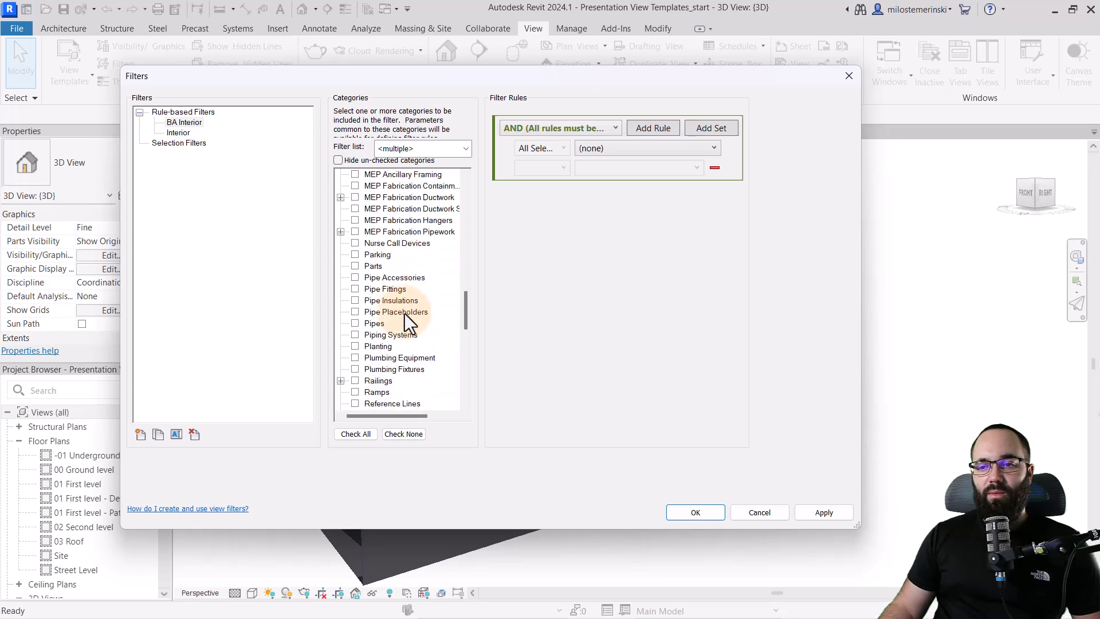
scroll("down", 3)
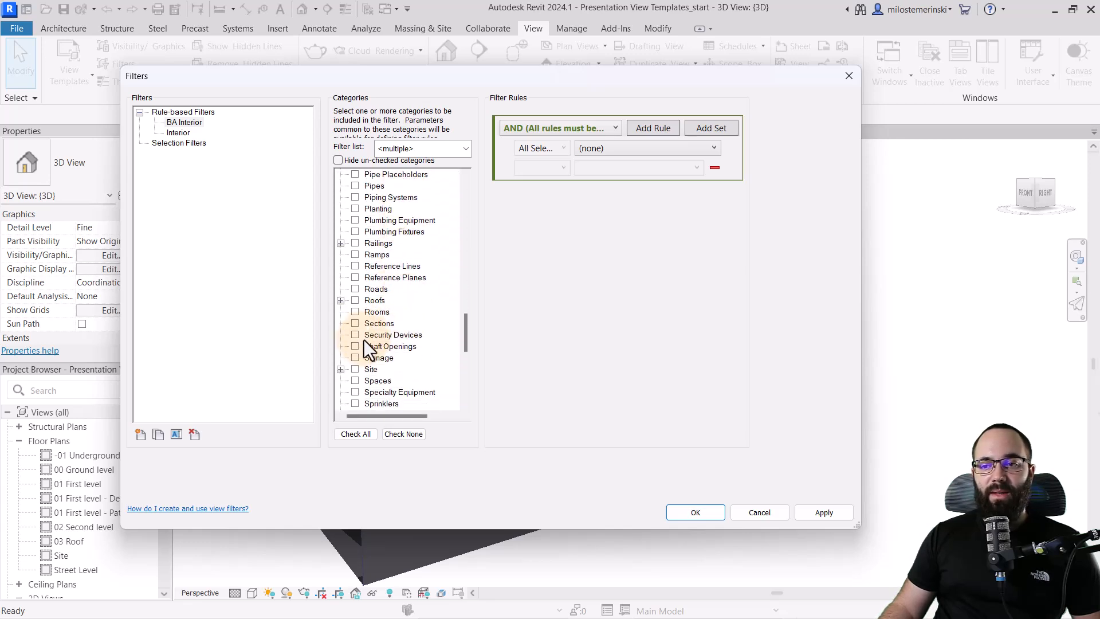
left_click(354, 391)
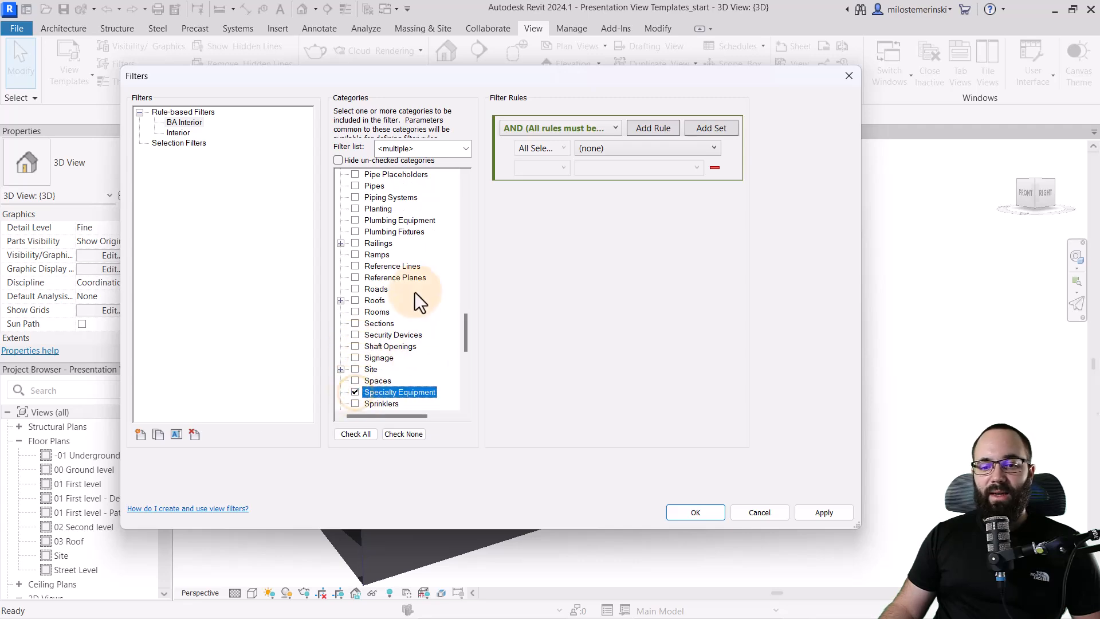
Step: Select the BA Interior filter and confirm the filter definitions
scroll("up", 3)
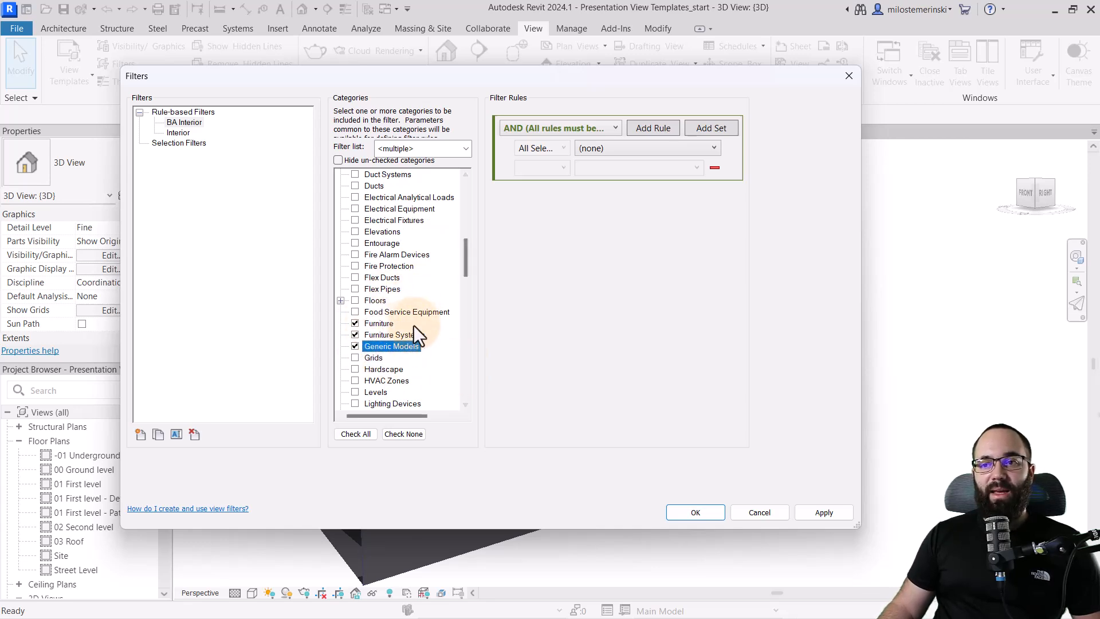
left_click(184, 122)
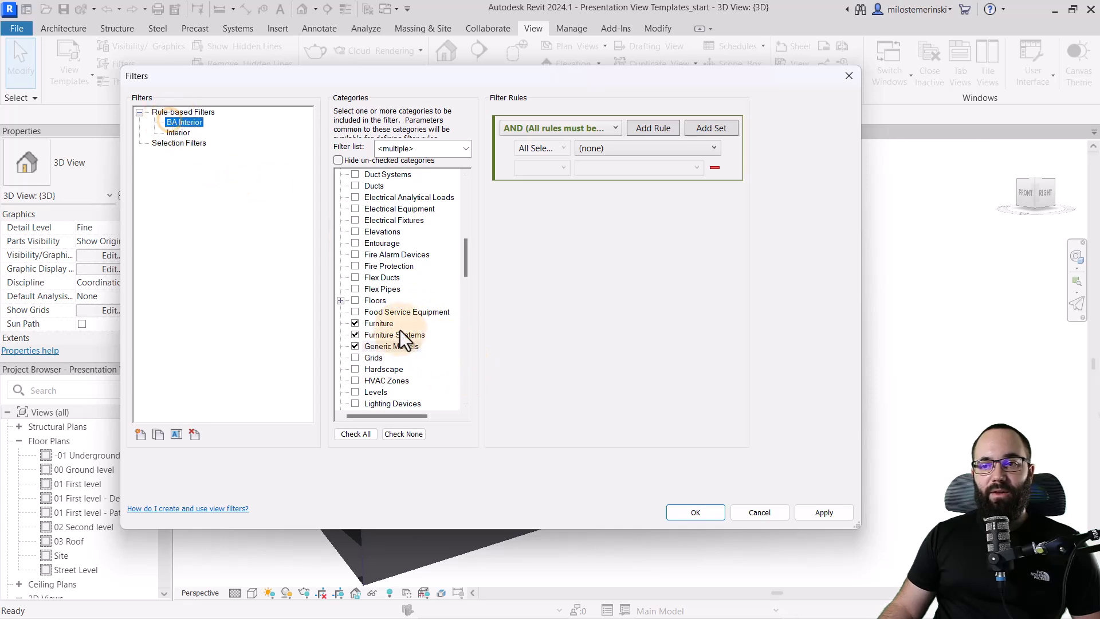
mouse_move(824, 512)
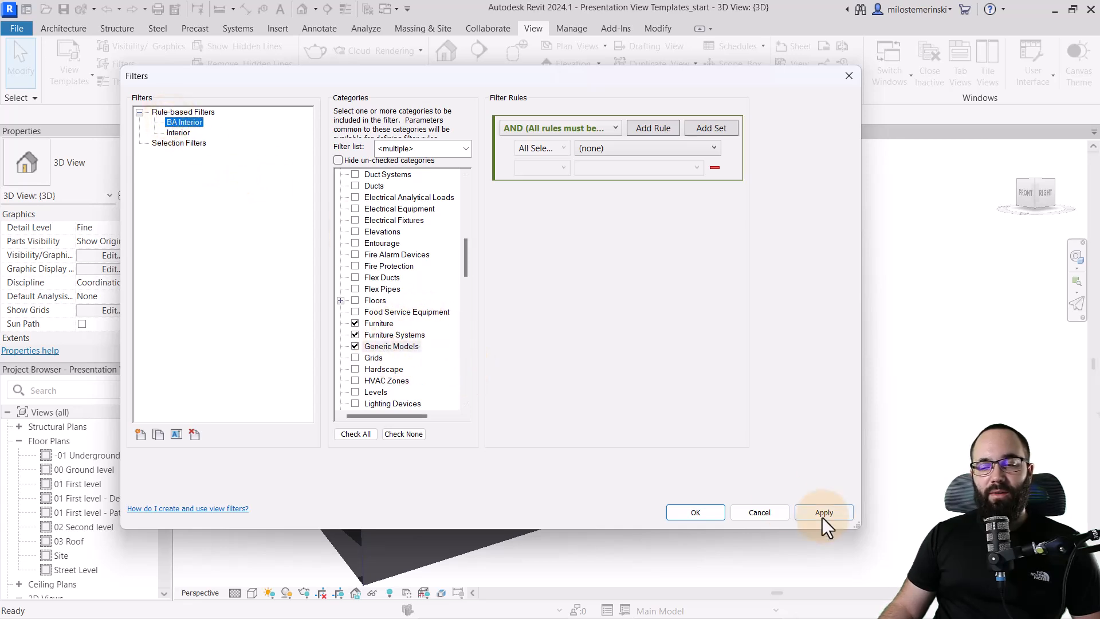
left_click(824, 512)
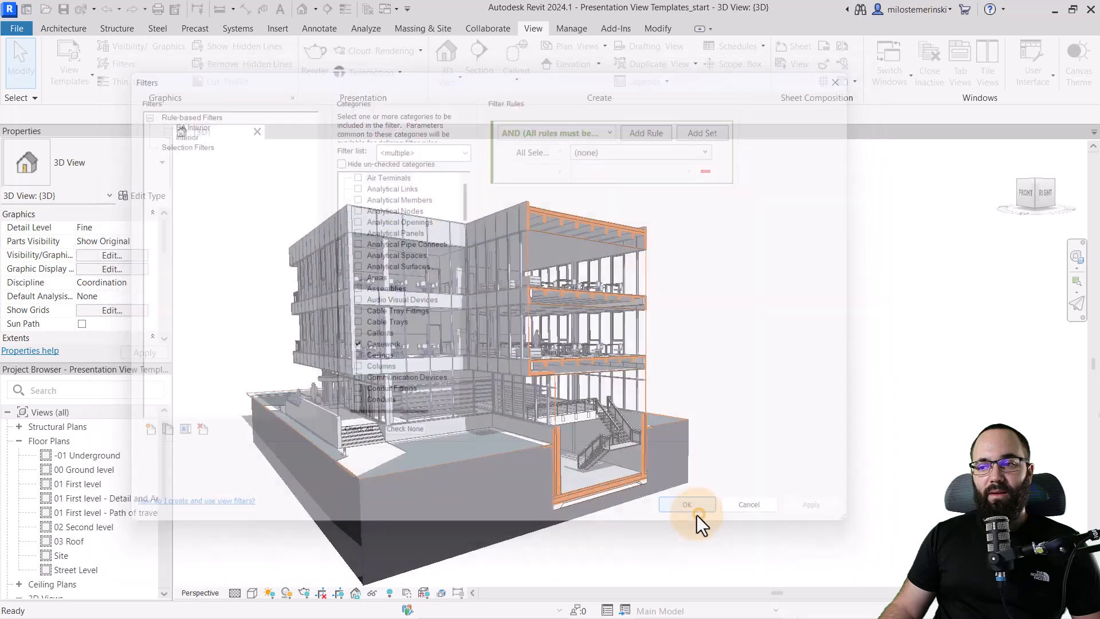
Step: Add the BA Interior filter to the 3D view's filter overrides
left_click(687, 504)
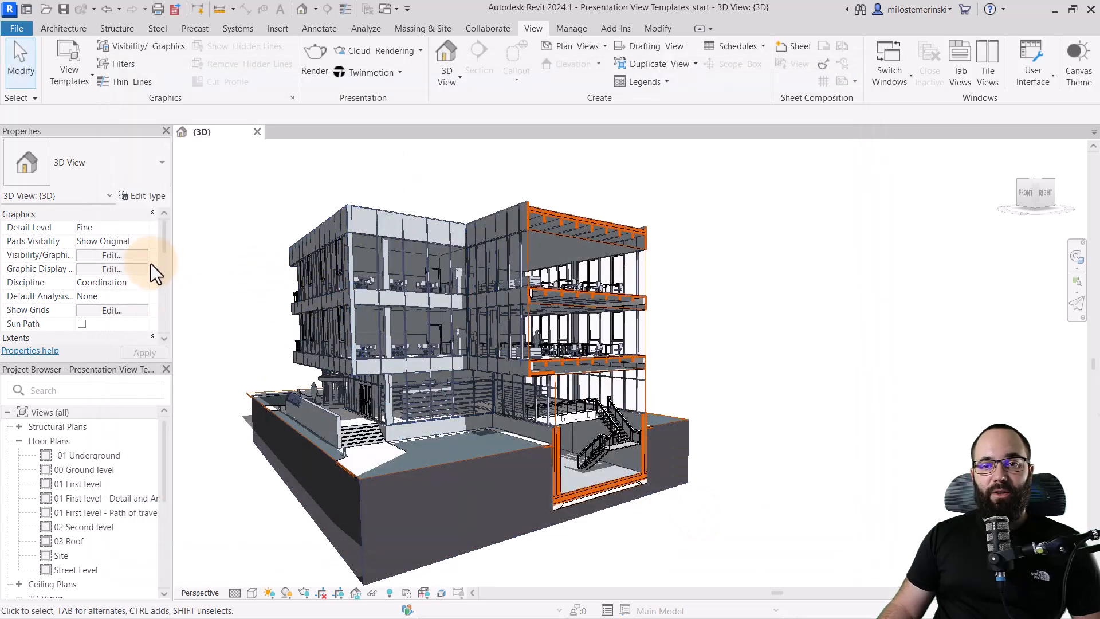
left_click(110, 255)
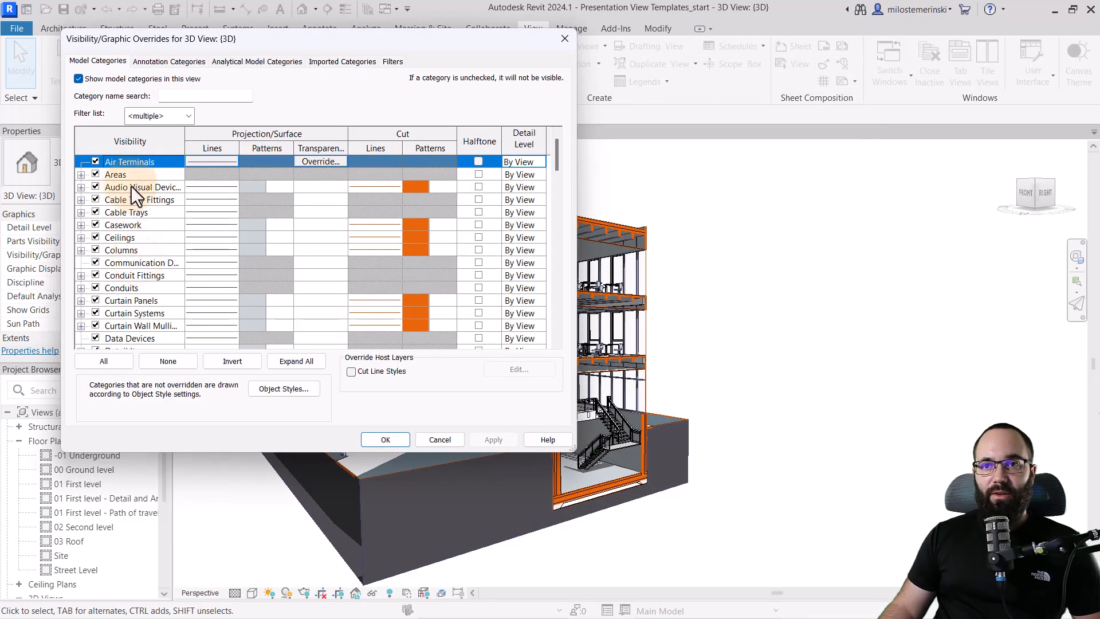
left_click(392, 62)
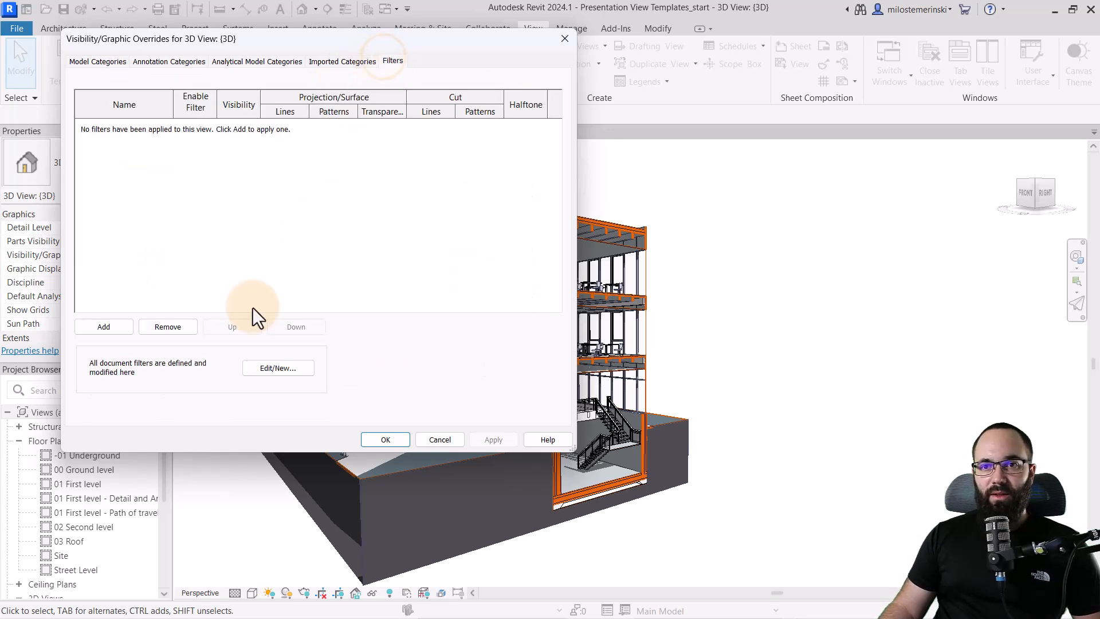
left_click(103, 326)
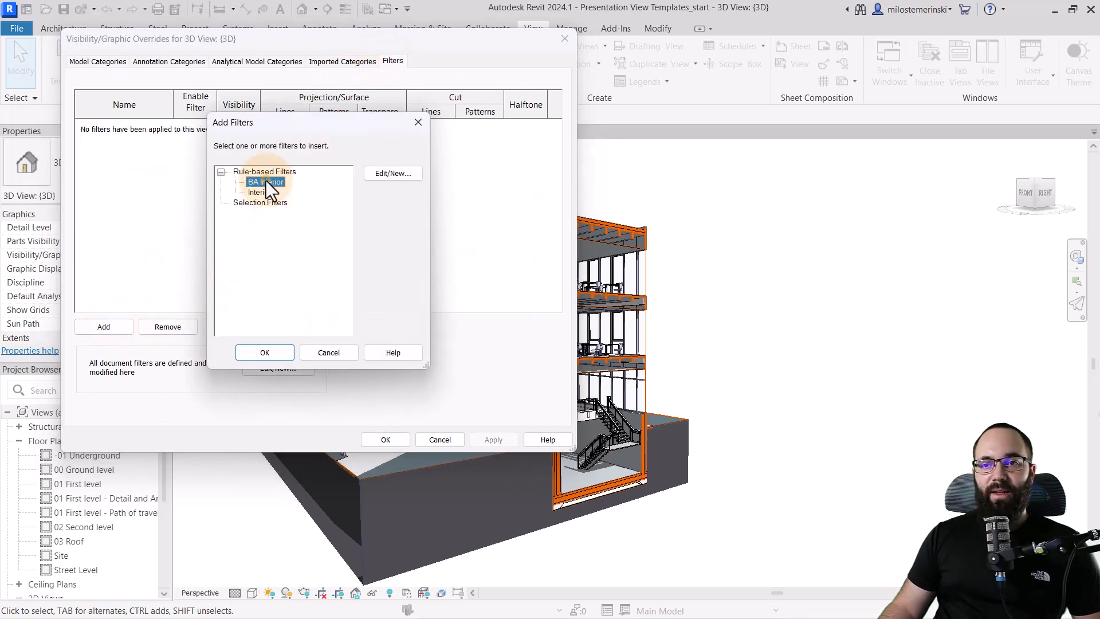
left_click(265, 352)
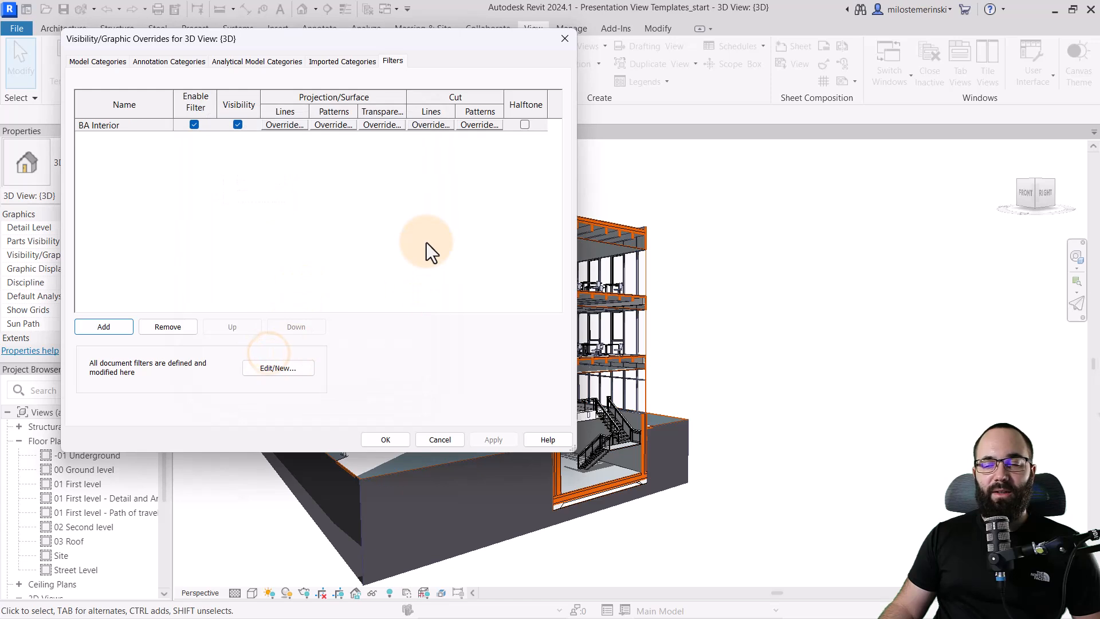
mouse_move(334, 131)
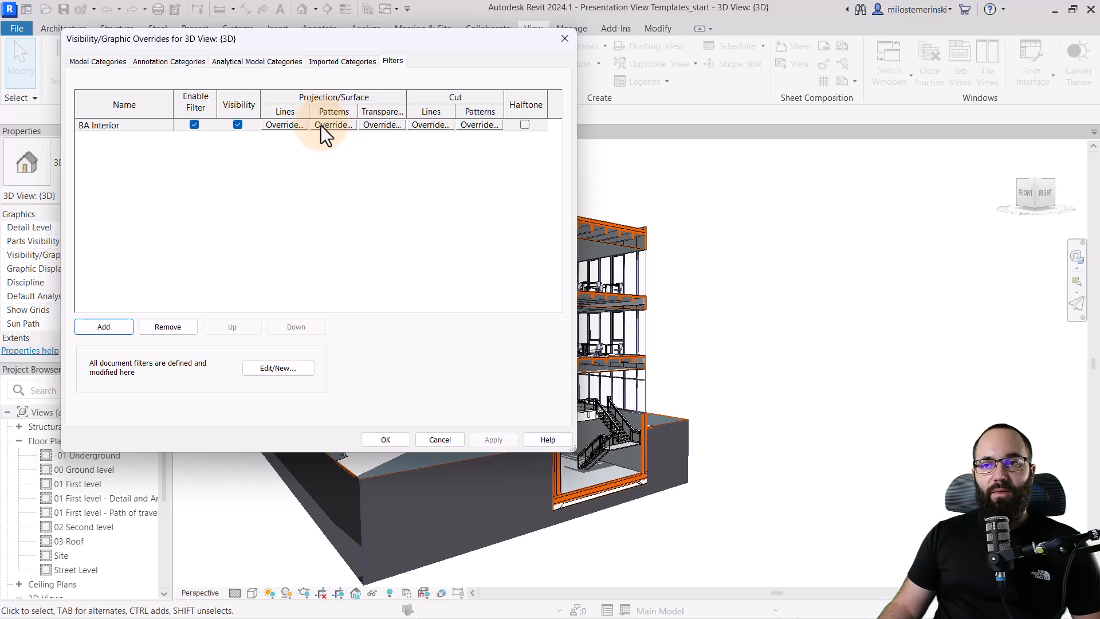
Step: Give BA Interior a Gypsum-Plaster surface pattern override and apply it
left_click(333, 125)
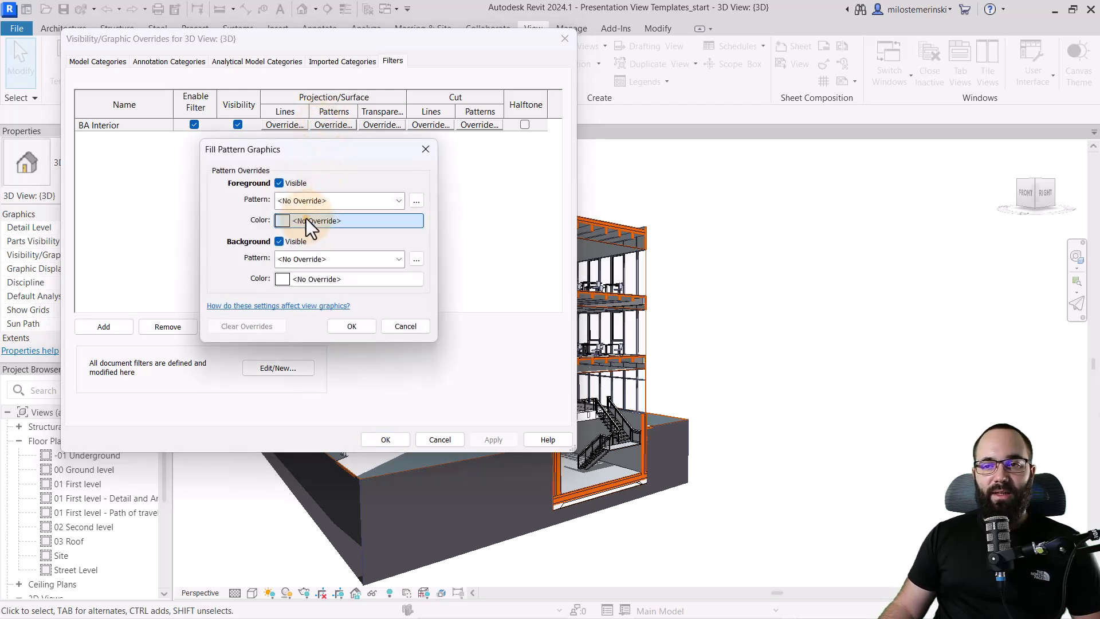
left_click(349, 220)
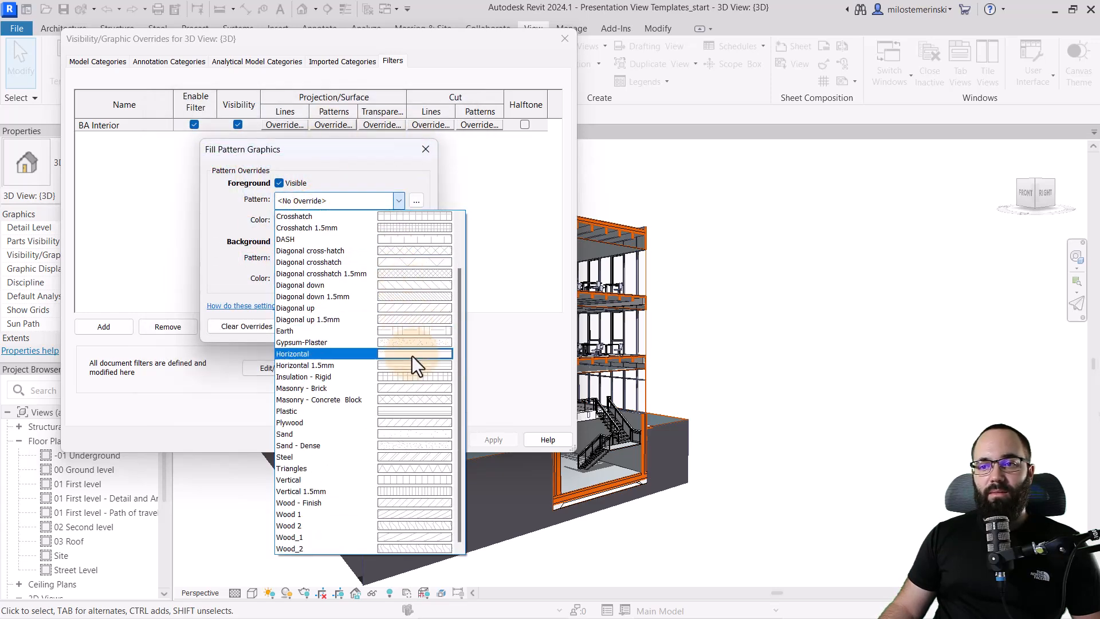
left_click(302, 342)
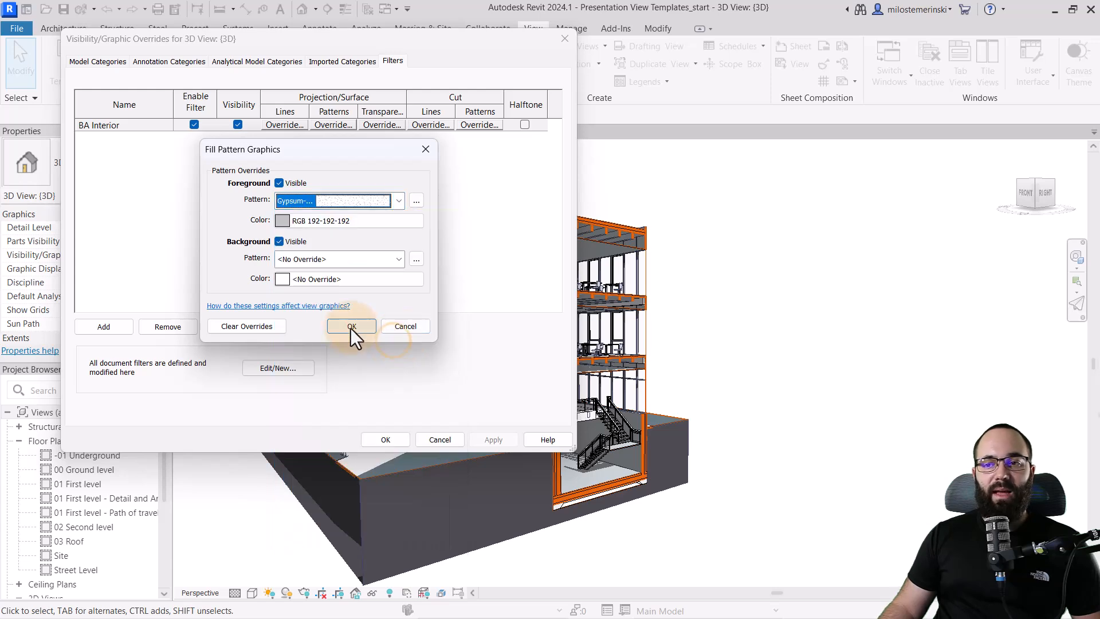
left_click(351, 326)
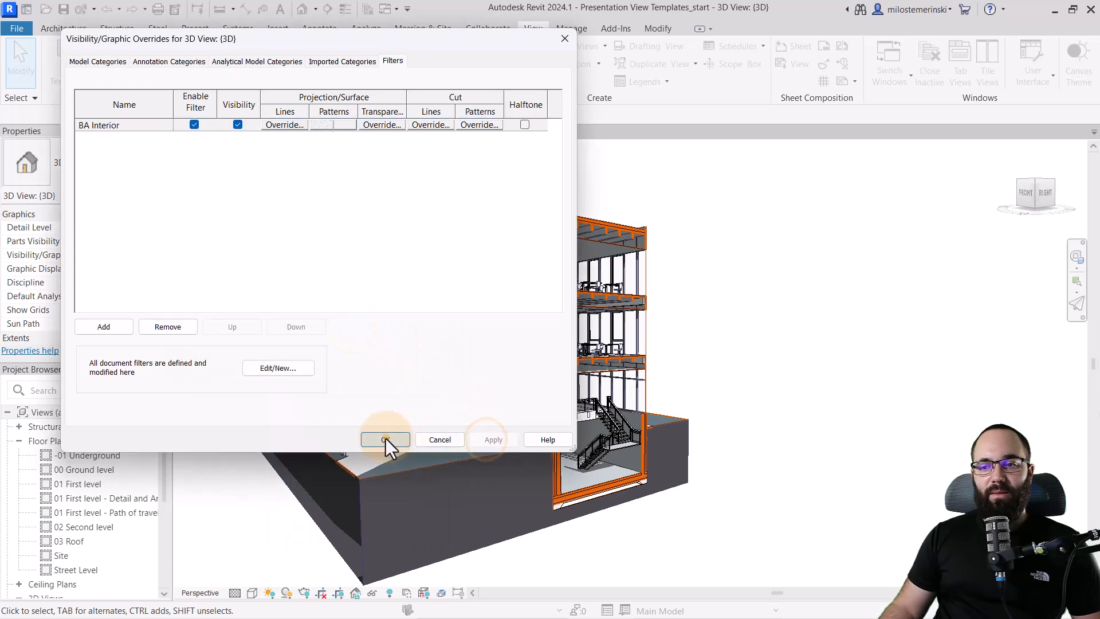
left_click(385, 439)
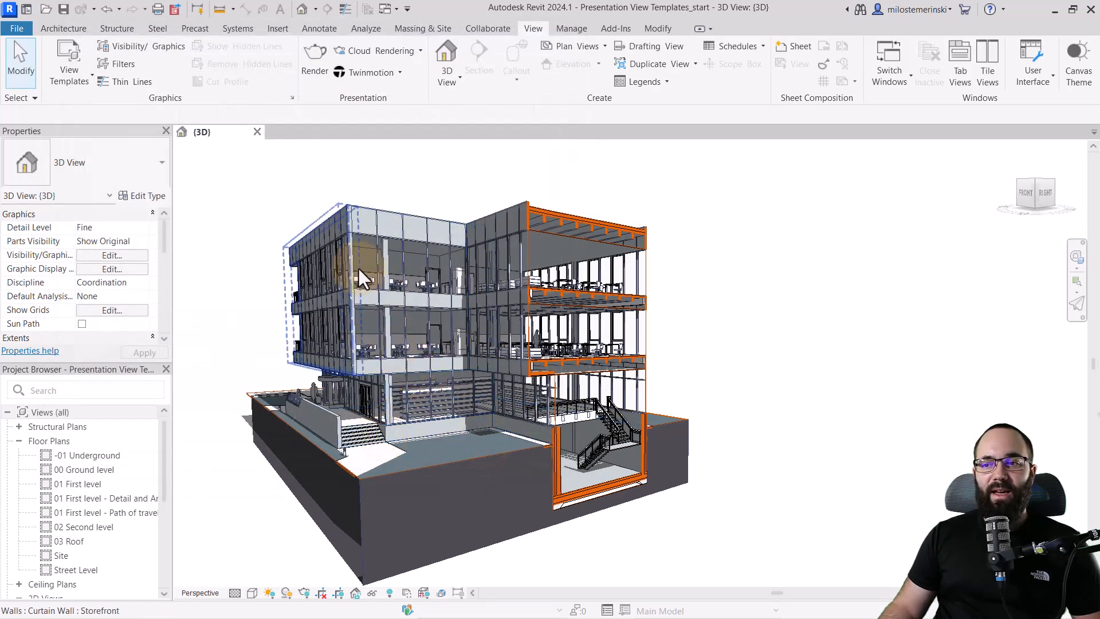
left_click(575, 326)
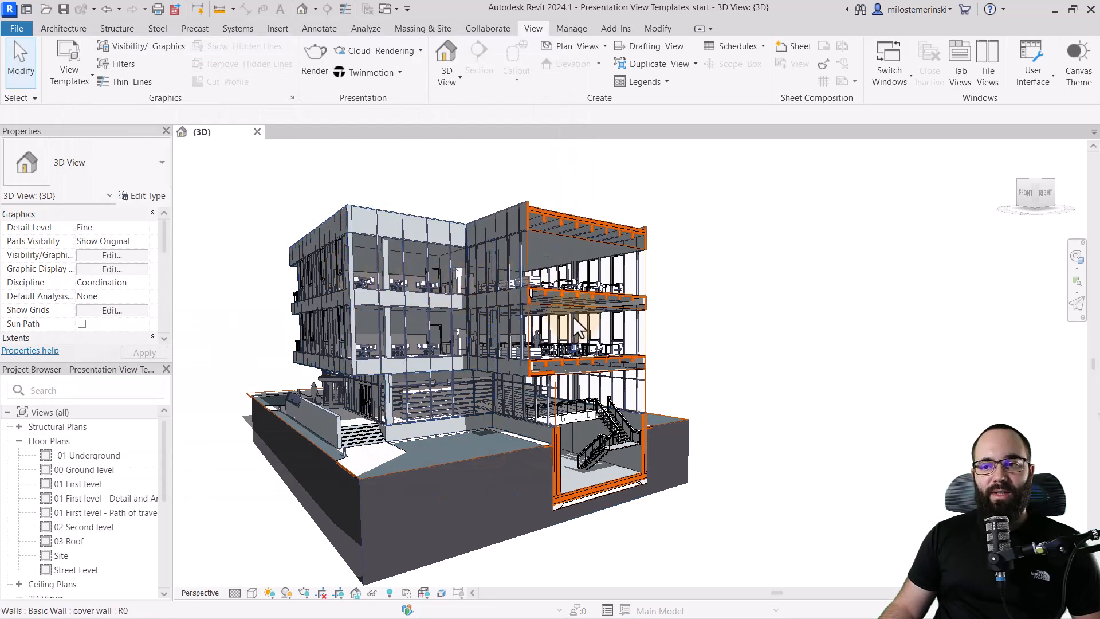
mouse_move(540, 294)
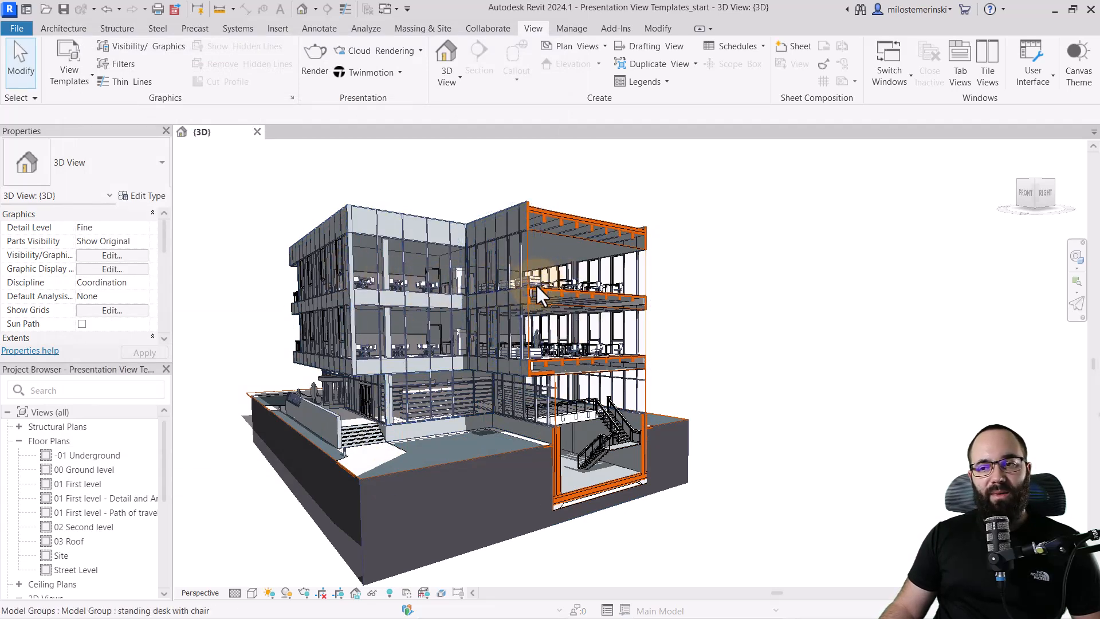
scroll("up", 3)
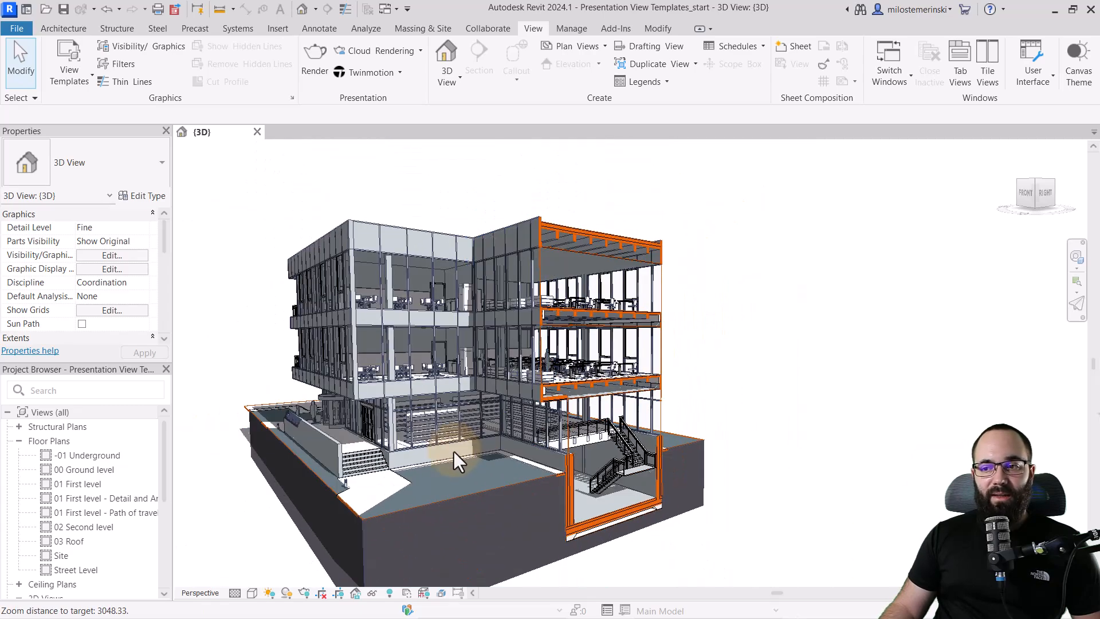
left_click(456, 463)
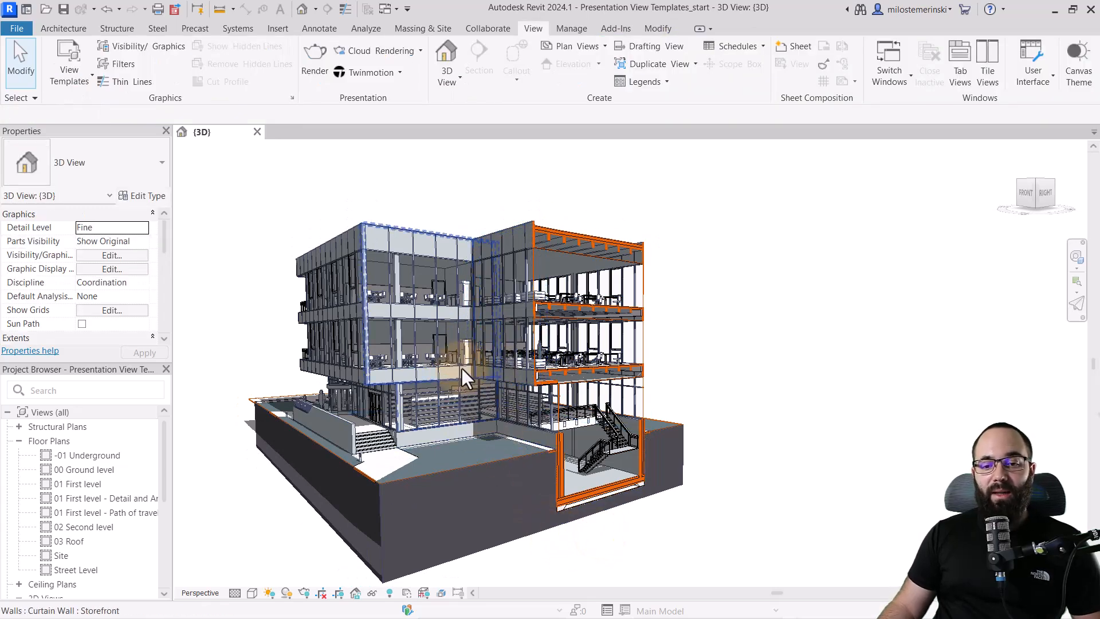
left_click(235, 344)
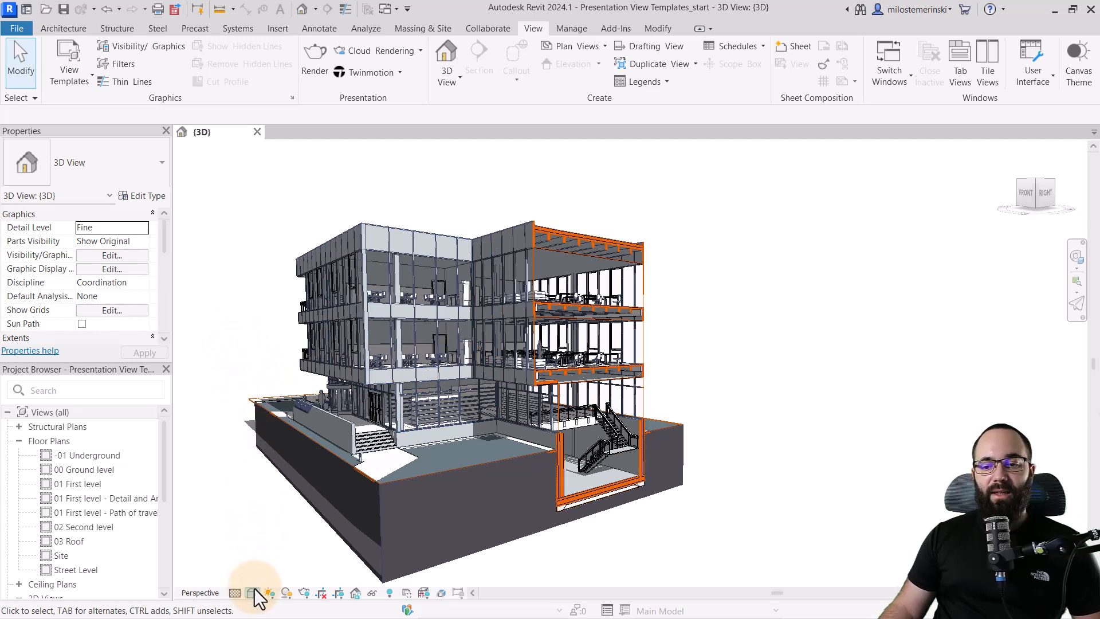
Step: Enable anti-aliasing and shadows with sun 50, ambient 40, shadows 30, and apply
left_click(254, 593)
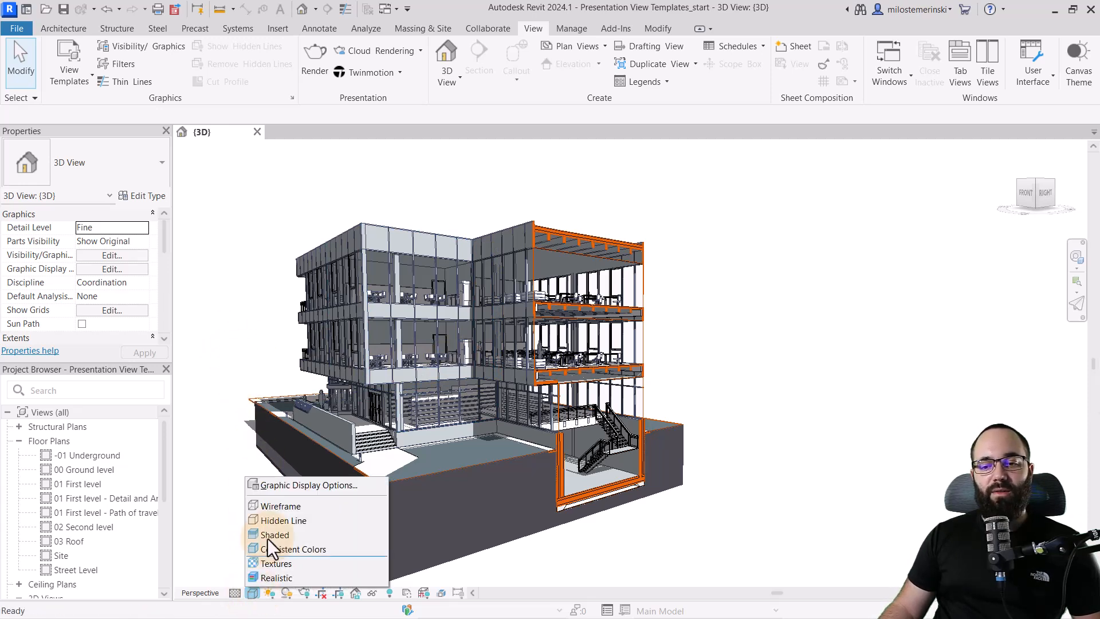
left_click(308, 484)
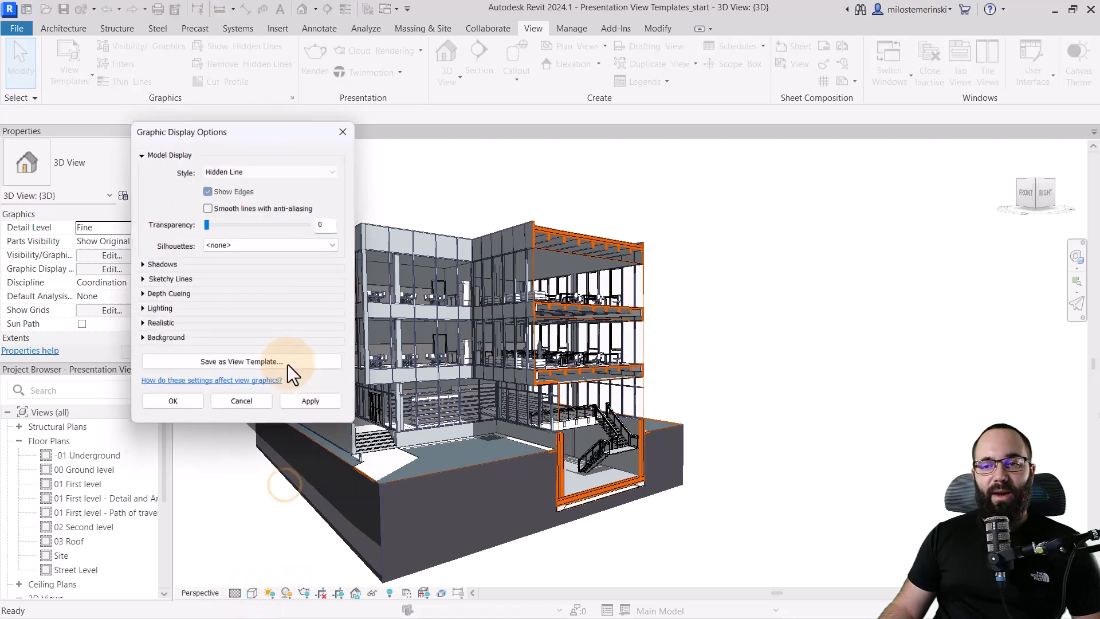
left_click(208, 208)
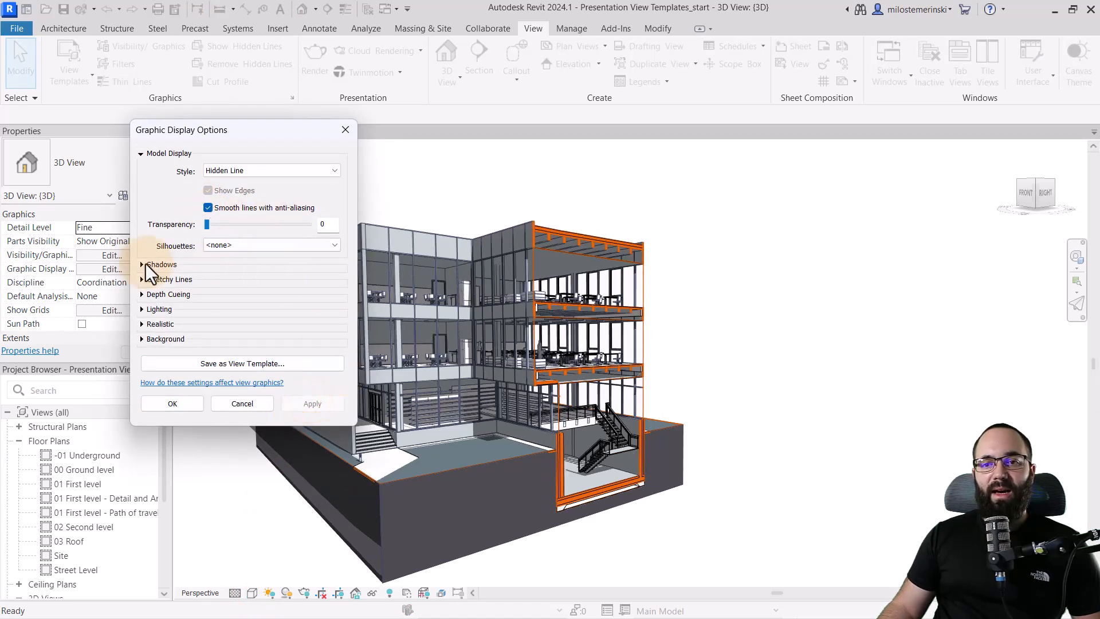
left_click(141, 265)
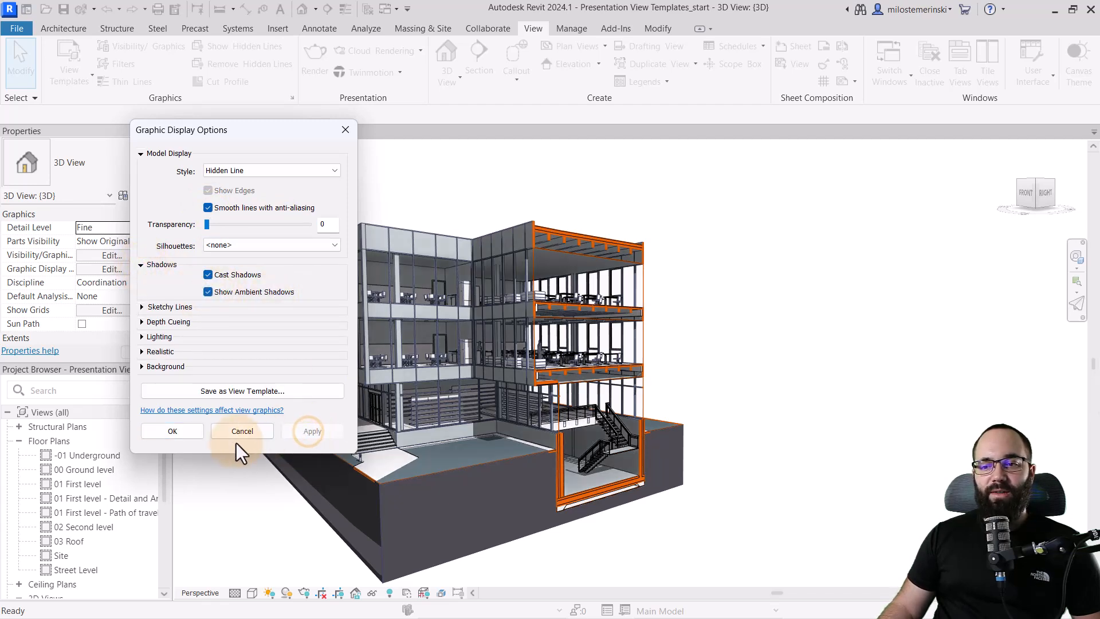
mouse_move(140, 330)
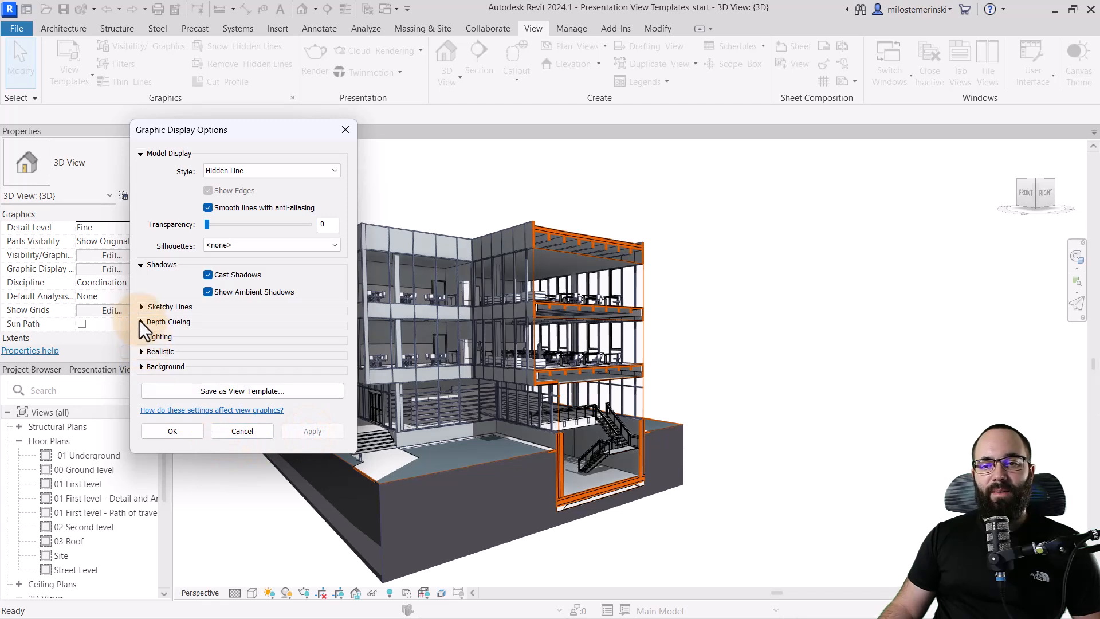
left_click(159, 336)
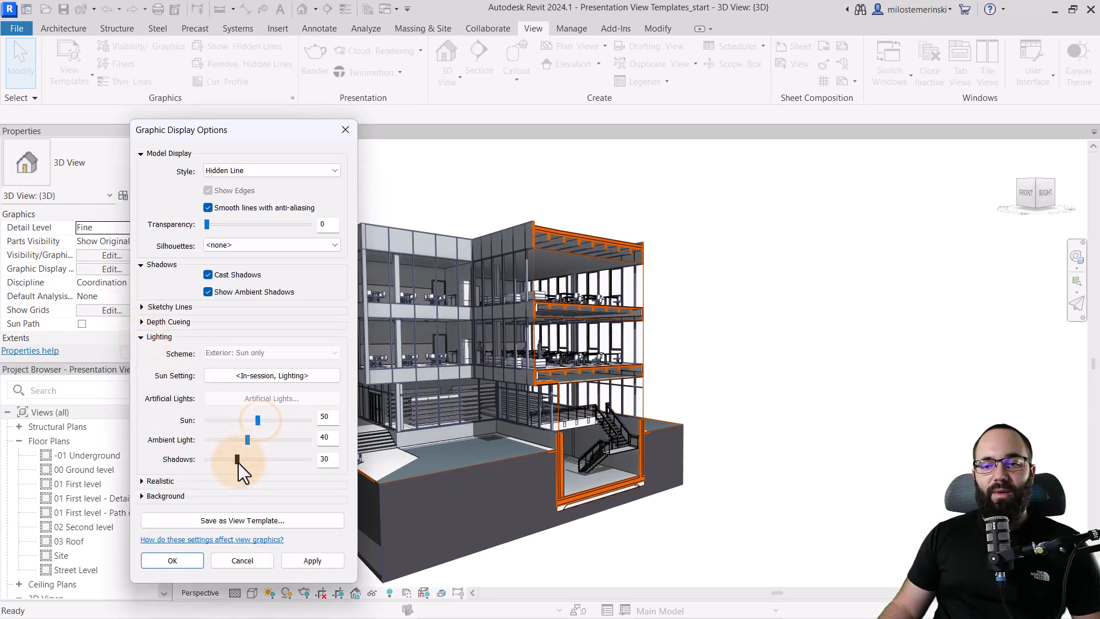
left_click(313, 561)
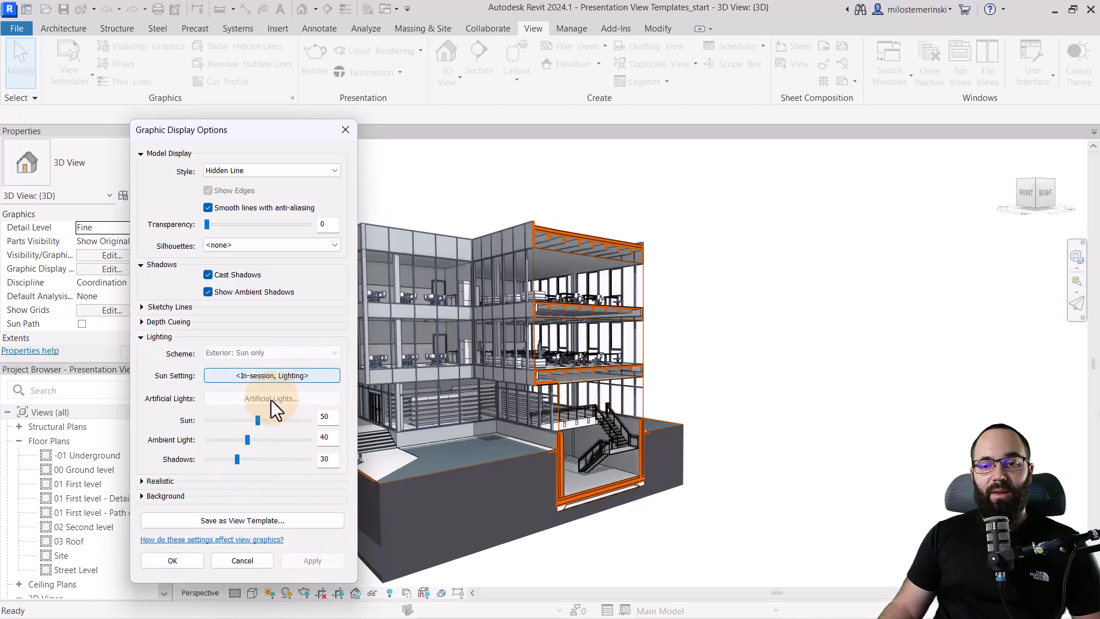
left_click(165, 497)
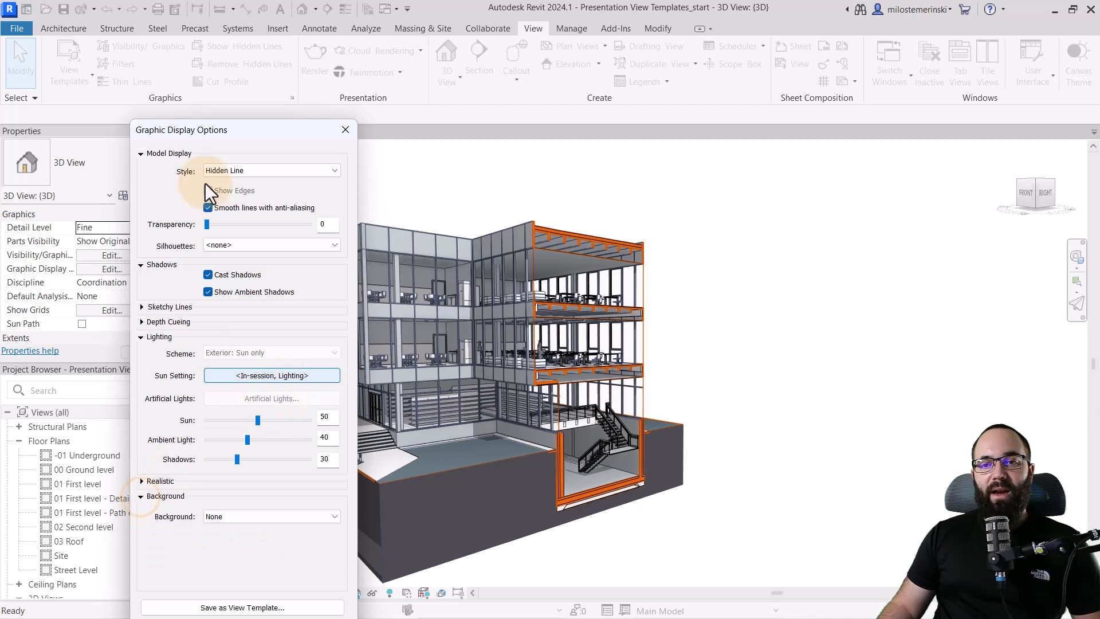
left_click(316, 418)
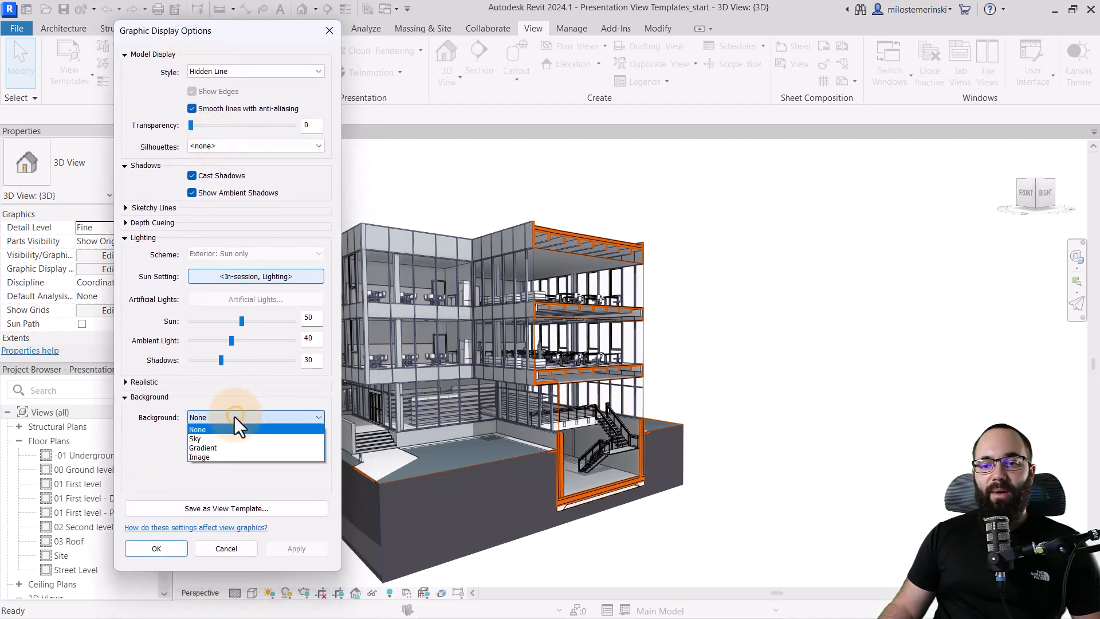
Step: Set a Gradient background with sky colour RGB 215-227-226 and apply it
left_click(203, 448)
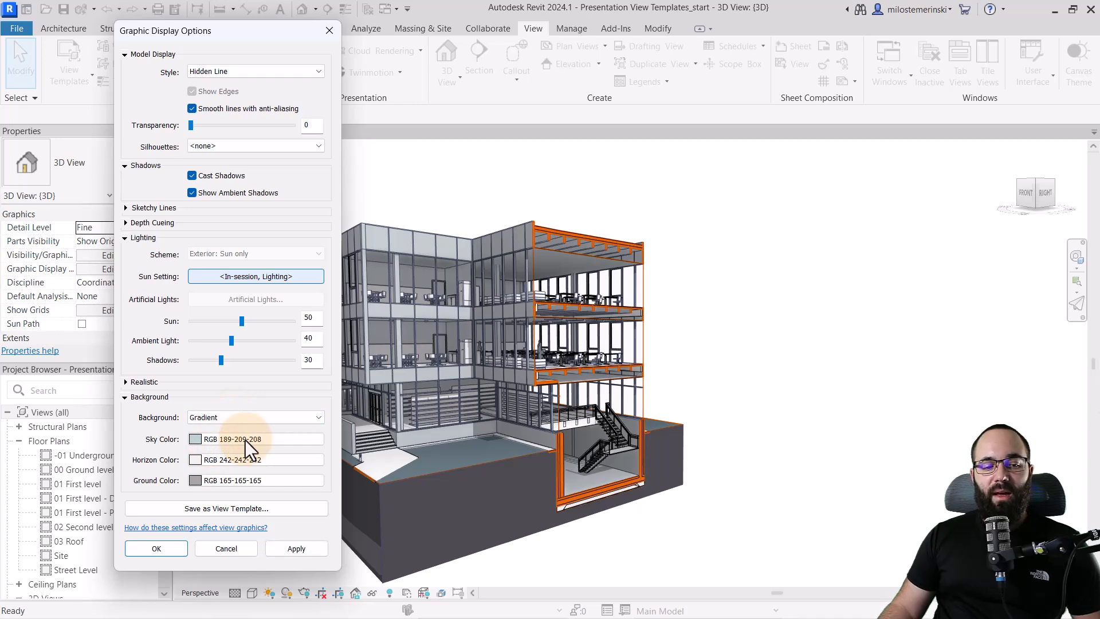
left_click(195, 438)
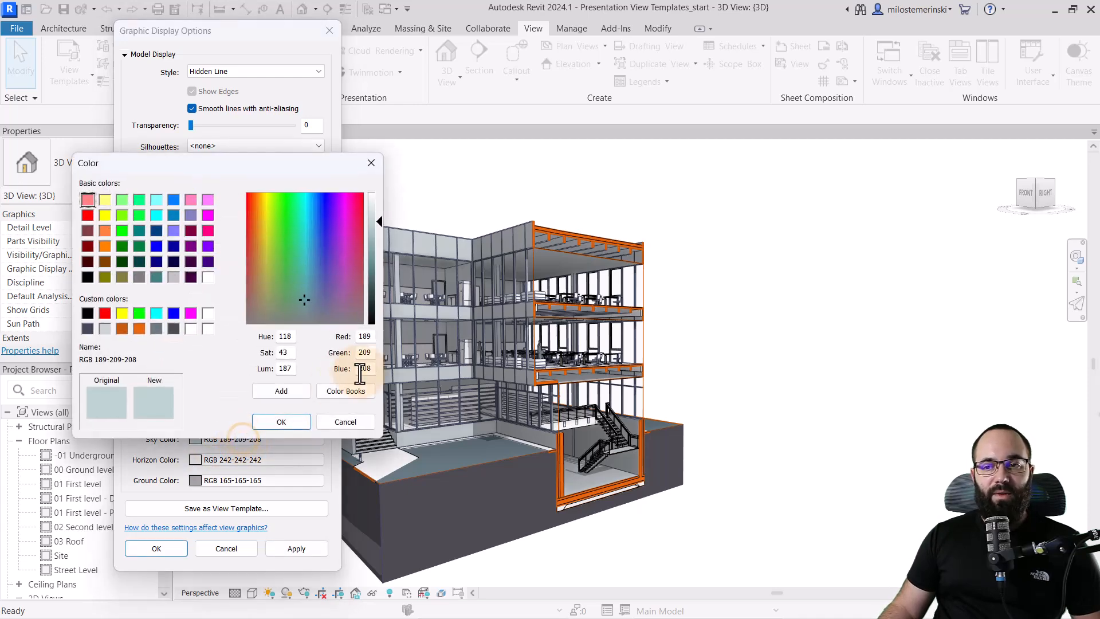
triple_click(365, 336)
type("215")
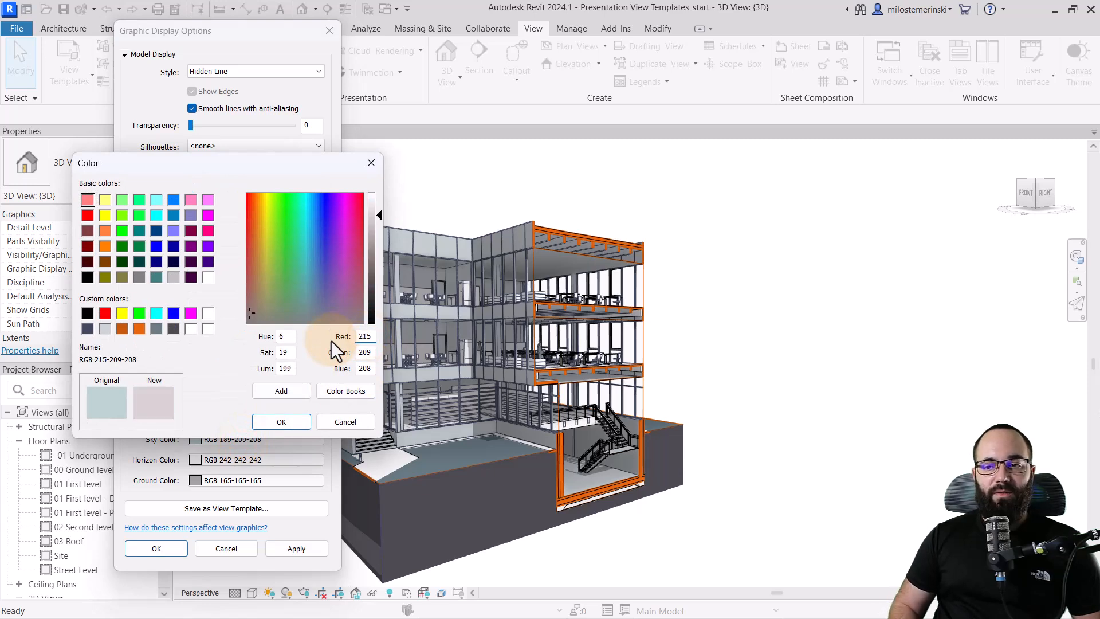
left_click(278, 290)
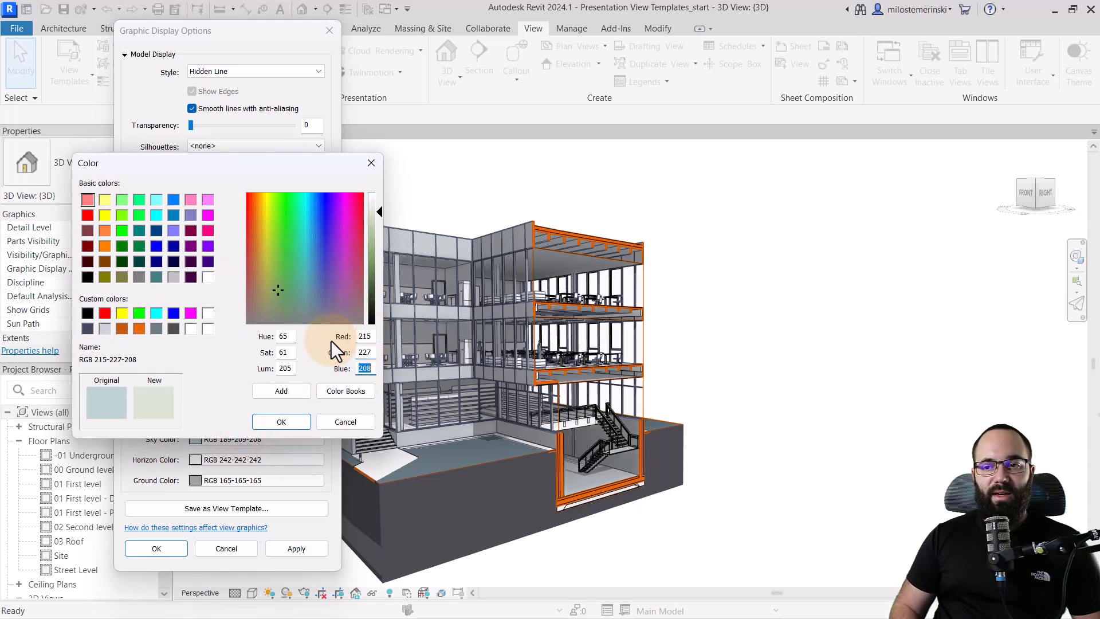
left_click(303, 300)
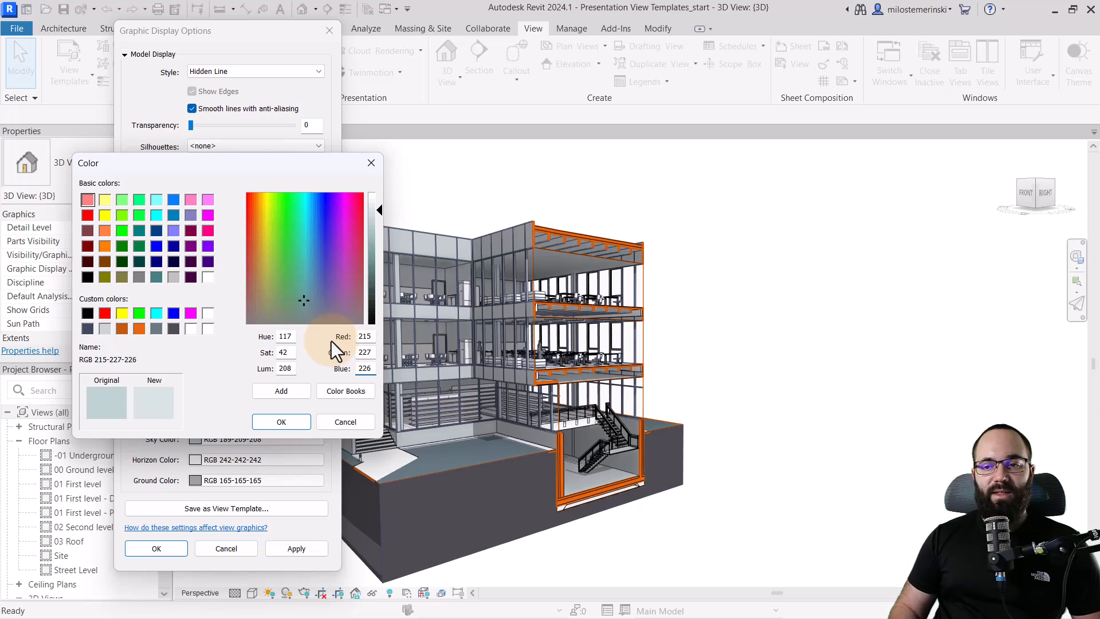
left_click(281, 421)
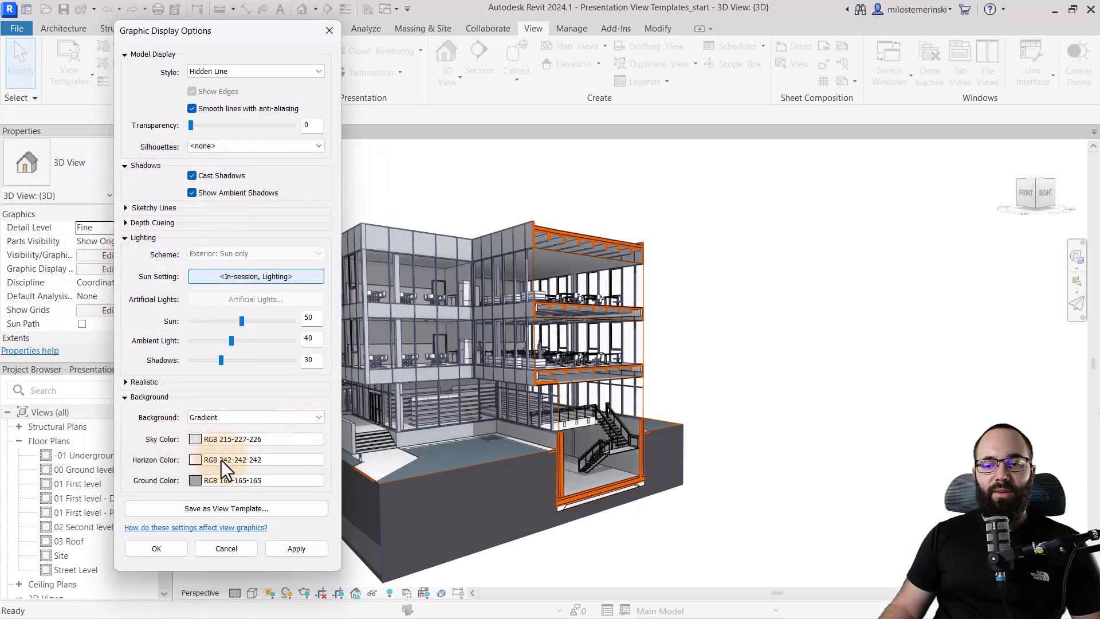
mouse_move(175, 474)
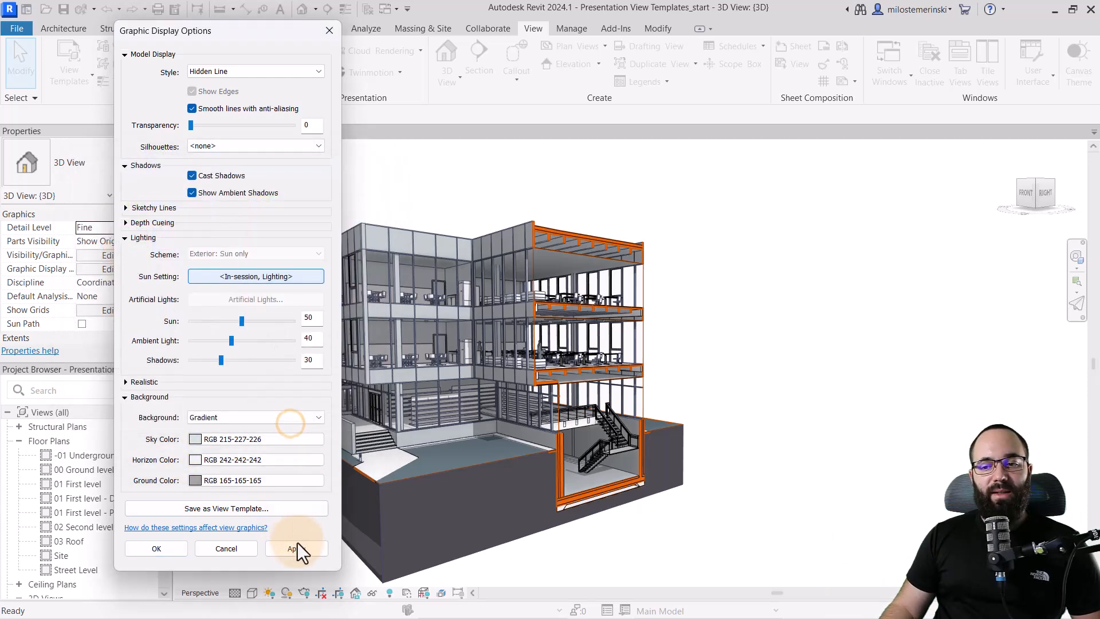
left_click(296, 548)
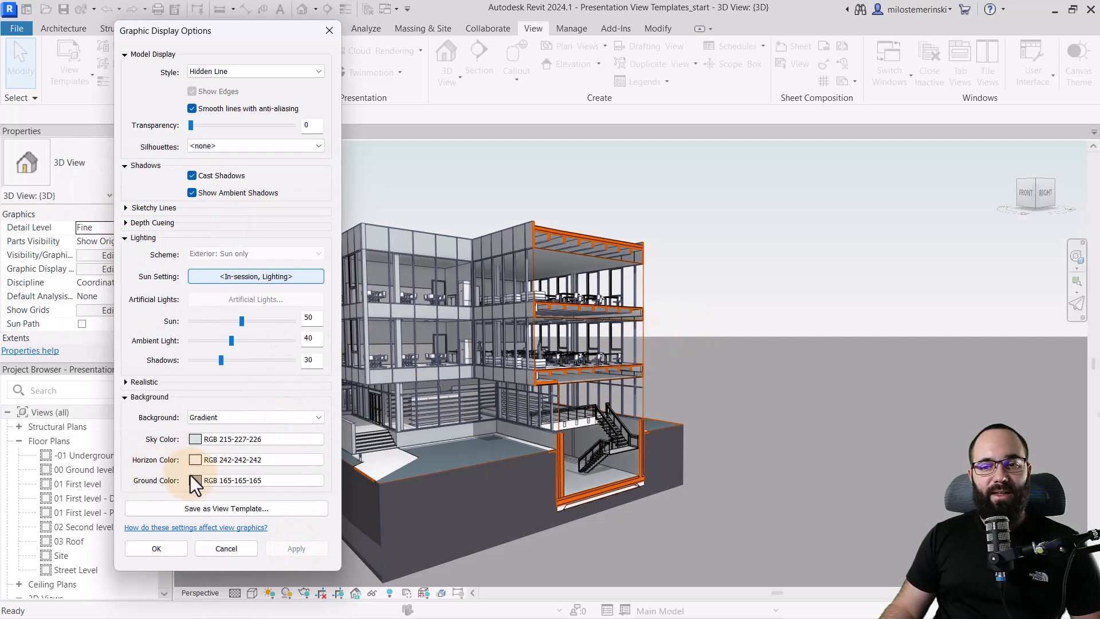
Step: Set the gradient ground colour to light grey RGB 242-242-242 and apply it
left_click(195, 460)
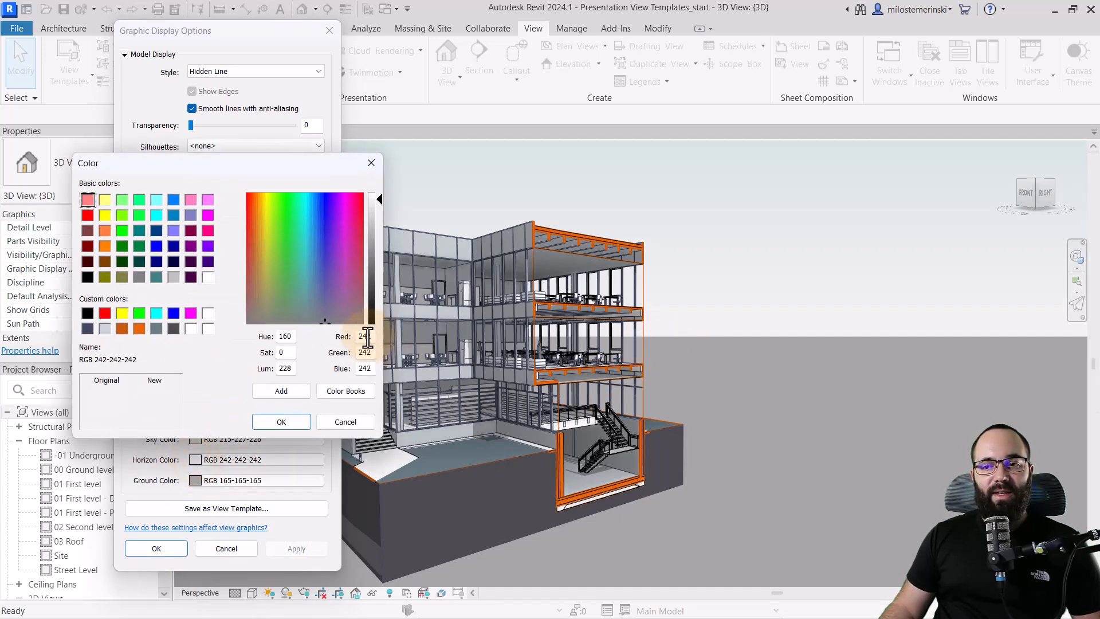
left_click(305, 197)
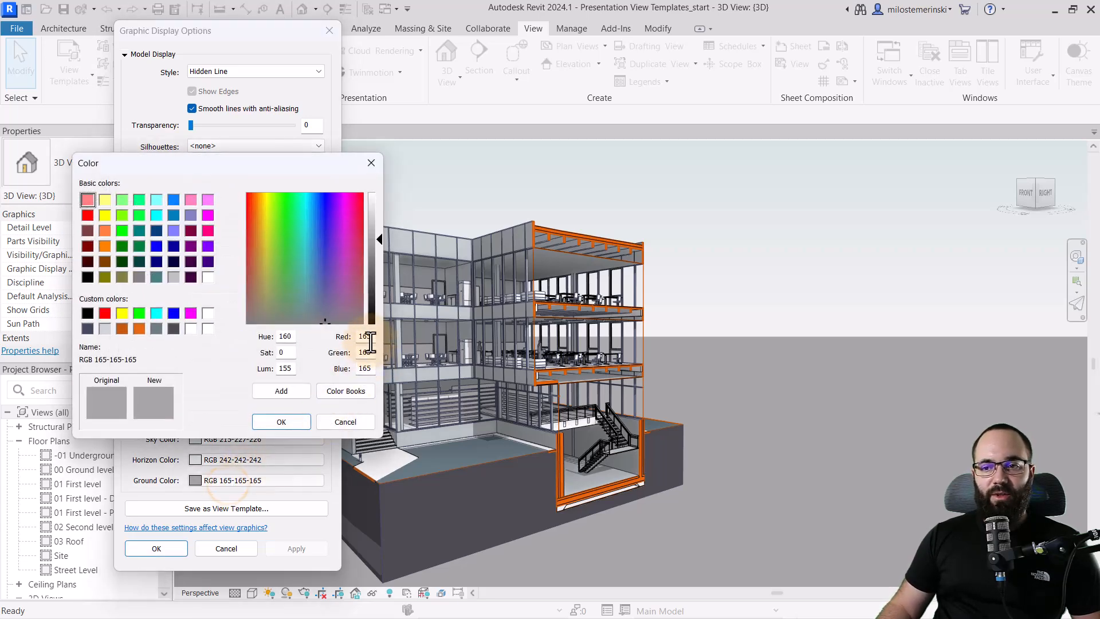
left_click(305, 227)
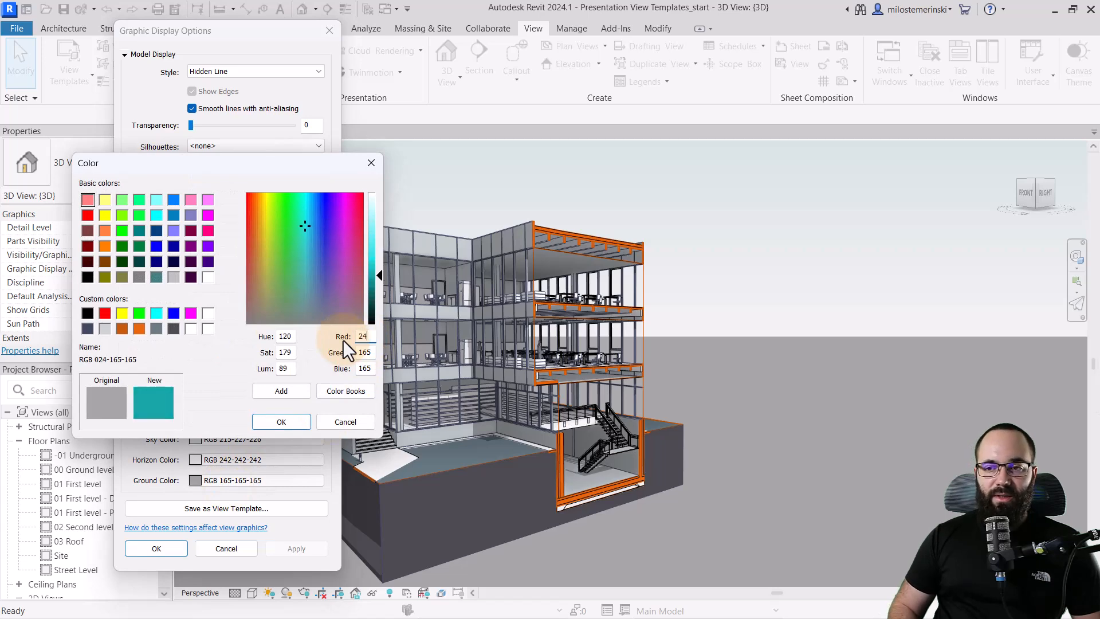
left_click(265, 225)
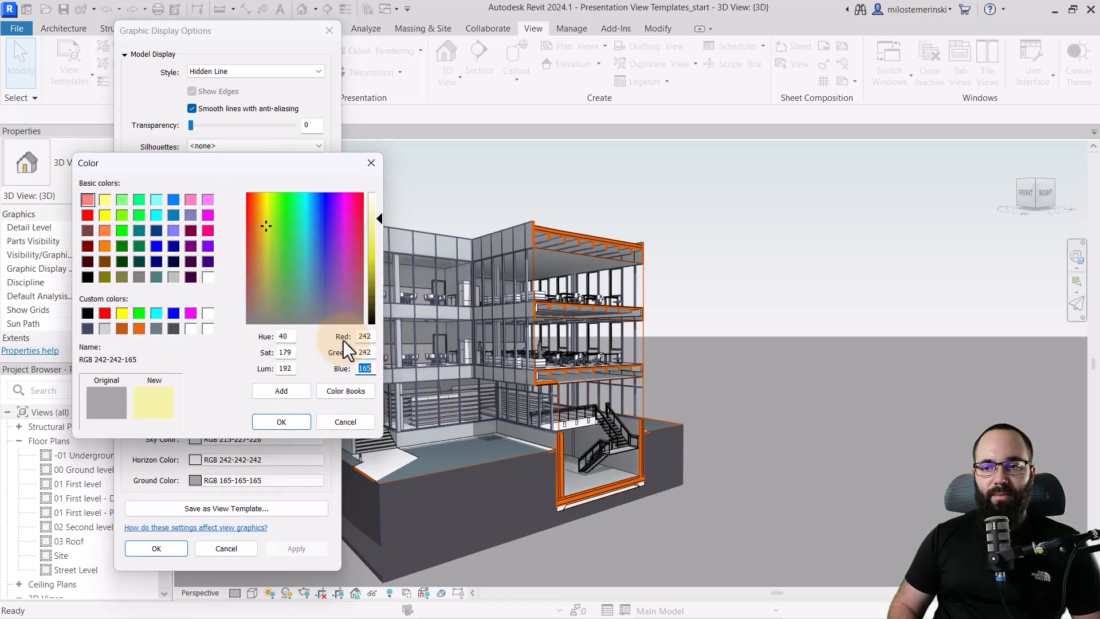
left_click(281, 422)
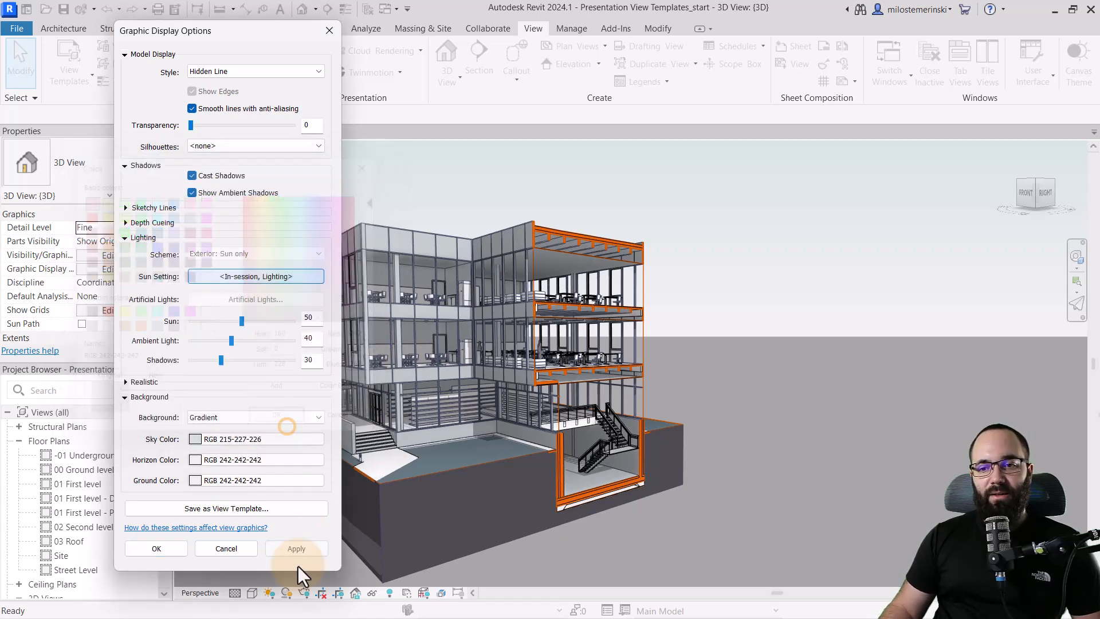
left_click(156, 548)
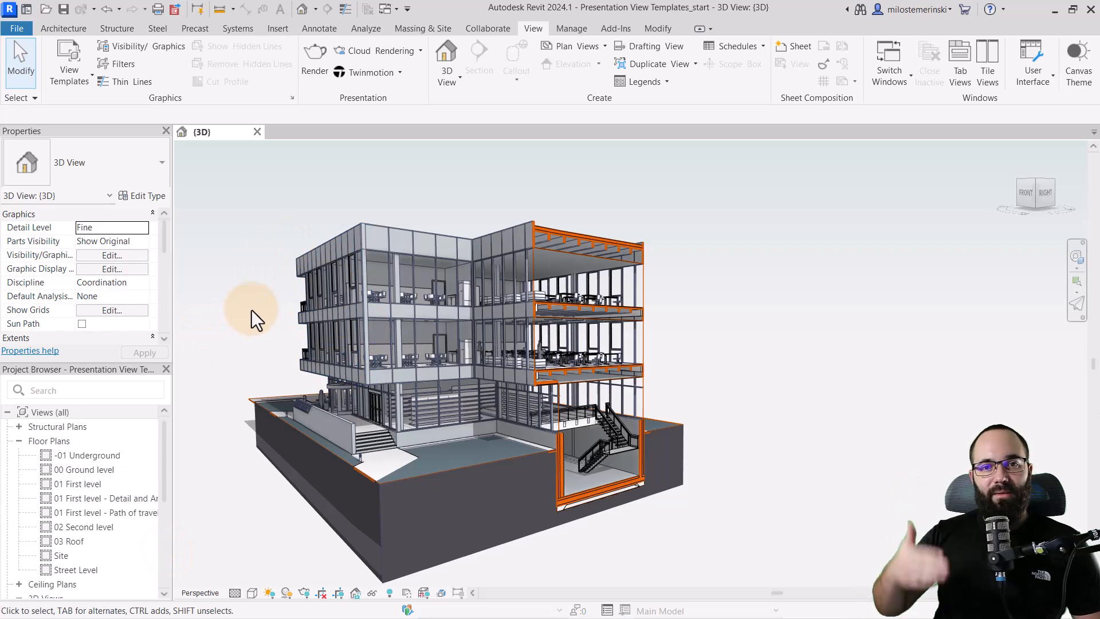
mouse_move(288, 351)
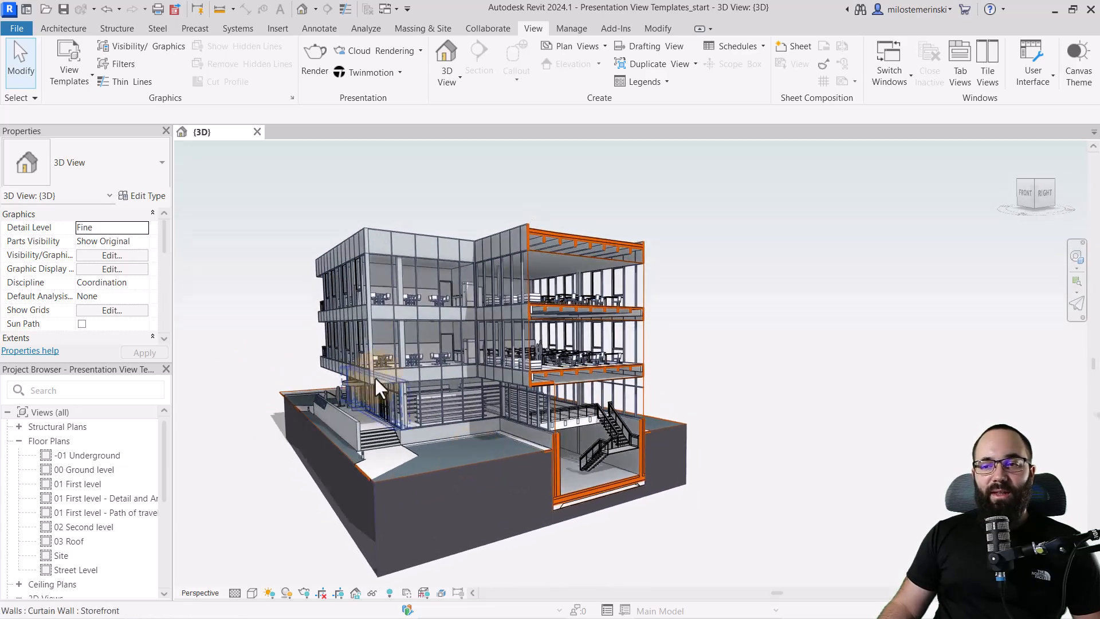
mouse_move(418, 263)
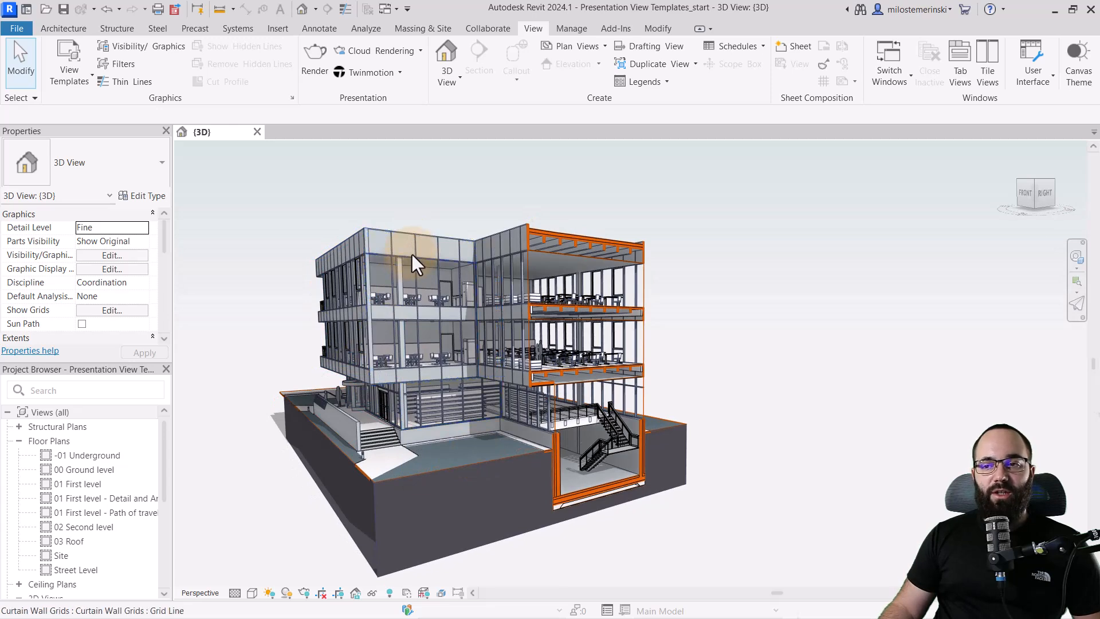
mouse_move(467, 344)
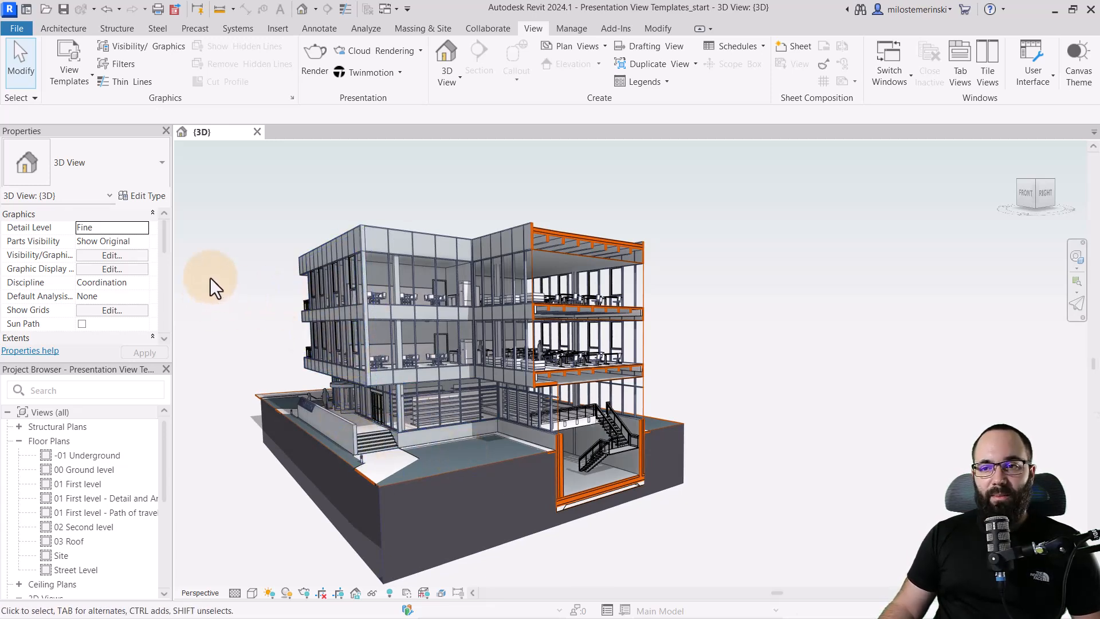
Step: Create 'BA View Template' from the current 3D view and accept its properties
left_click(68, 63)
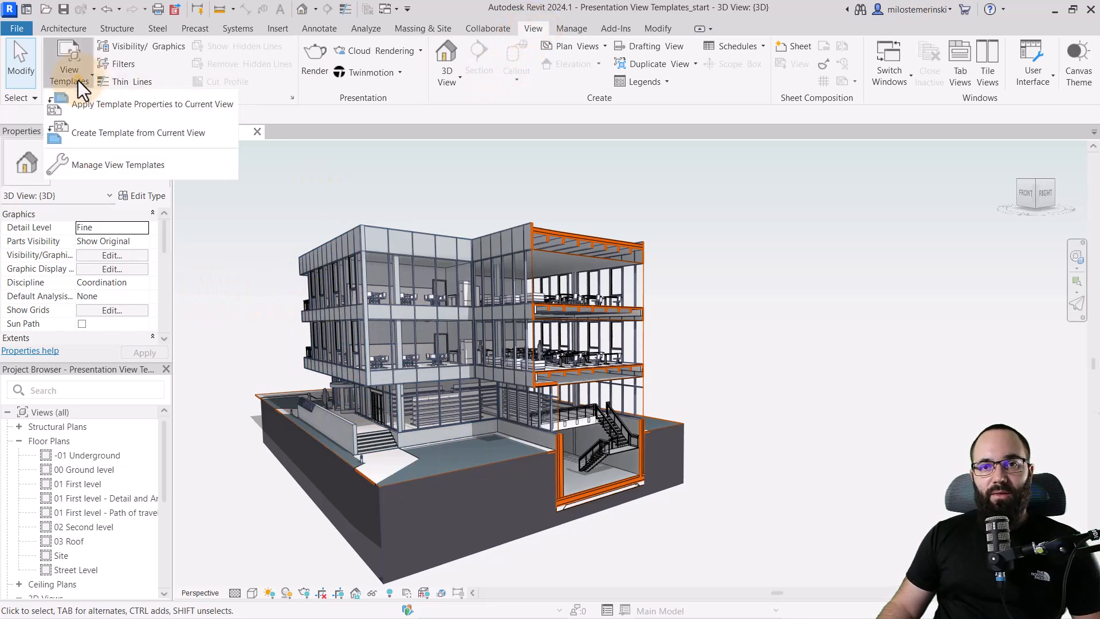
mouse_move(83, 141)
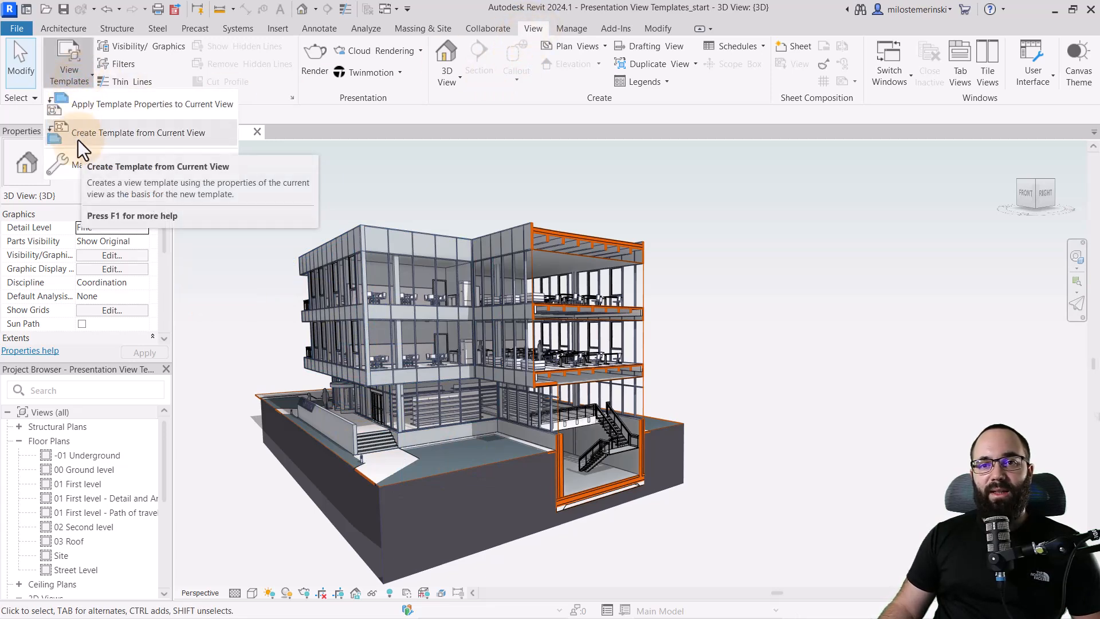
left_click(138, 132)
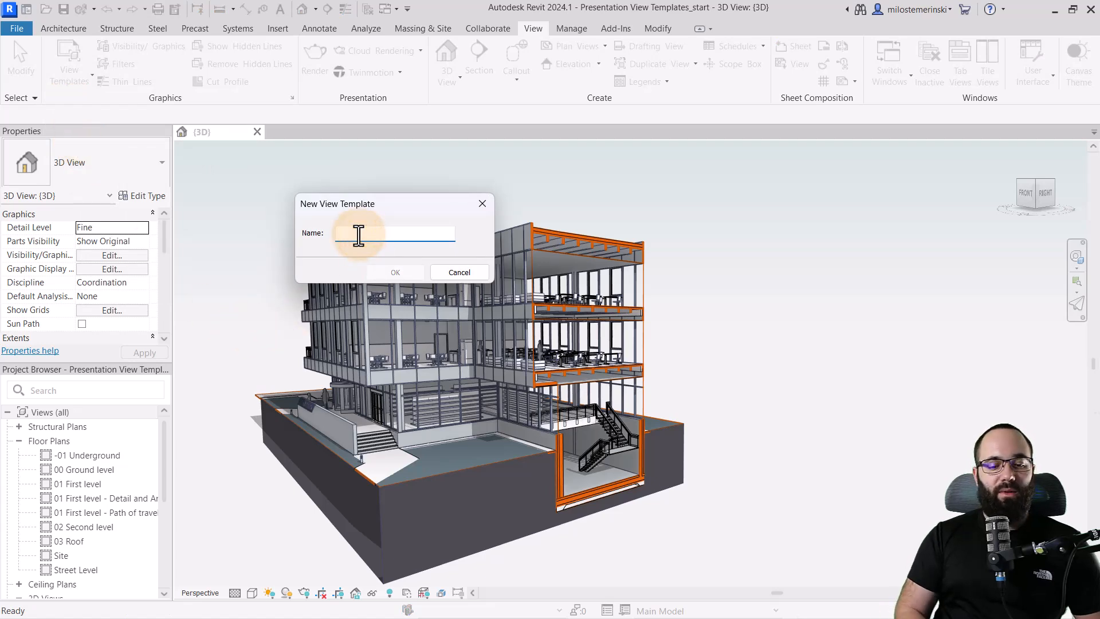
type("BA")
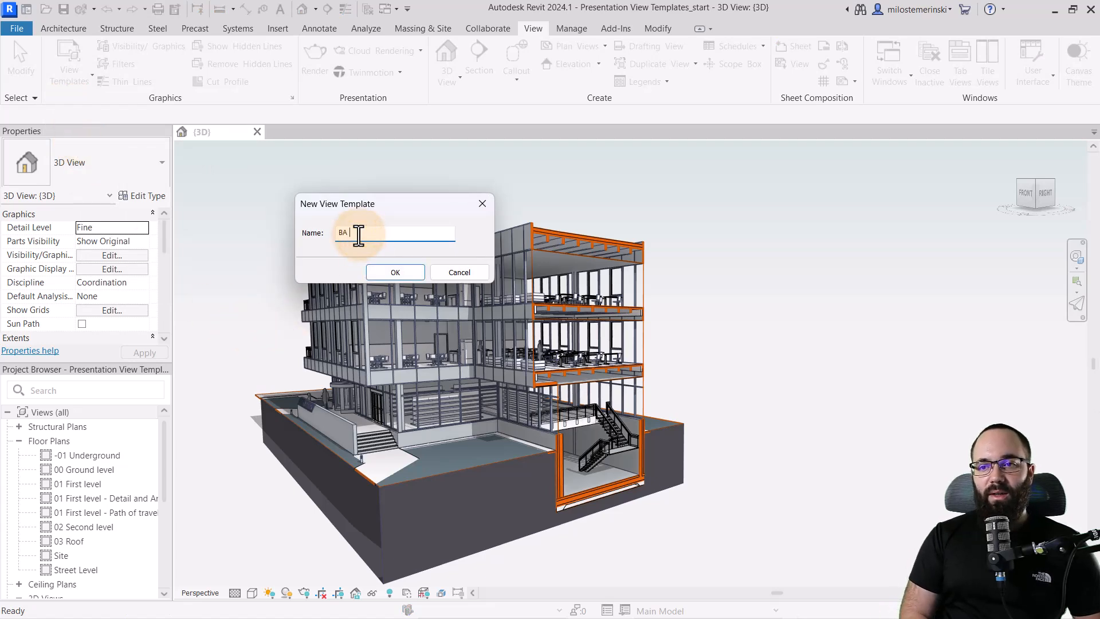
type("View Temp")
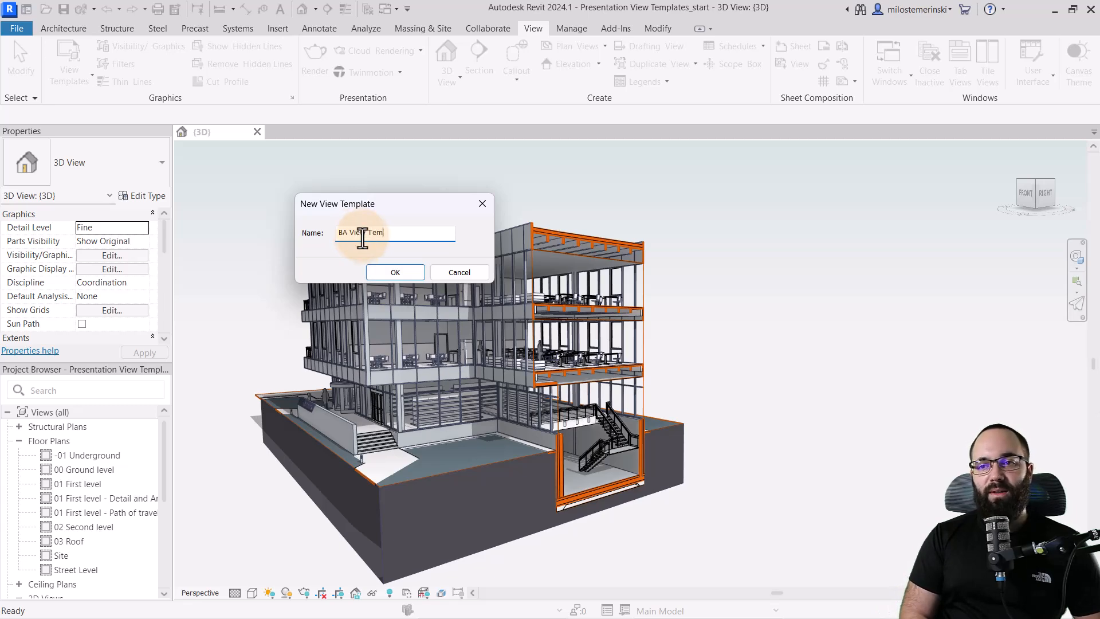
left_click(394, 271)
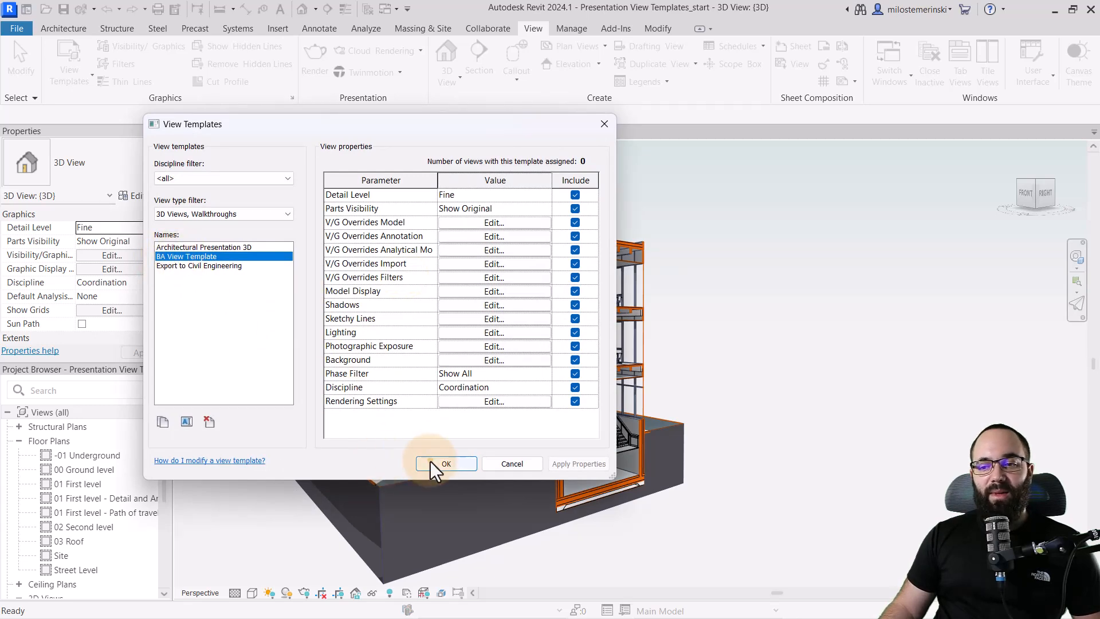
left_click(446, 463)
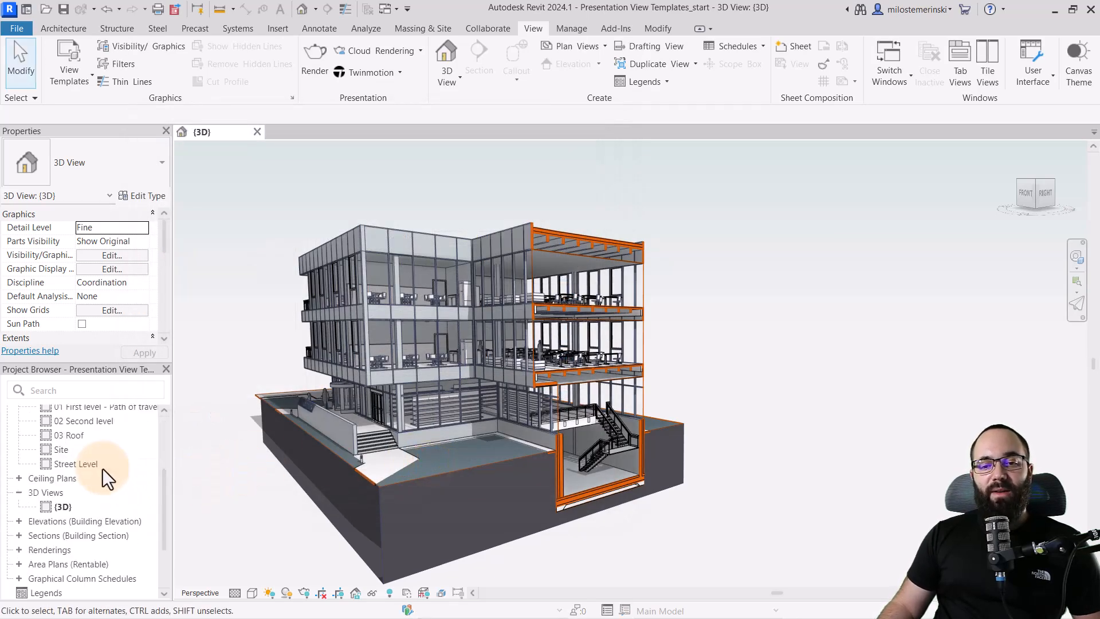
mouse_move(78, 463)
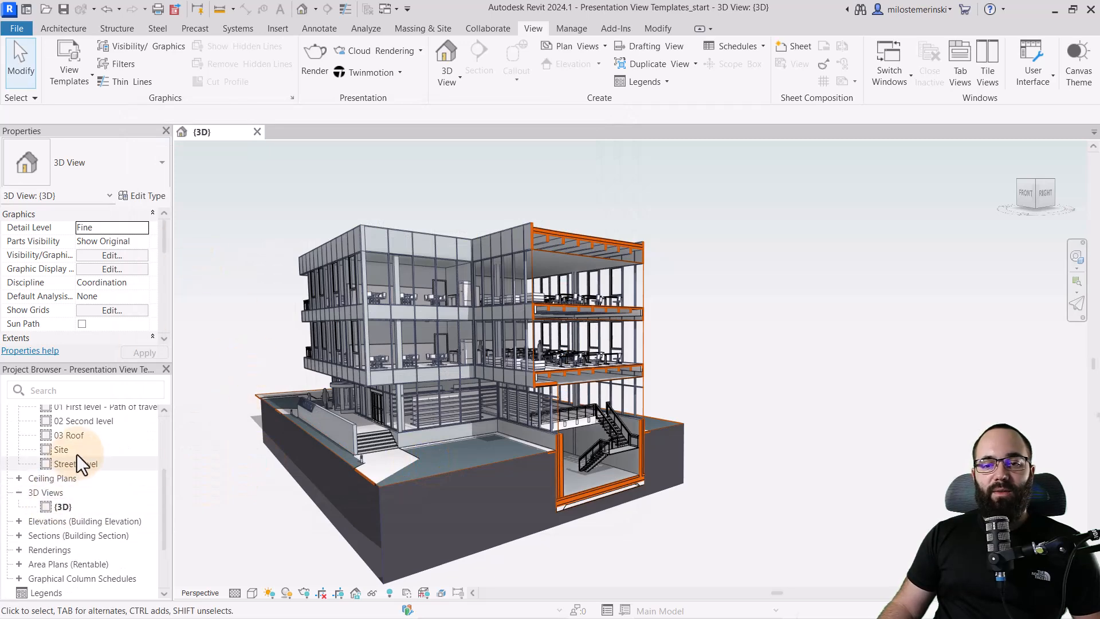
Step: Open the 00 Ground level floor plan from the Project Browser
scroll("up", 3)
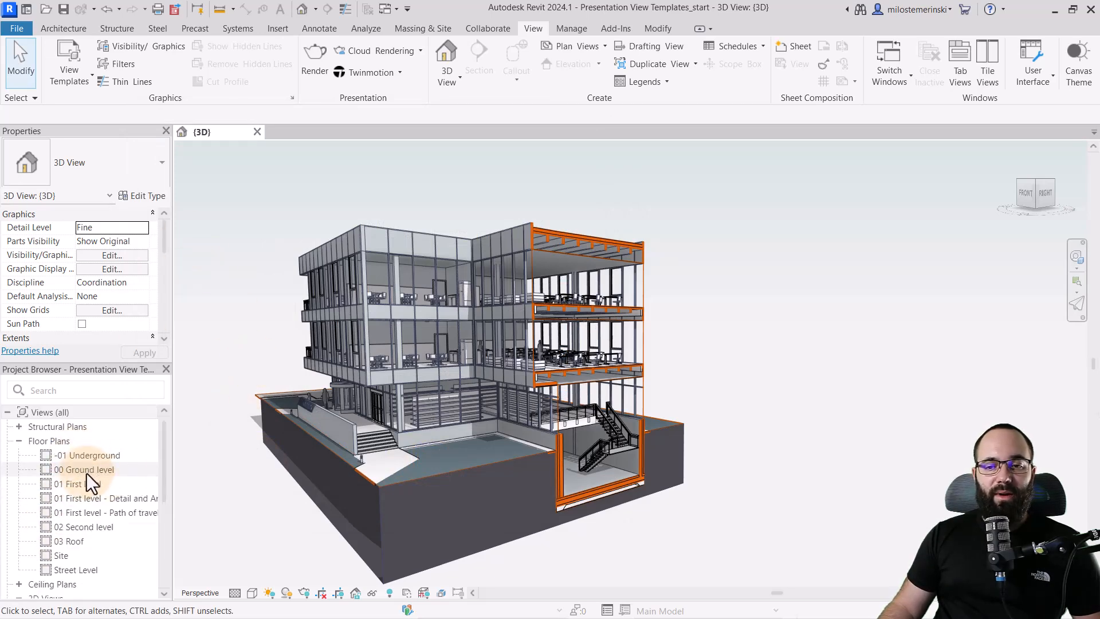
double_click(85, 469)
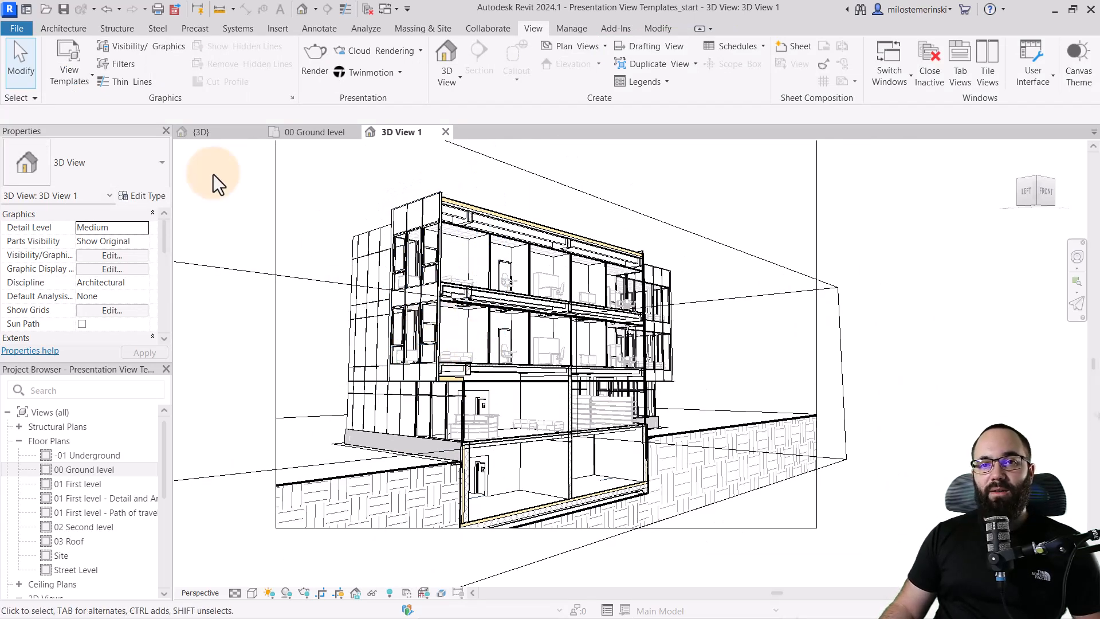
mouse_move(81, 112)
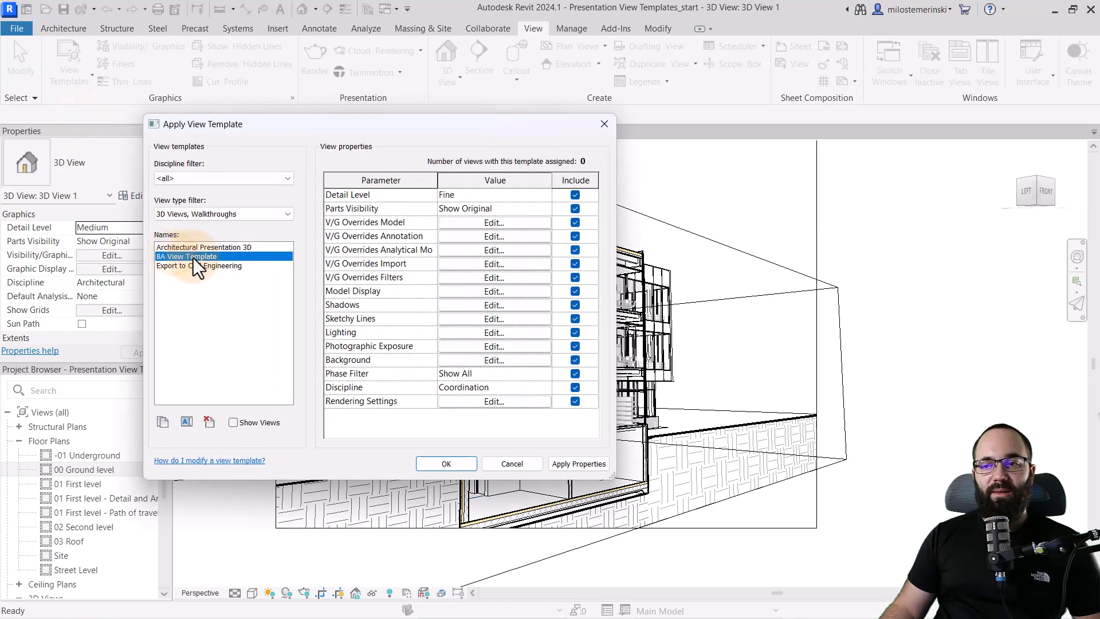
Step: Apply BA View Template's properties to 3D View 1
left_click(578, 463)
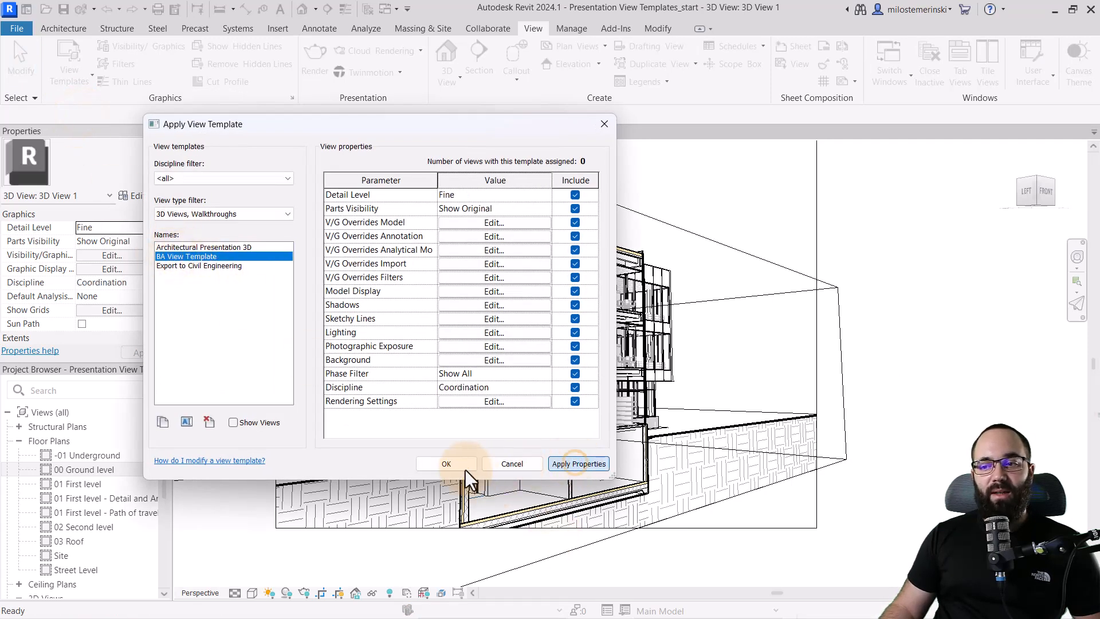
left_click(447, 463)
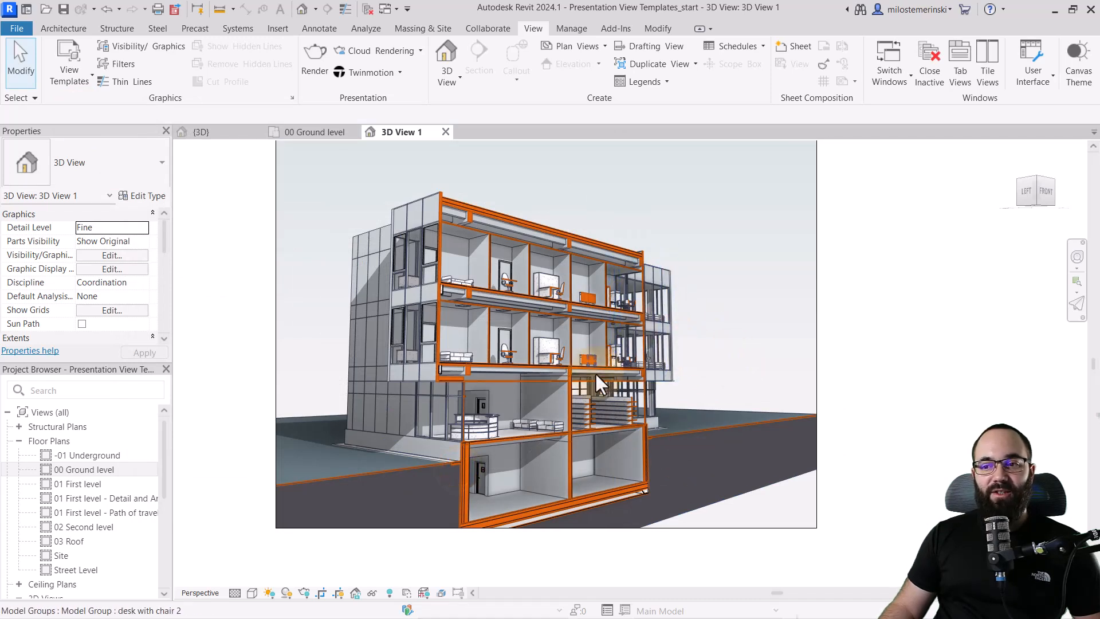
mouse_move(546, 393)
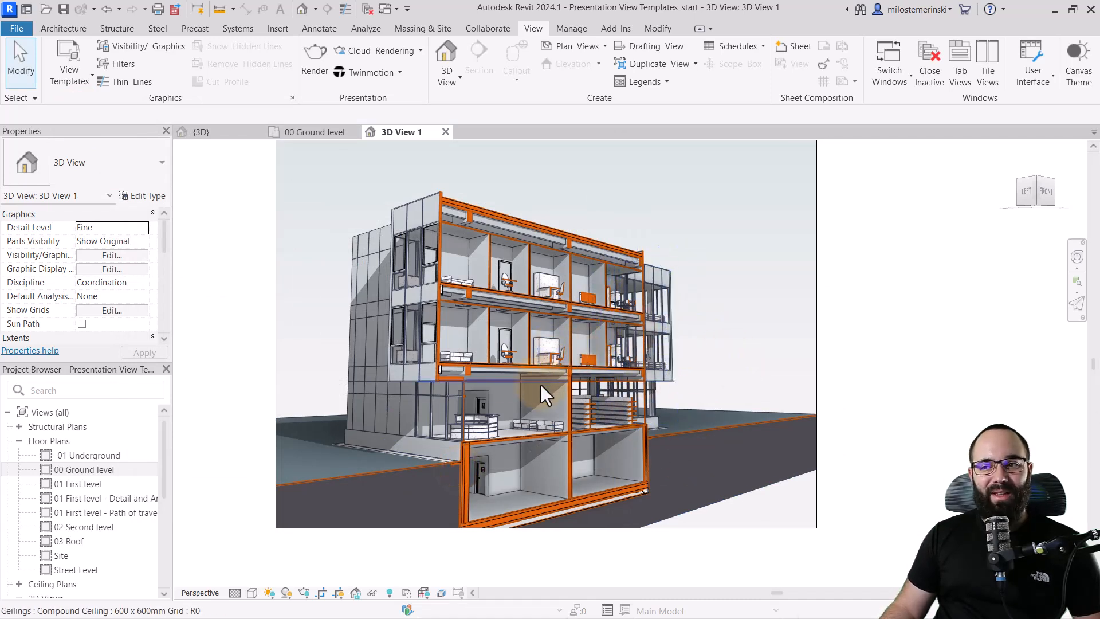
mouse_move(546, 393)
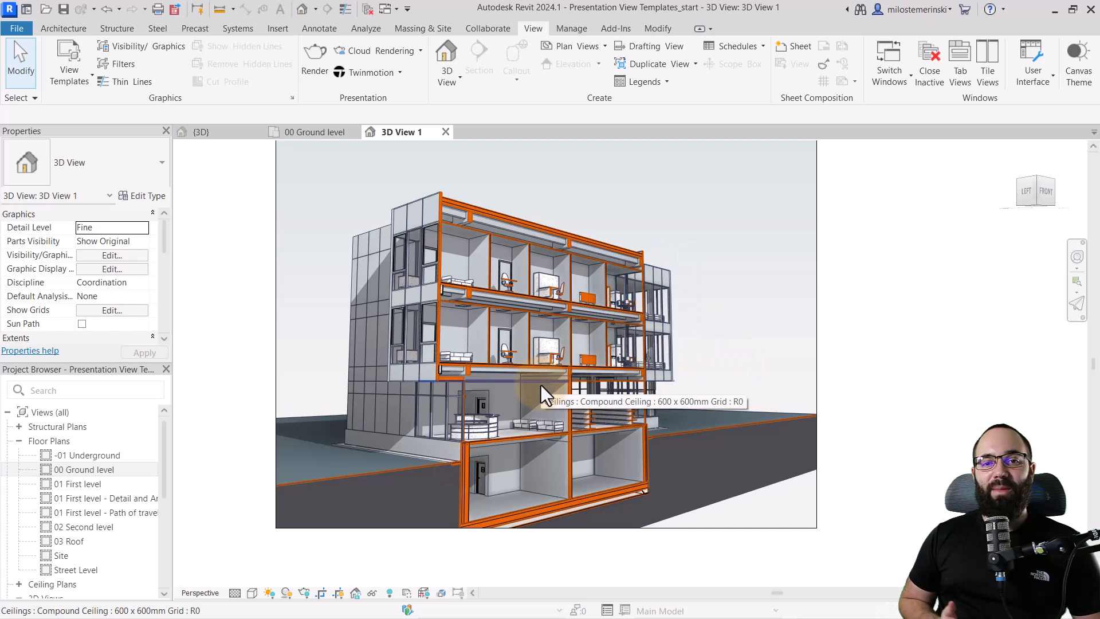